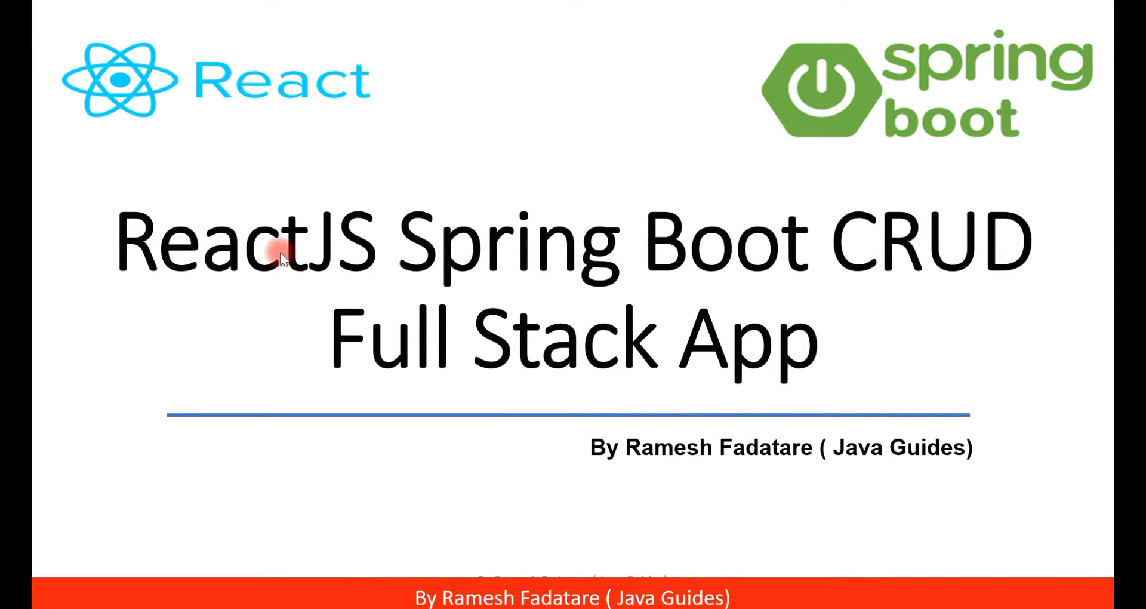
pyautogui.moveTo(706, 307)
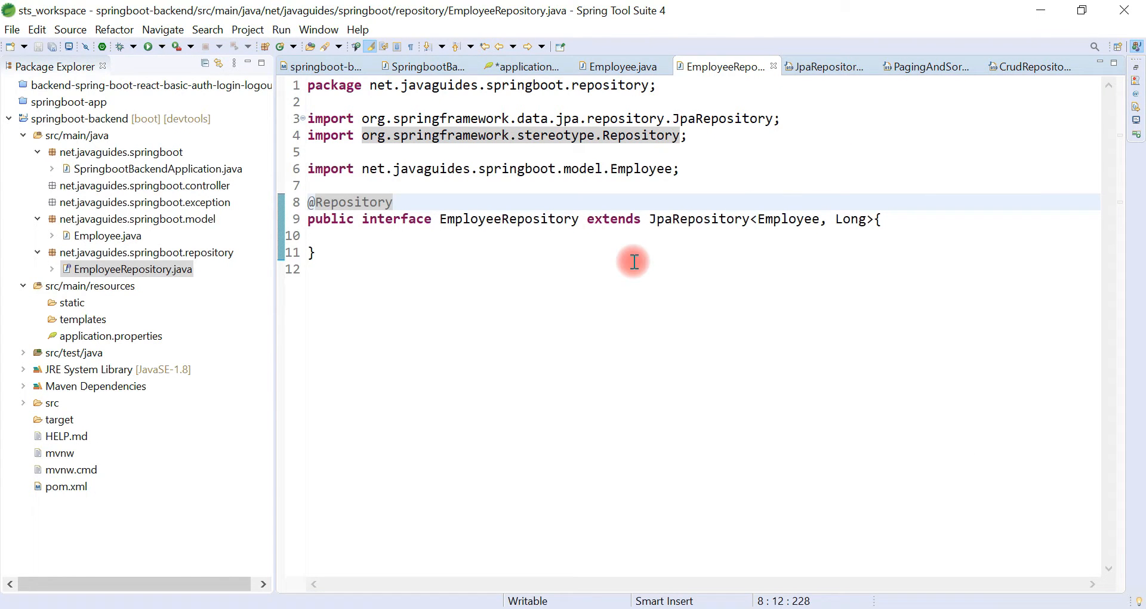
# Create the ResourceNotFoundException class in the exception package via New > Class.
pyautogui.click(393, 202)
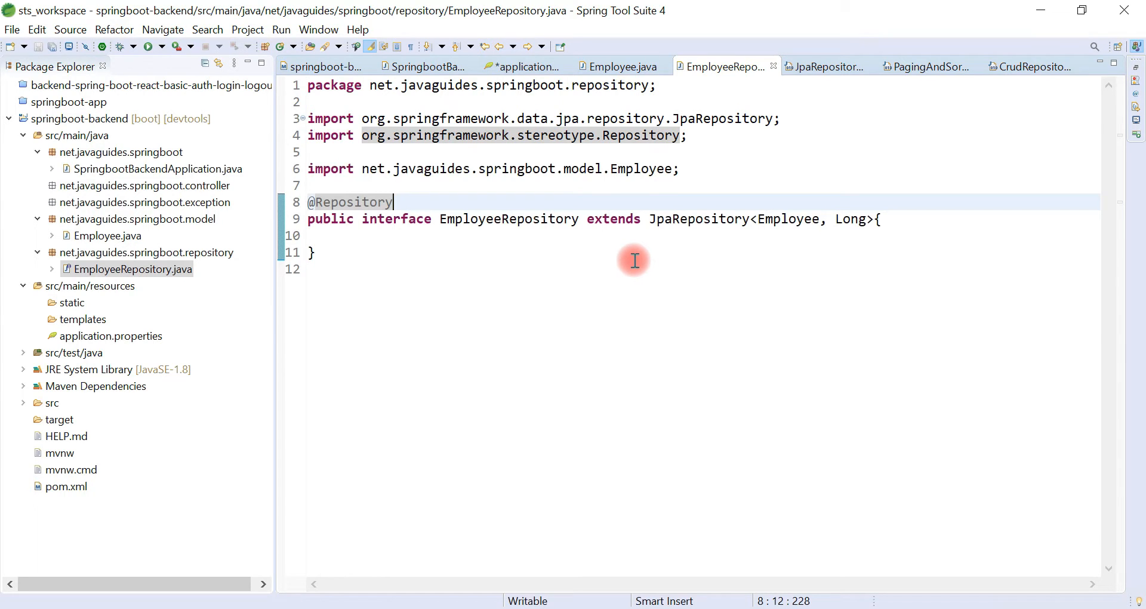
pyautogui.click(144, 203)
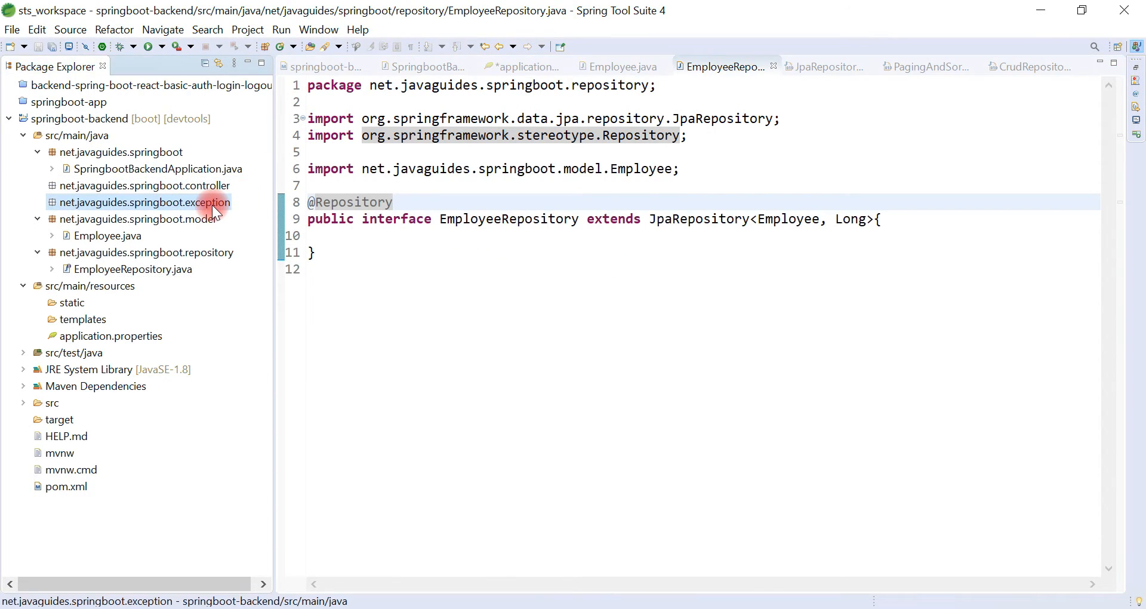
pyautogui.rightClick(141, 203)
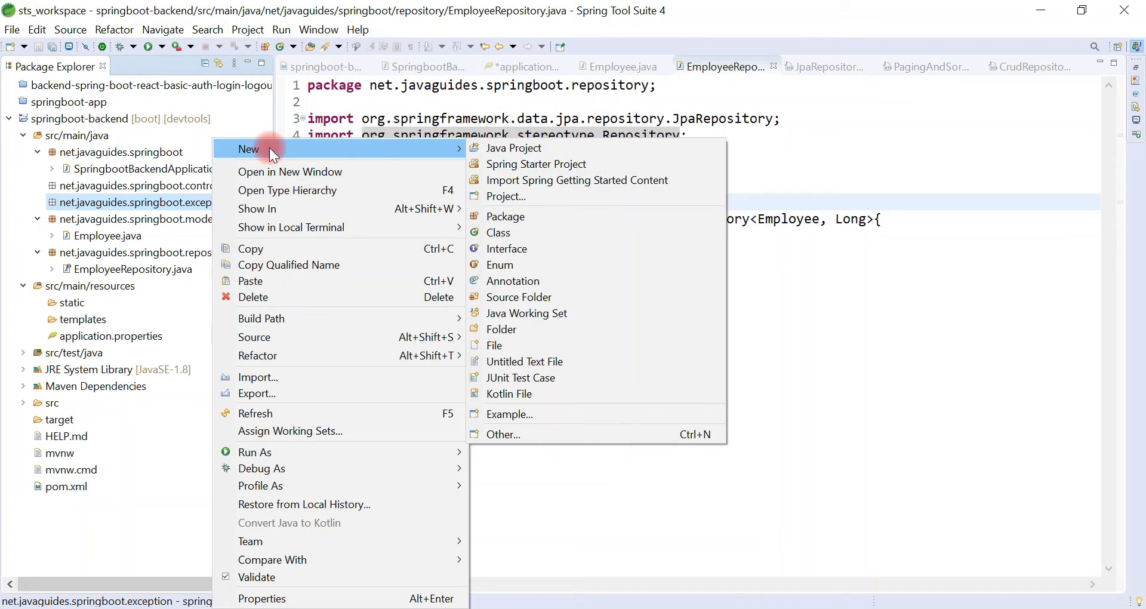
pyautogui.moveTo(430, 154)
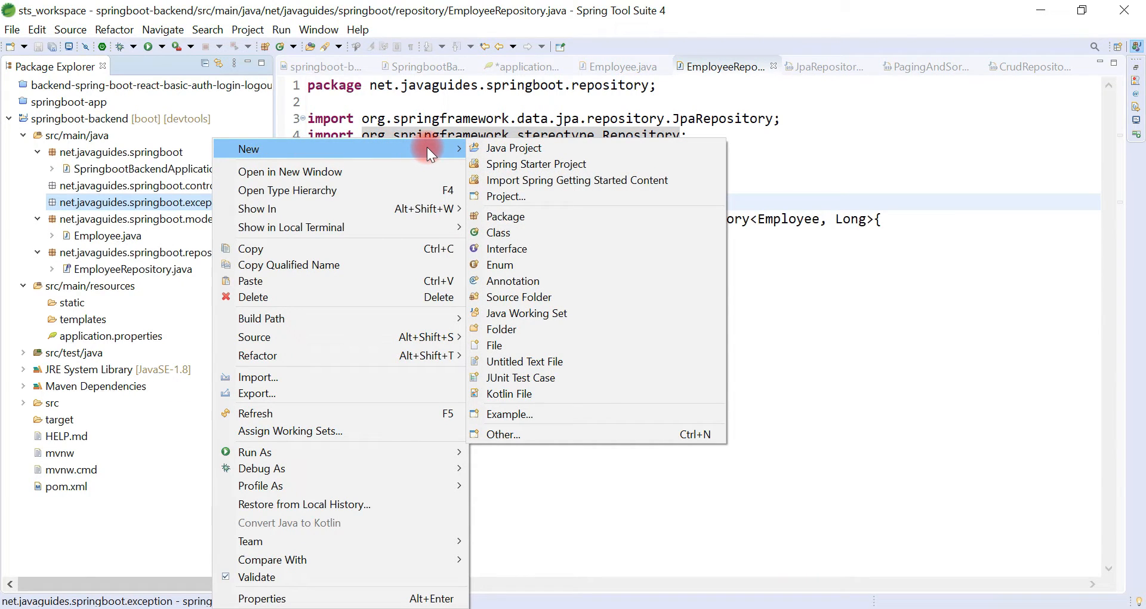
pyautogui.moveTo(255, 154)
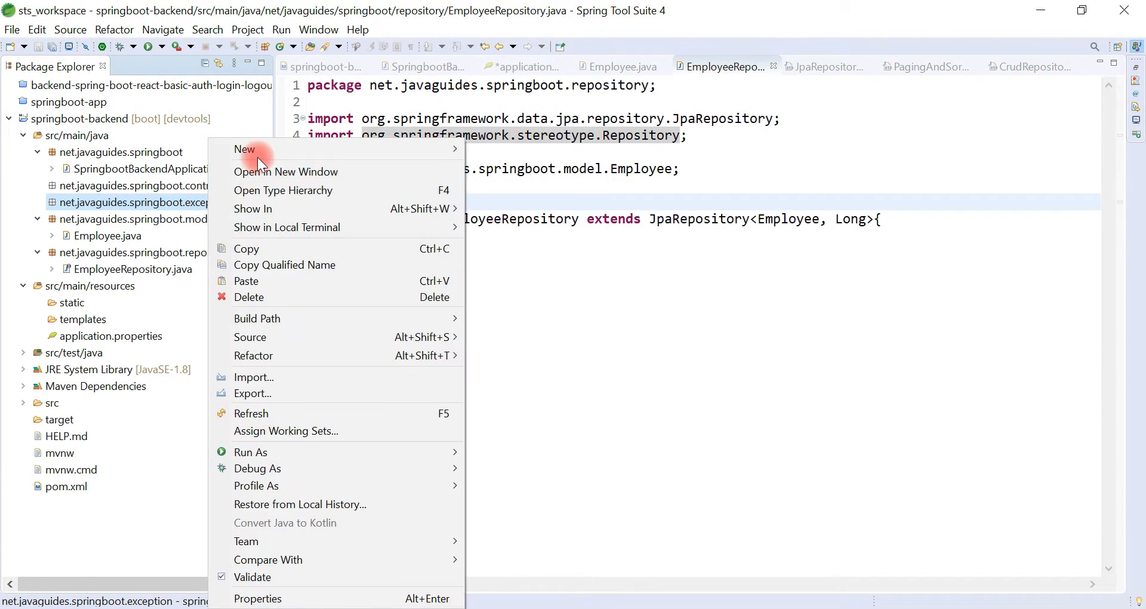
pyautogui.click(243, 149)
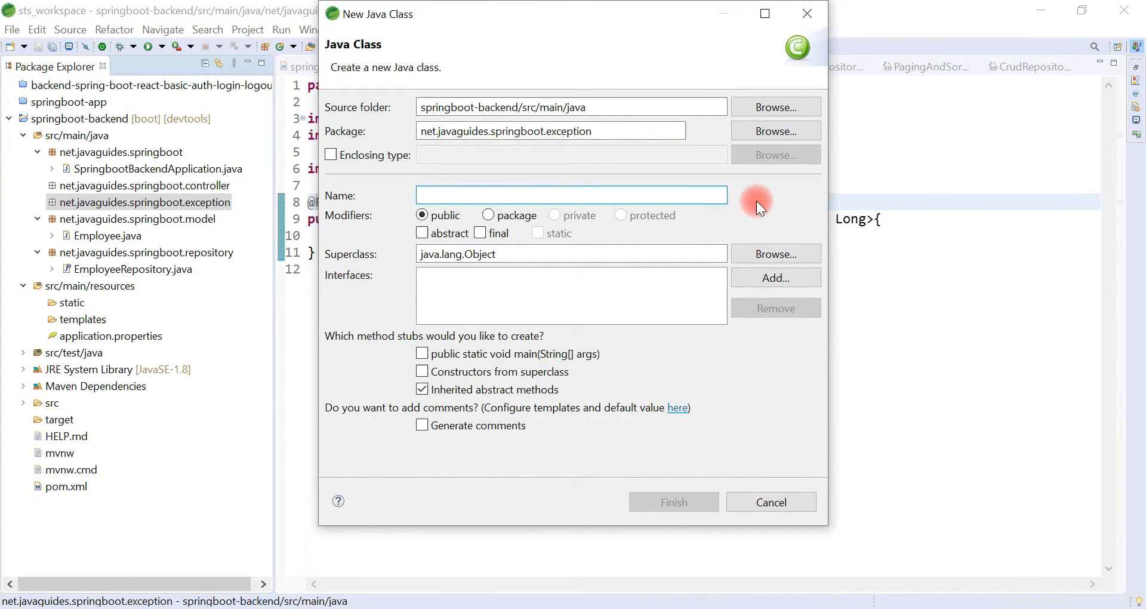
pyautogui.write('ResourceNotFoundException')
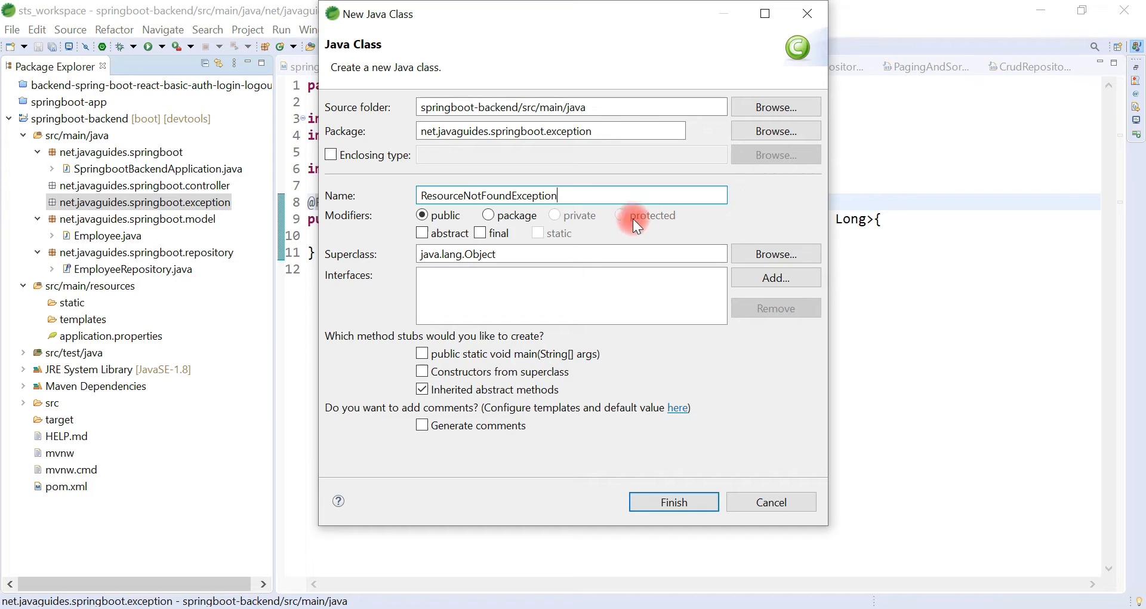
pyautogui.click(672, 502)
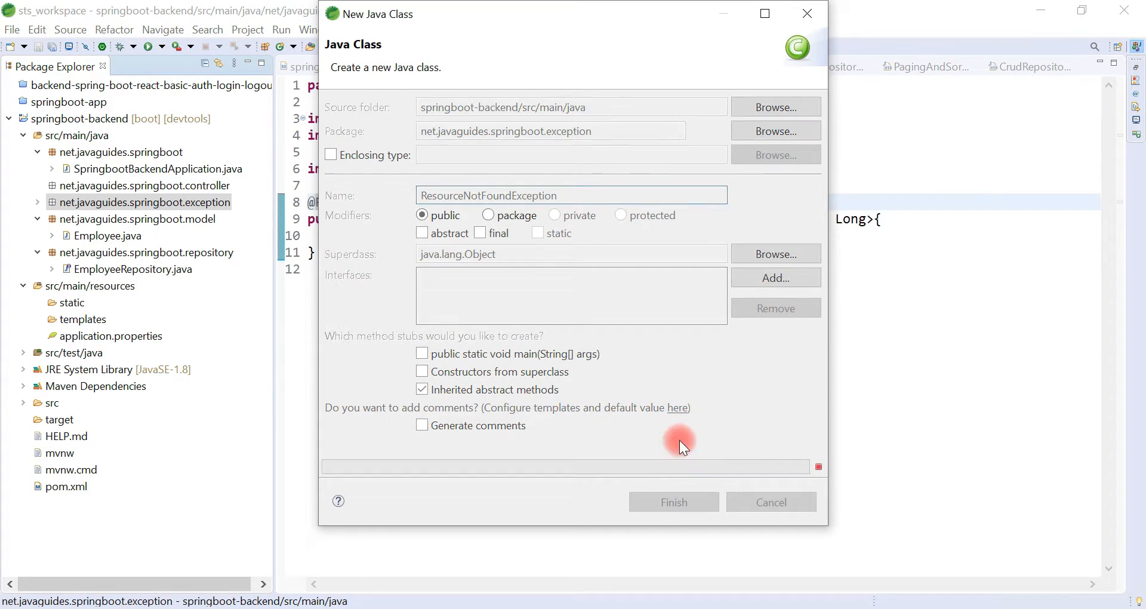
# Extend RuntimeException and add the field private static final long serialVersionUID = 1L.
pyautogui.click(672, 503)
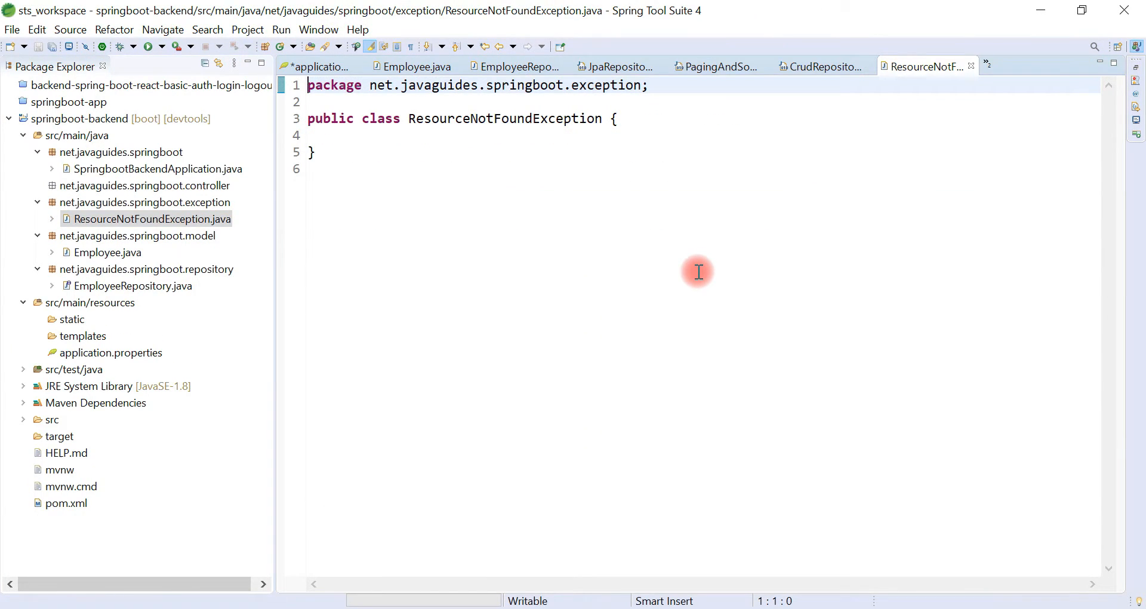
pyautogui.moveTo(469, 118)
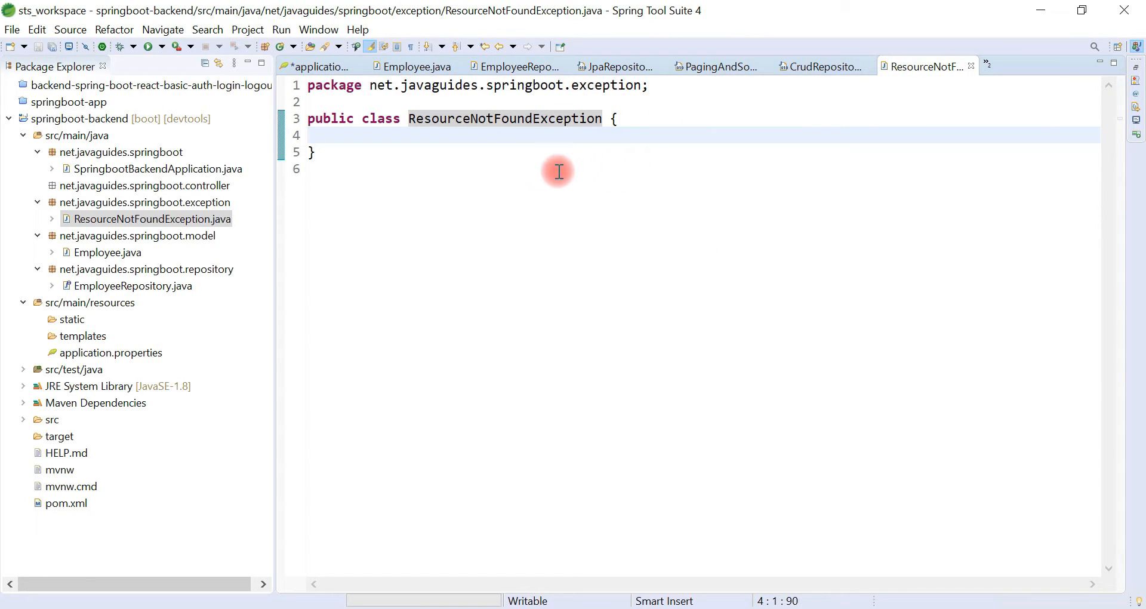
pyautogui.moveTo(292, 168)
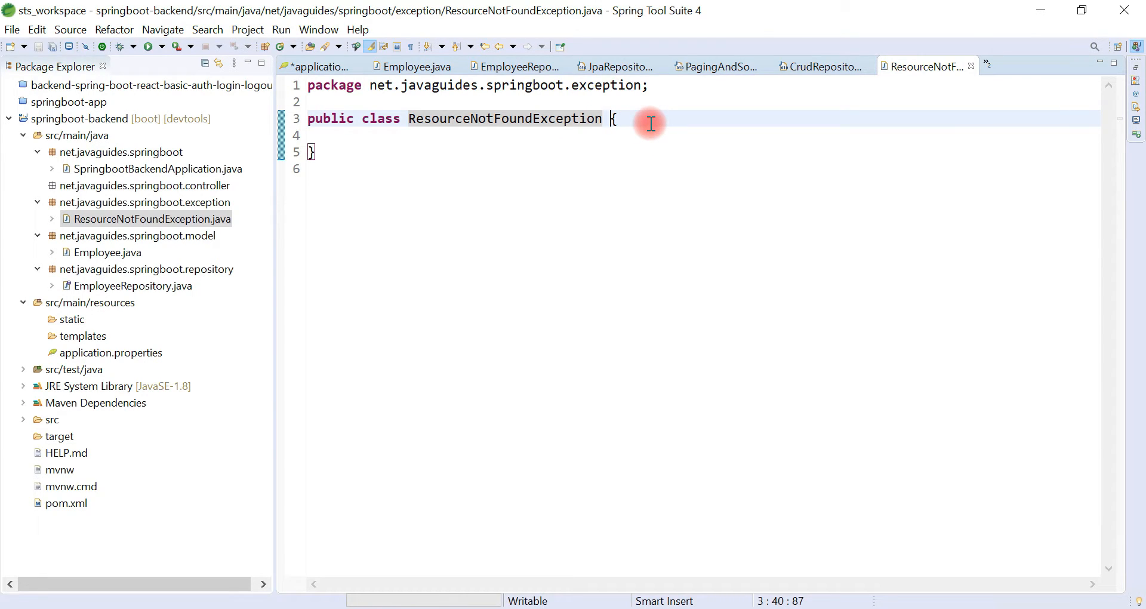
pyautogui.write('extends')
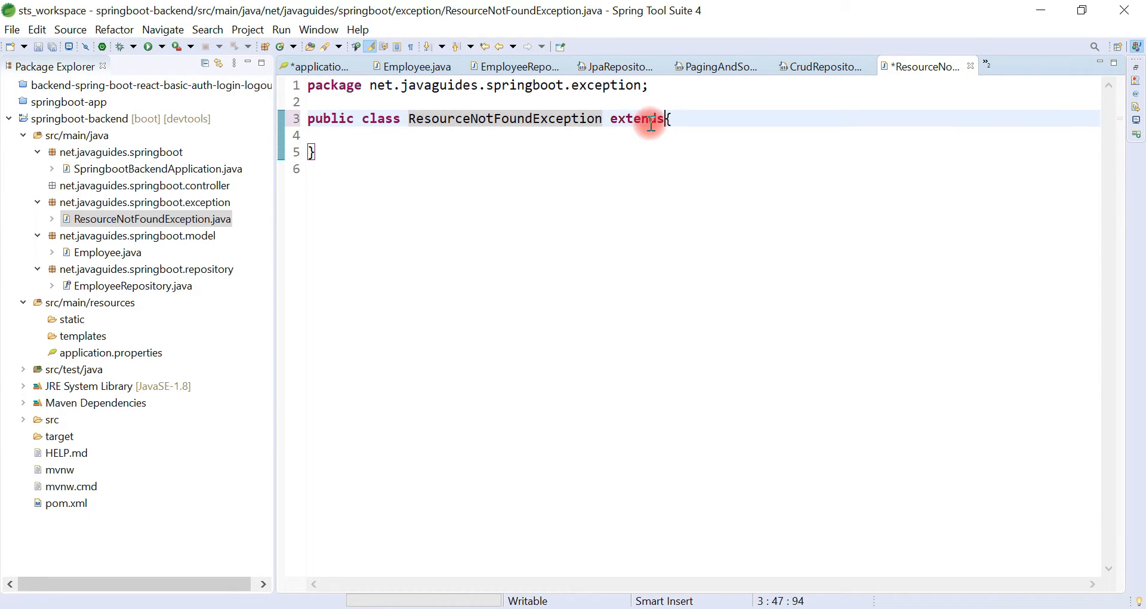
pyautogui.write('RuntimeException')
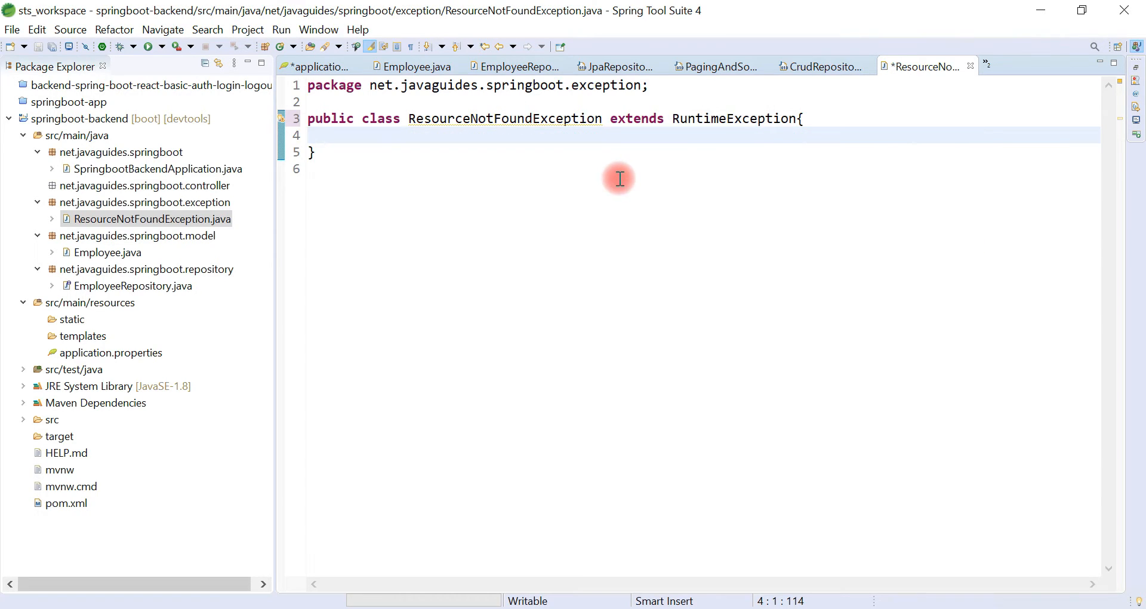
pyautogui.write('private static final long serialVersionUID = 1L;')
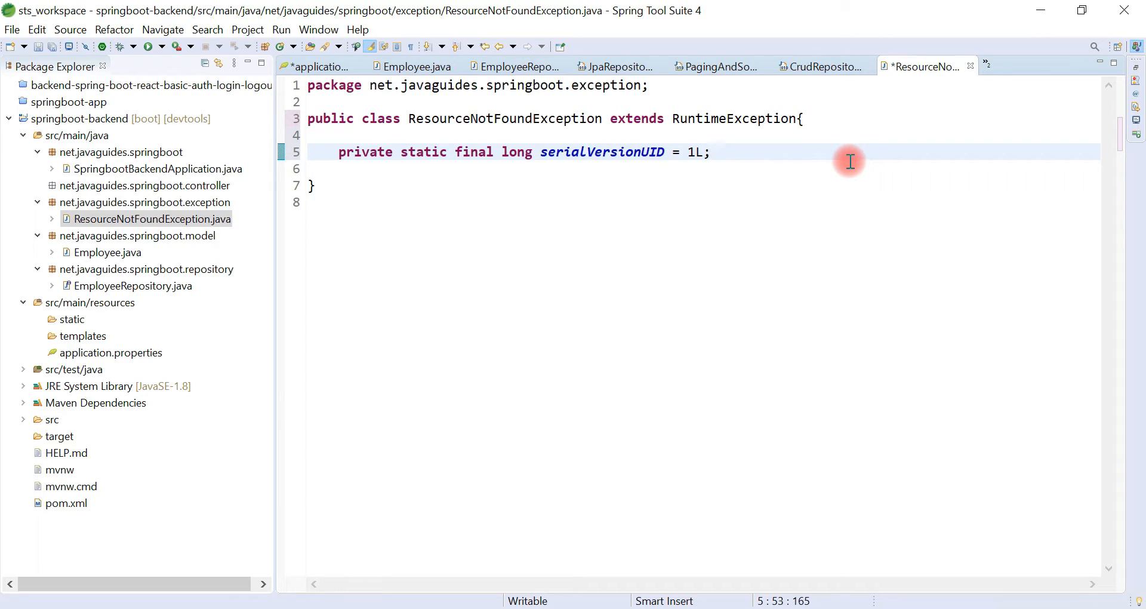
pyautogui.press('Return')
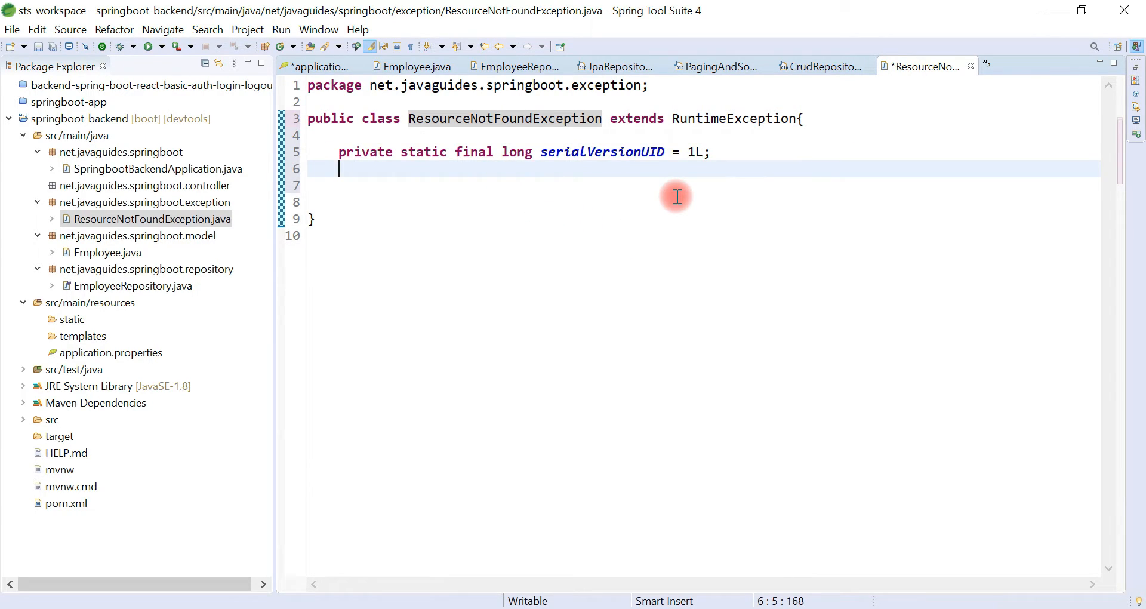
# Add a public ResourceNotFoundException(String message) constructor that calls super(message).
pyautogui.write('public')
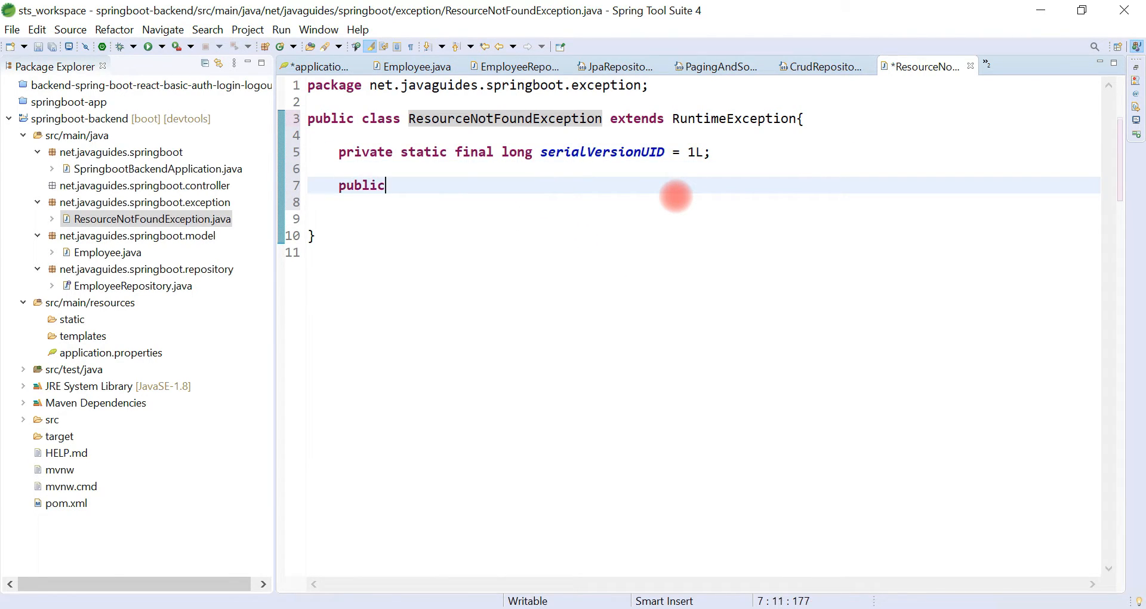
pyautogui.write('ResourceNotFoundException()')
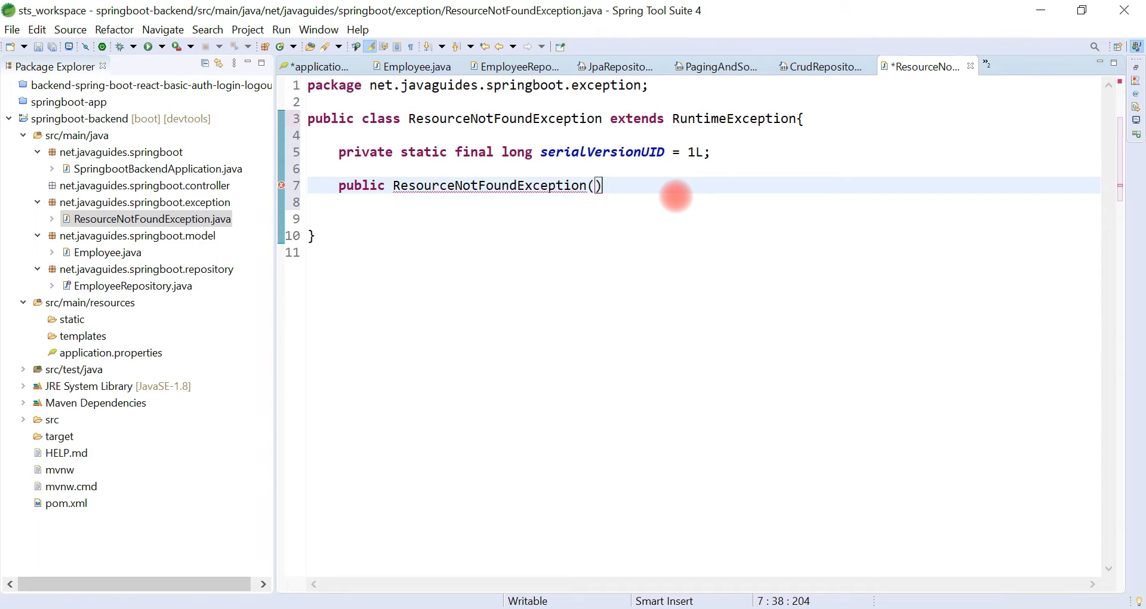
pyautogui.write('{')
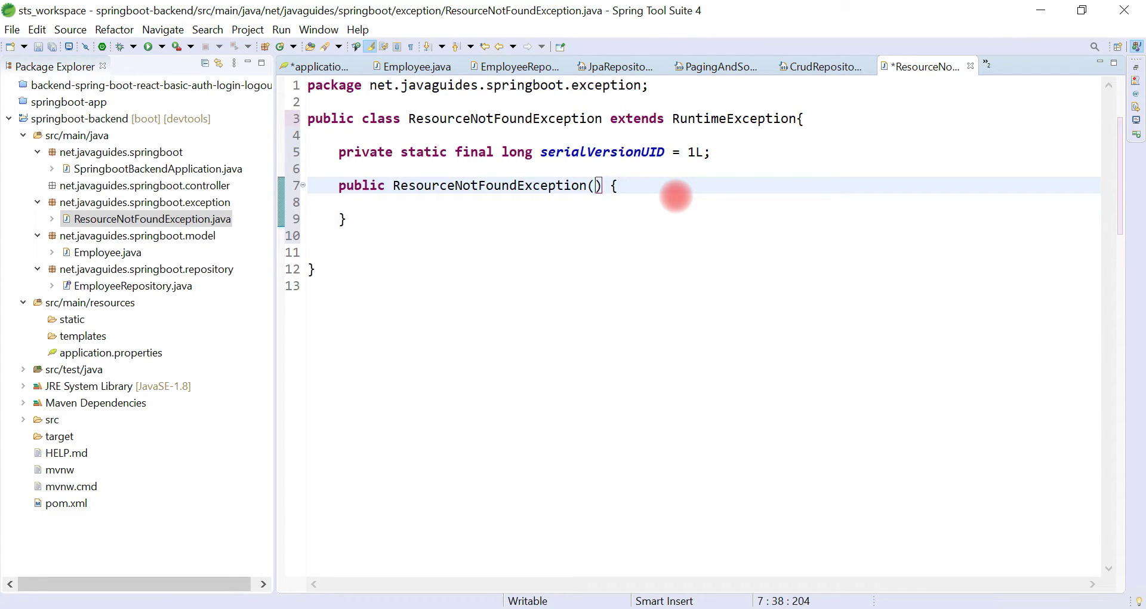
pyautogui.write('String message')
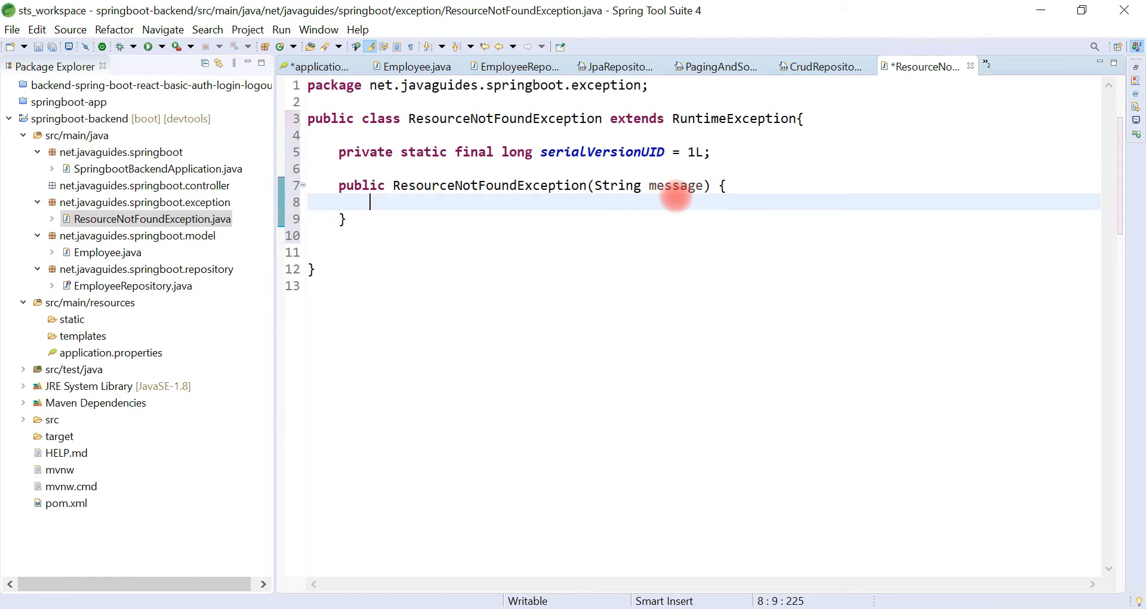
pyautogui.write('super(message);')
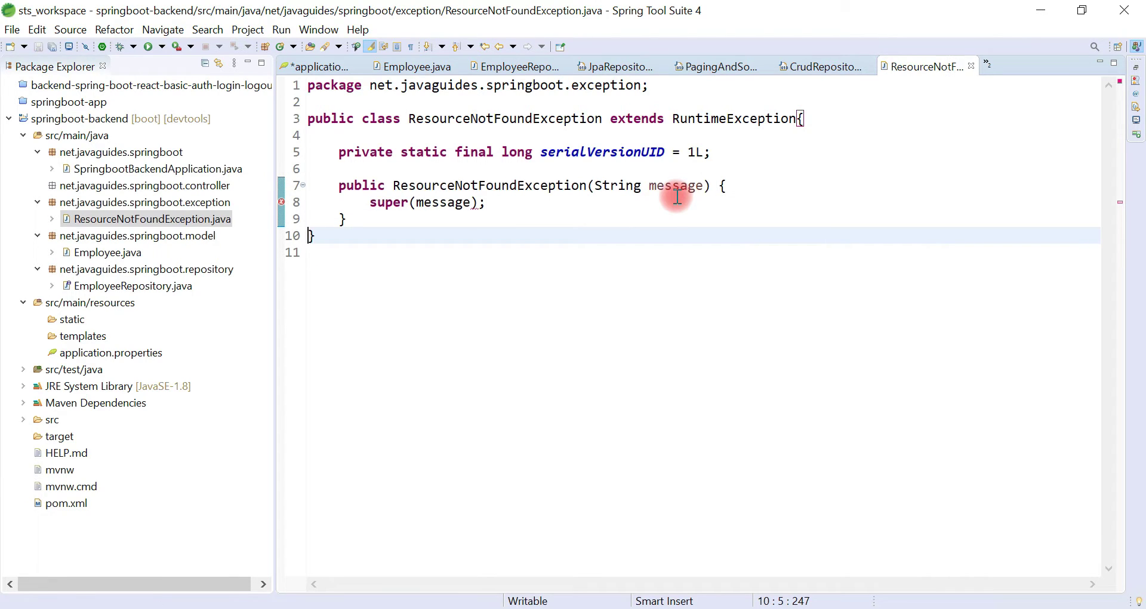
pyautogui.click(540, 86)
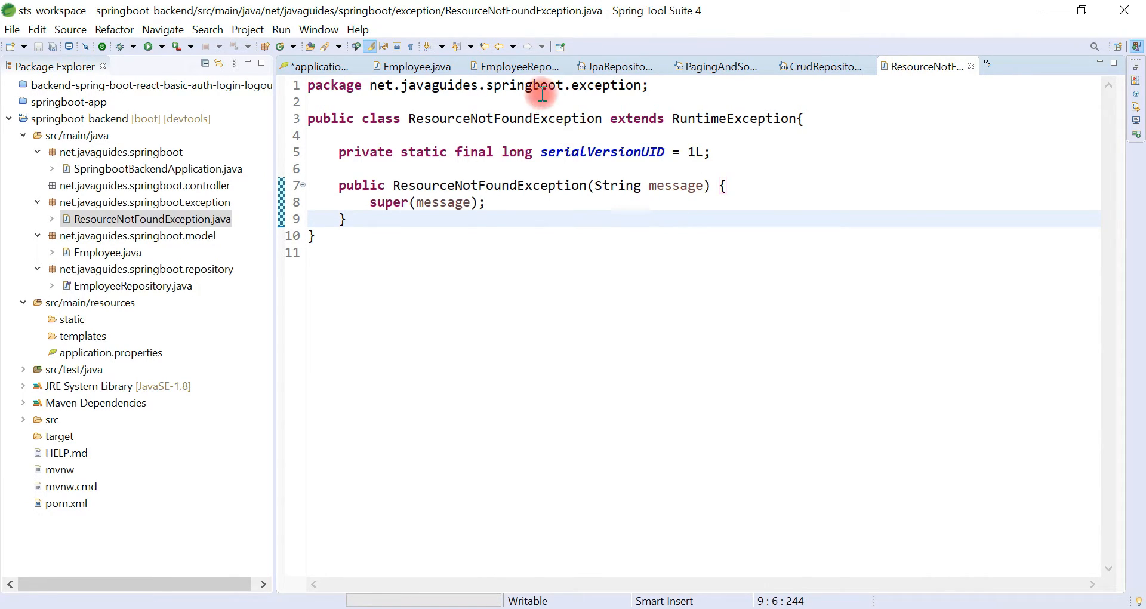
pyautogui.press('Return')
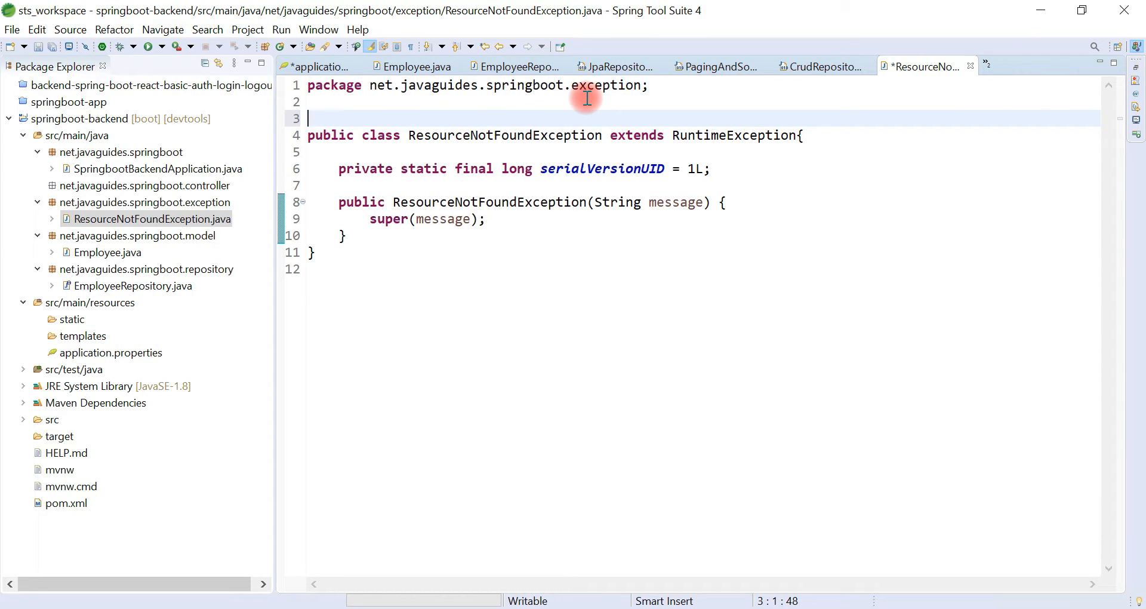
pyautogui.write('@')
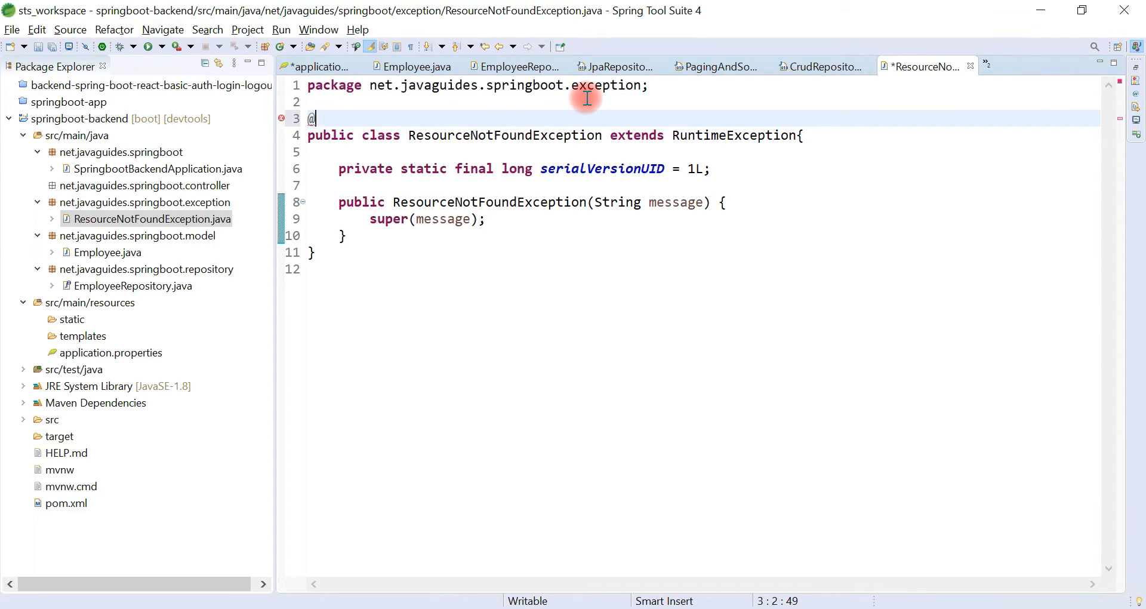
pyautogui.write('Resp')
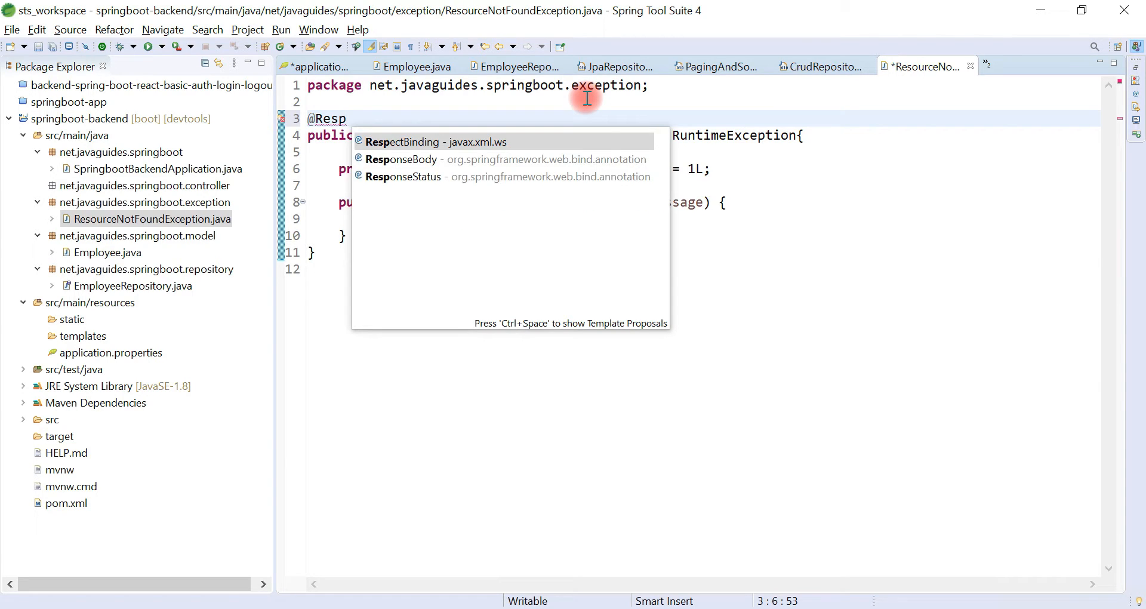
pyautogui.click(402, 176)
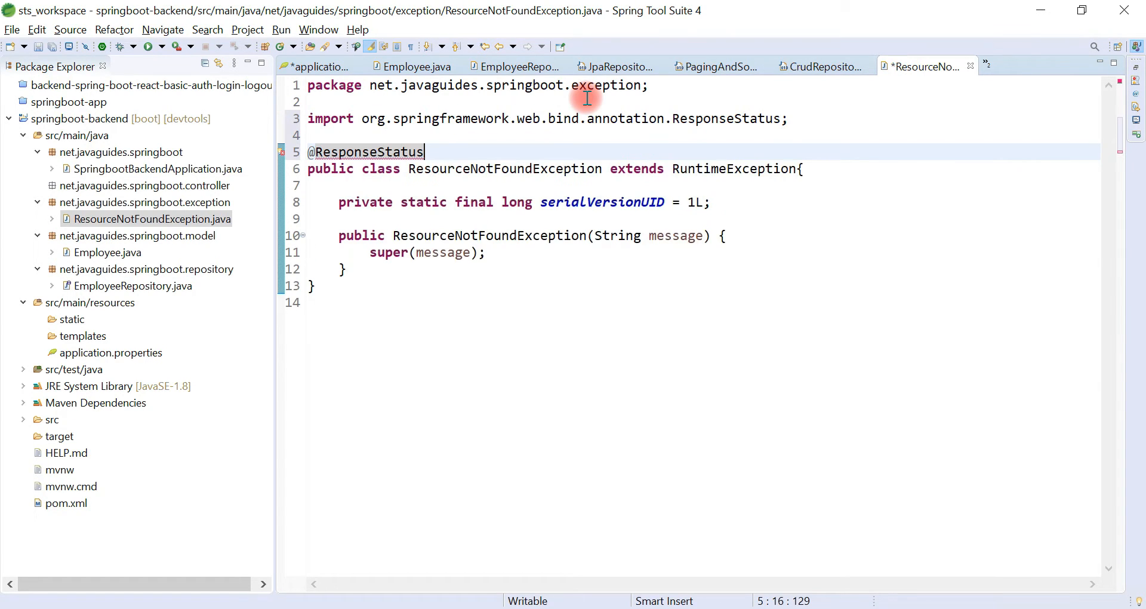
pyautogui.write('()')
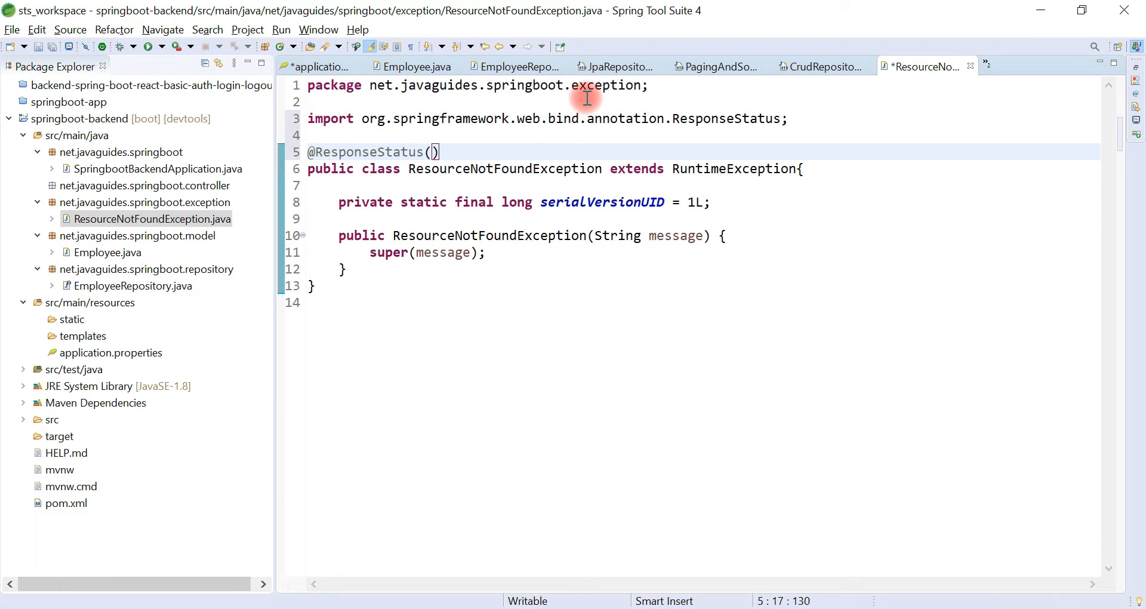
pyautogui.write('value =')
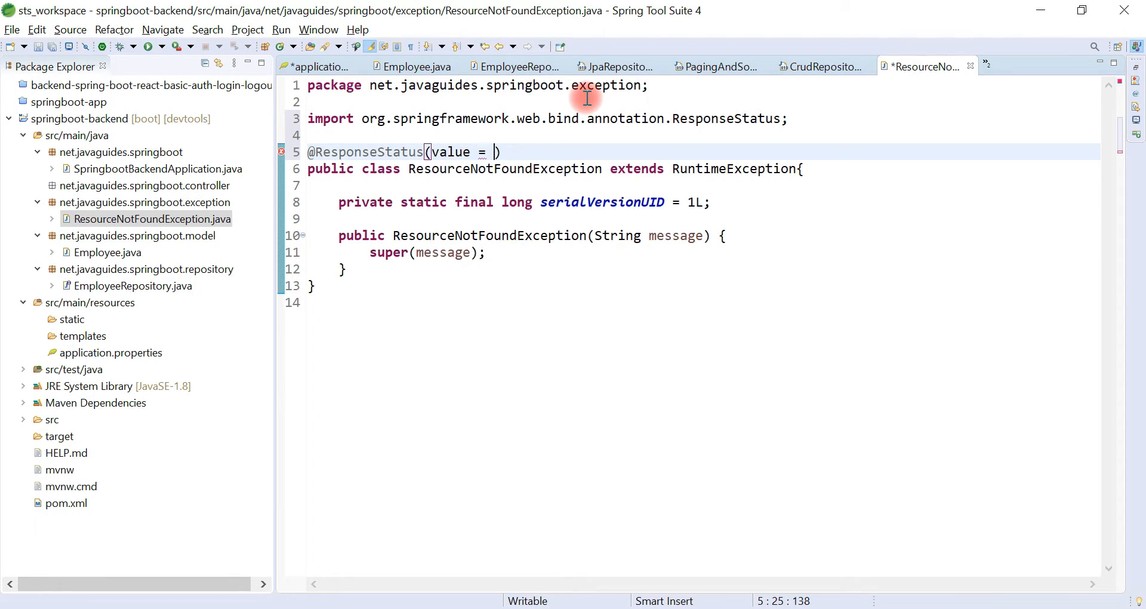
pyautogui.write('HttpStatus.')
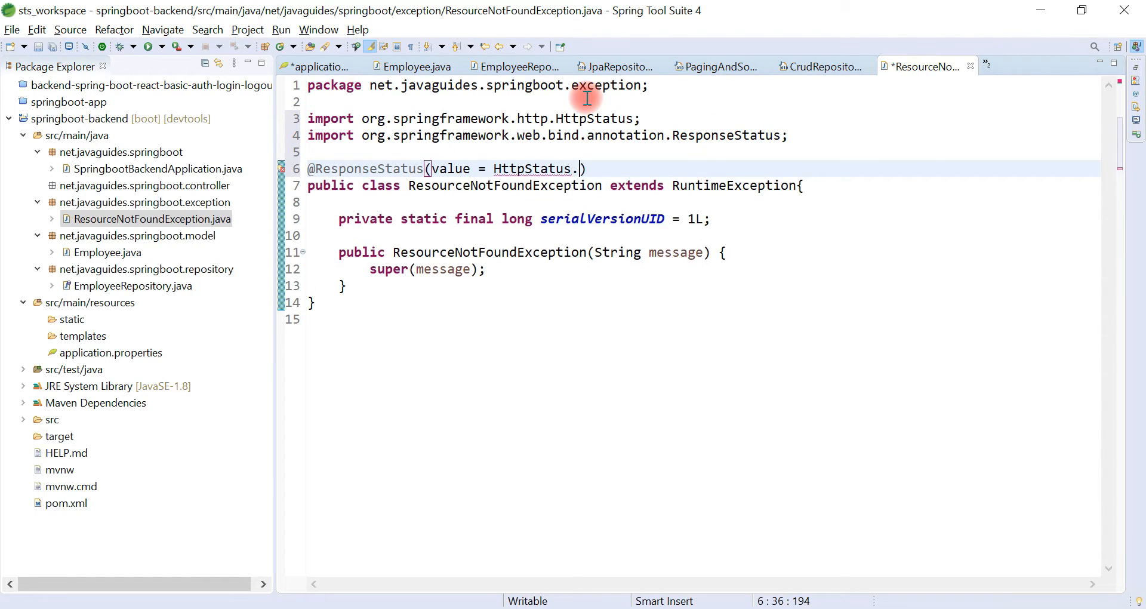
pyautogui.write('no')
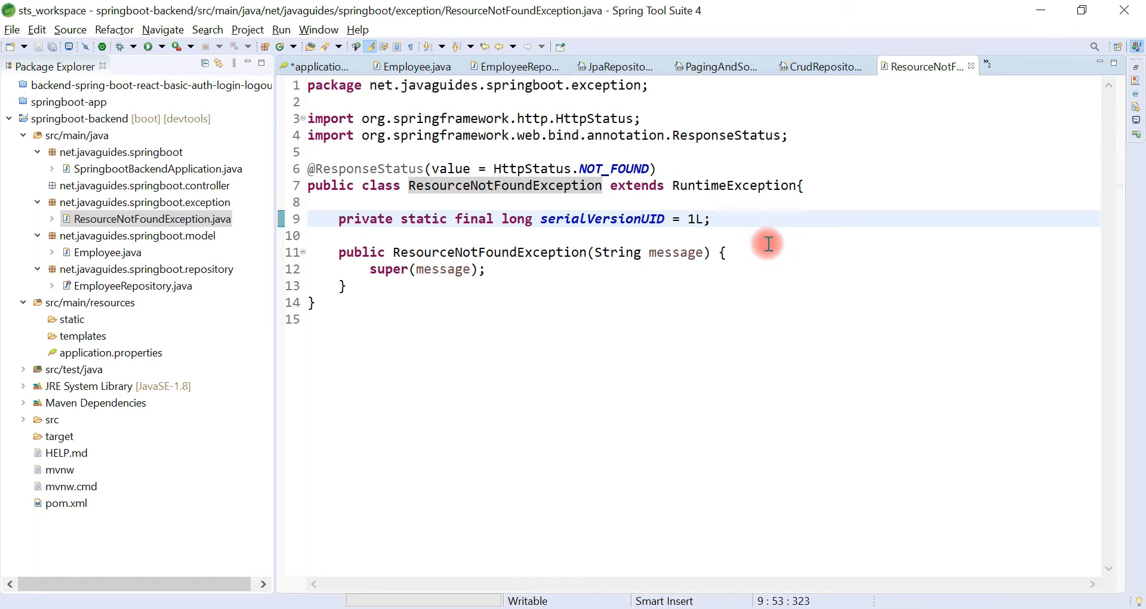
pyautogui.moveTo(742, 229)
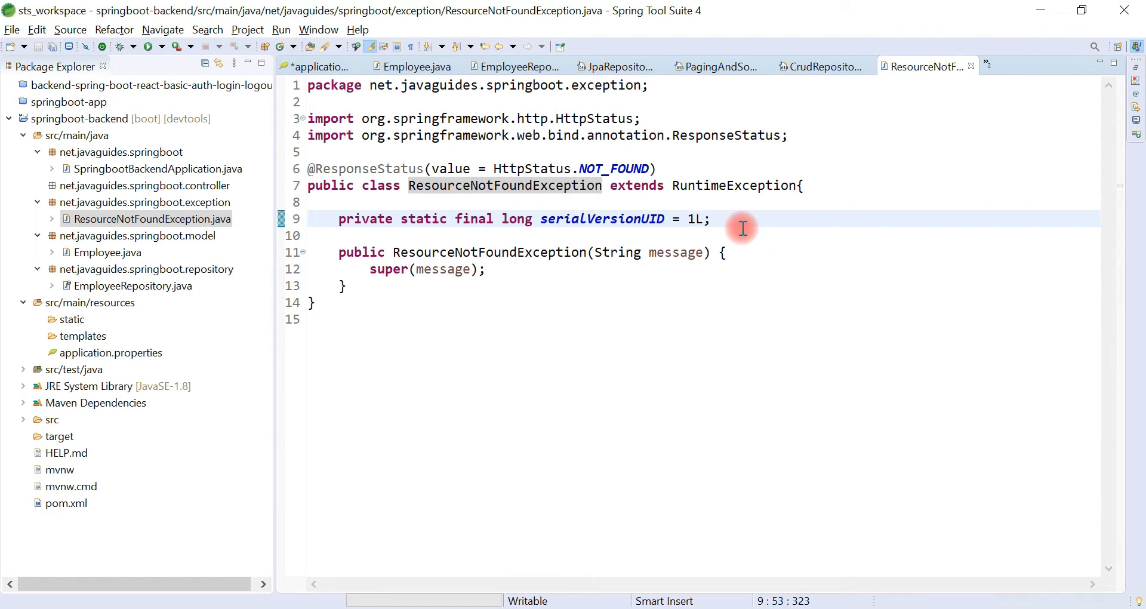
pyautogui.doubleClick(504, 185)
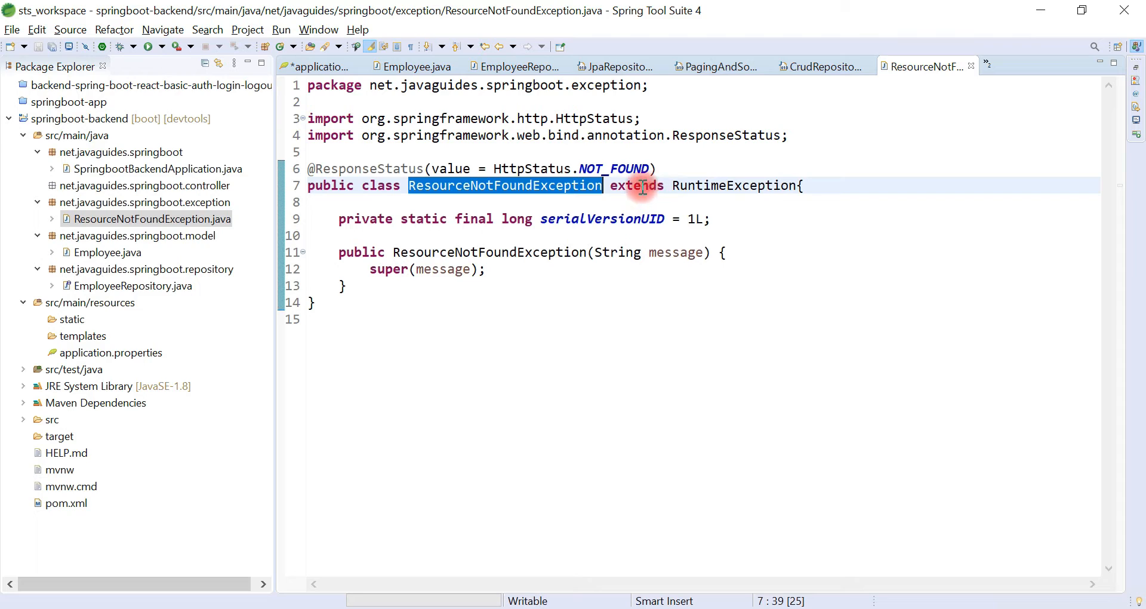
pyautogui.moveTo(517, 185)
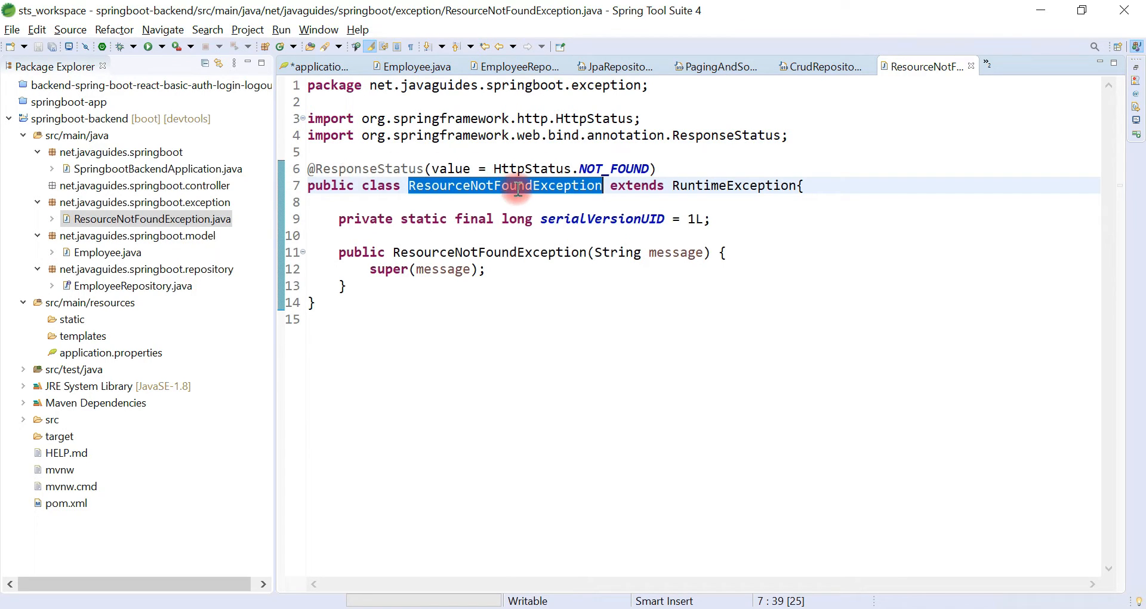
pyautogui.moveTo(395, 175)
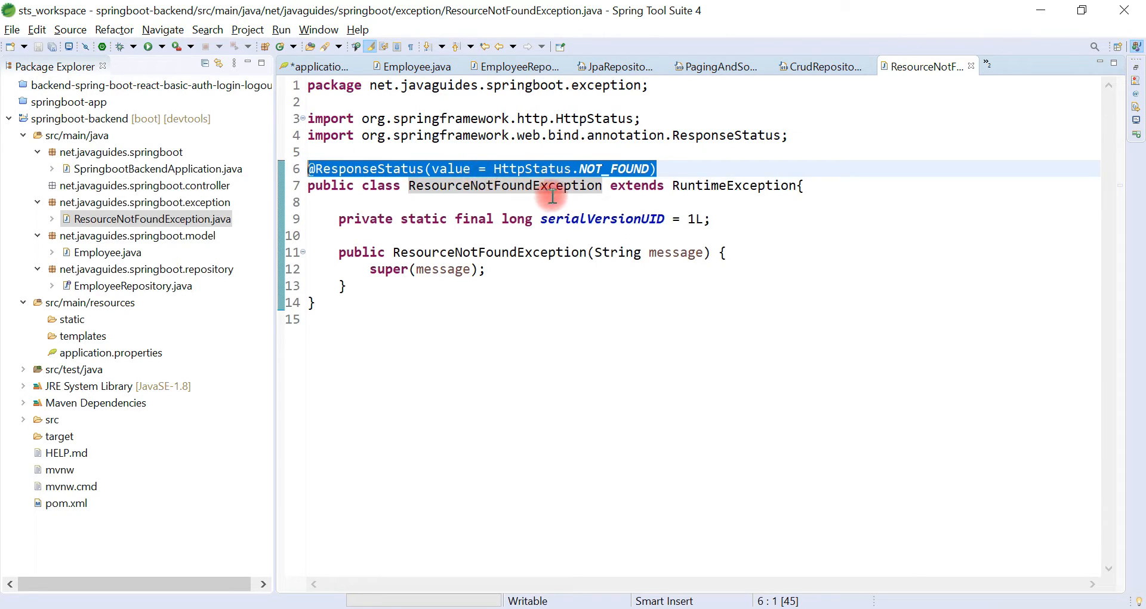
pyautogui.moveTo(513, 218)
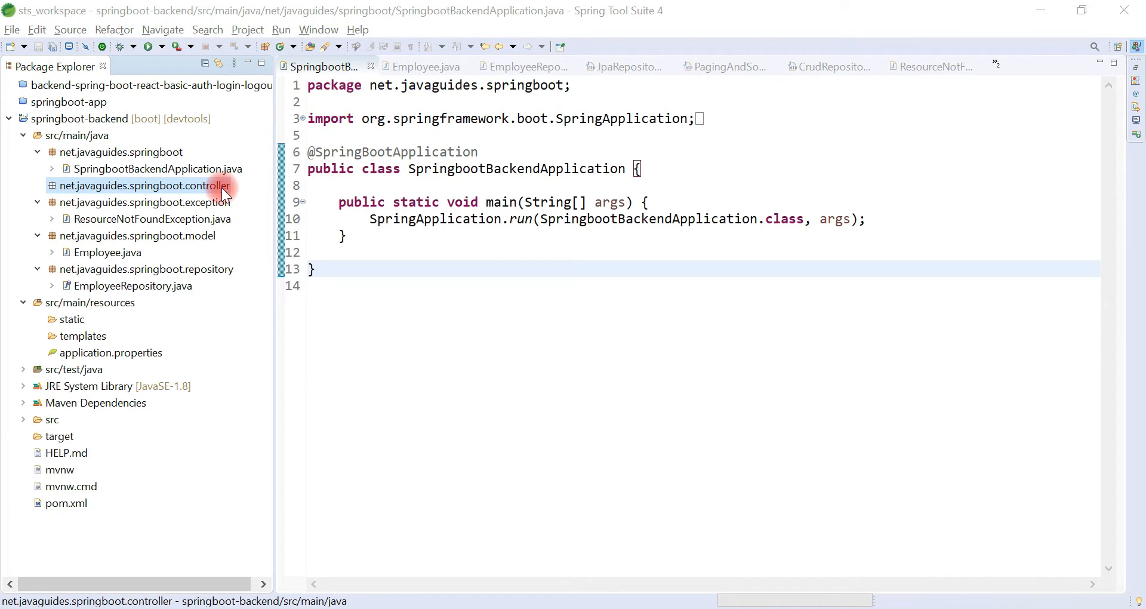
# Create the EmployeeController class in the controller package.
pyautogui.rightClick(142, 186)
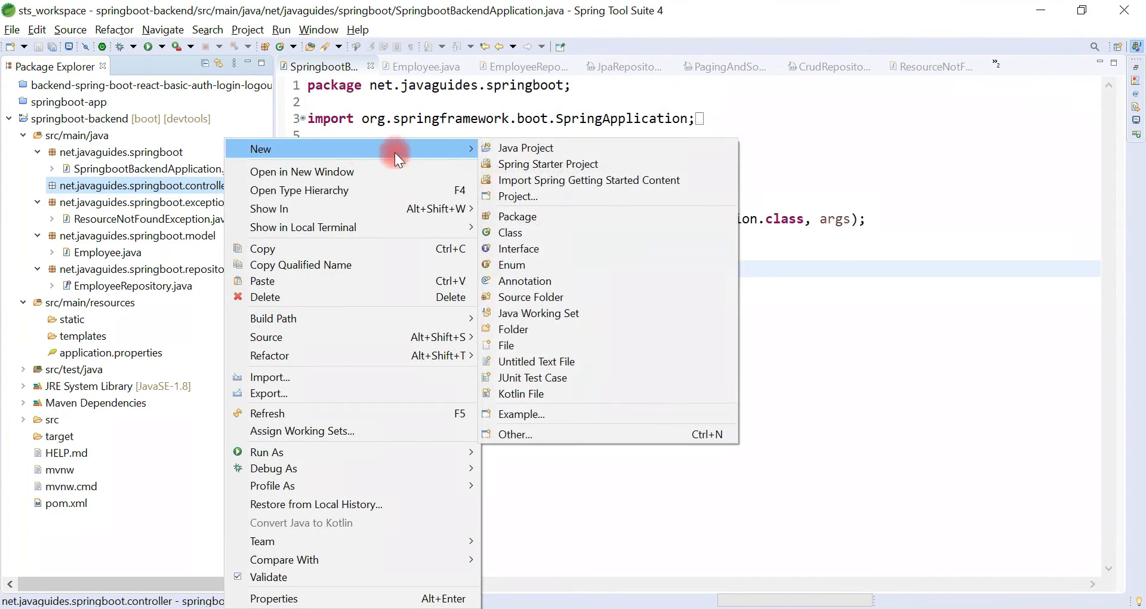
pyautogui.click(510, 233)
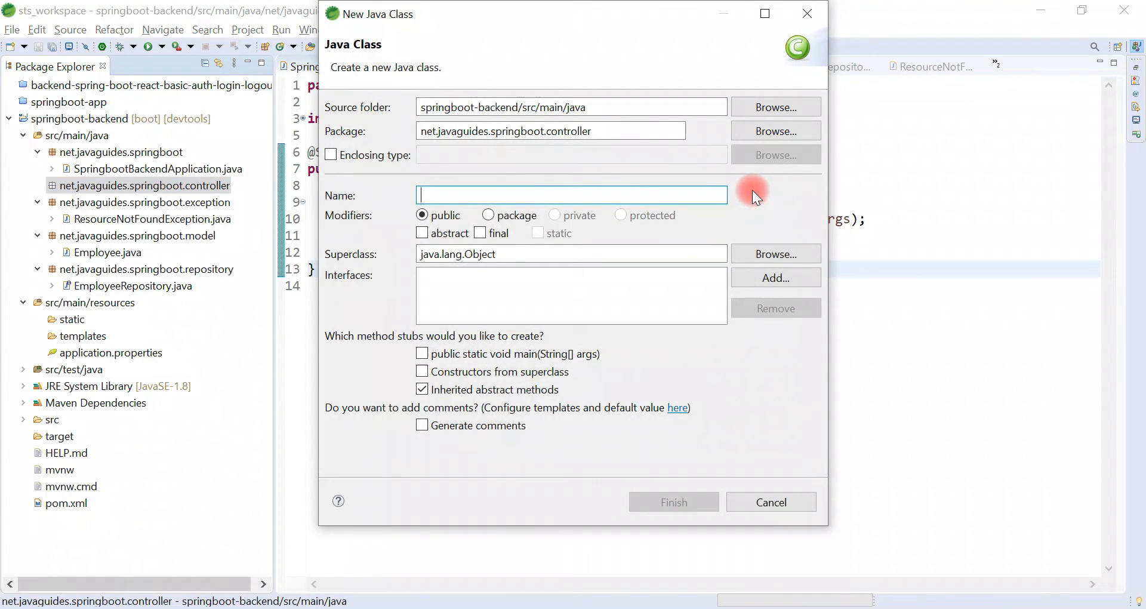
pyautogui.write('Emplo')
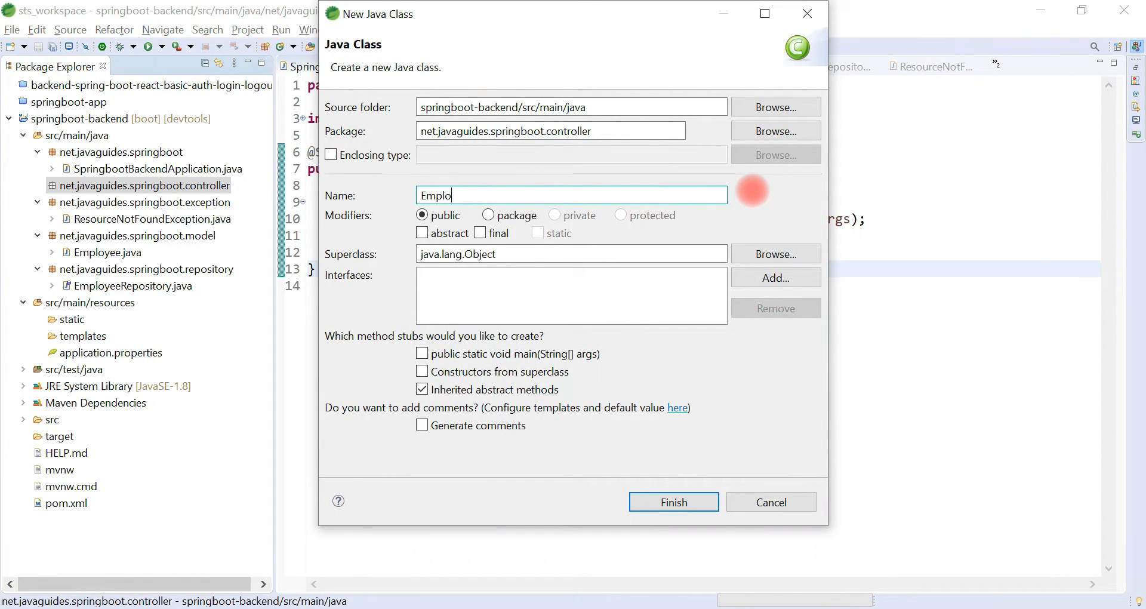
pyautogui.write('yeeC')
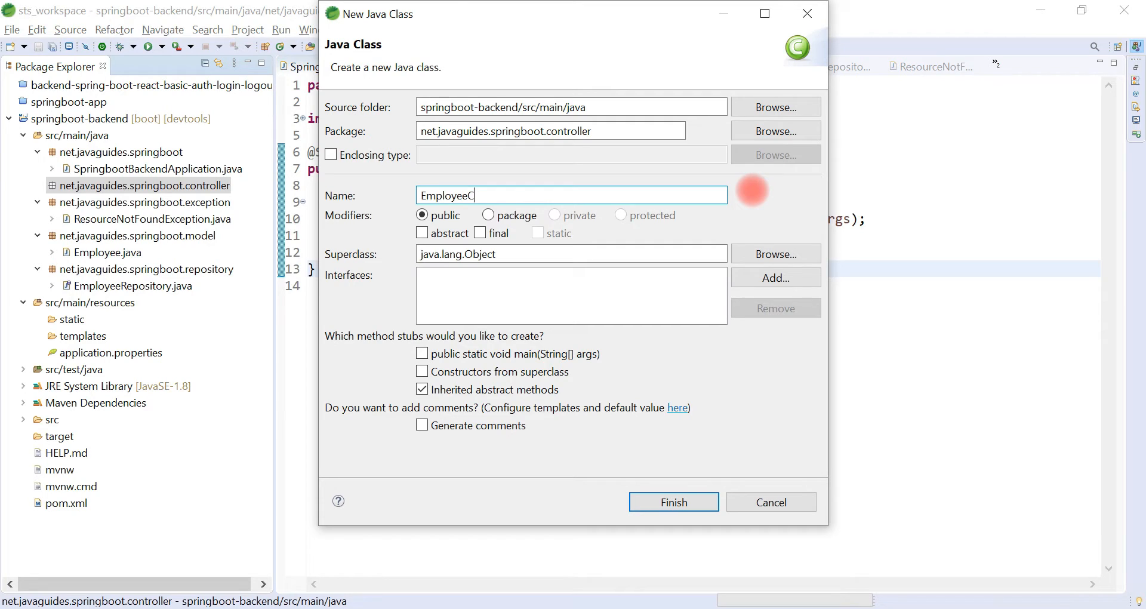
pyautogui.write('ontroller')
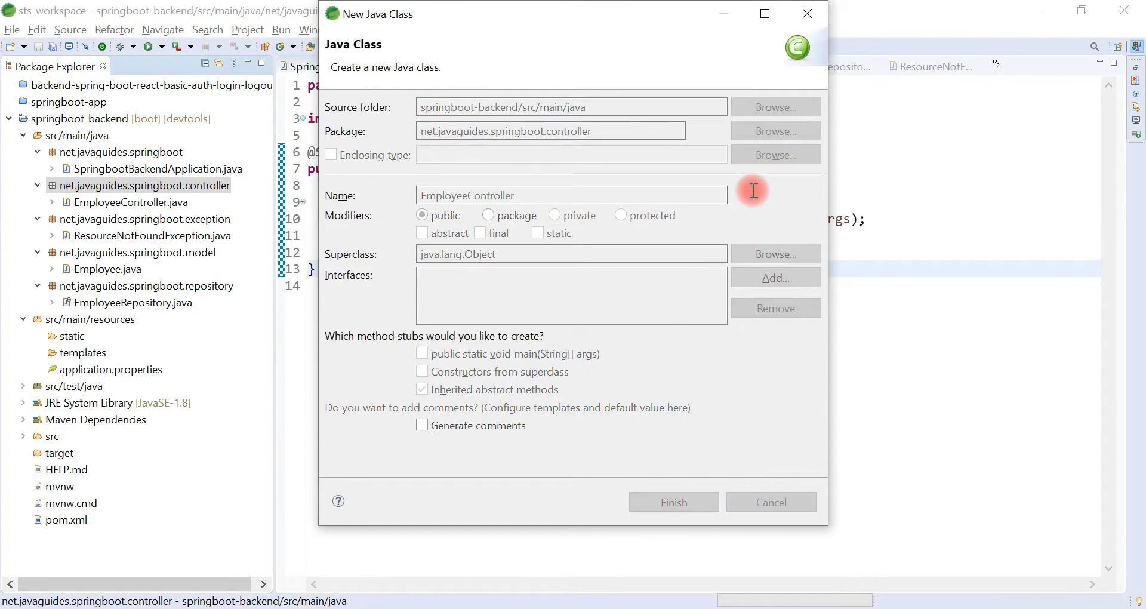
pyautogui.click(672, 503)
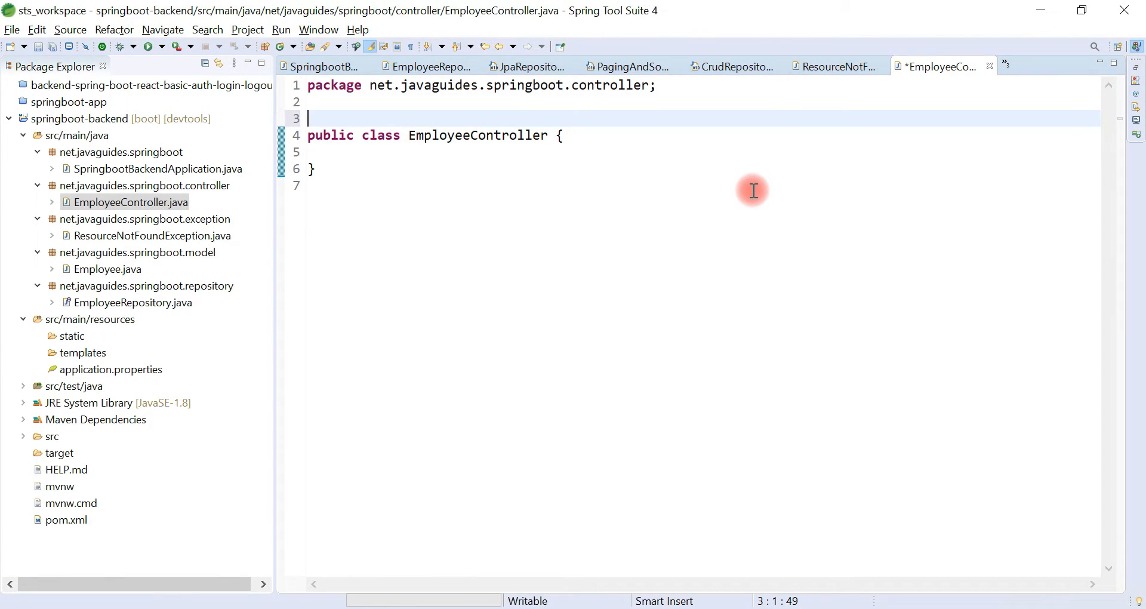
pyautogui.write('@Rest')
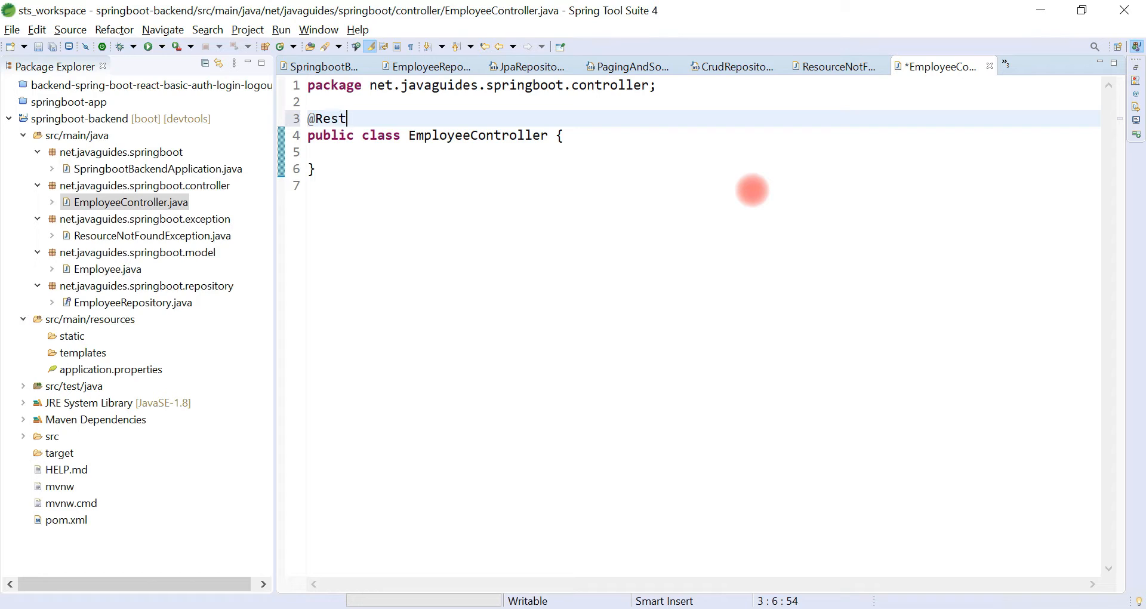
pyautogui.write('Controller')
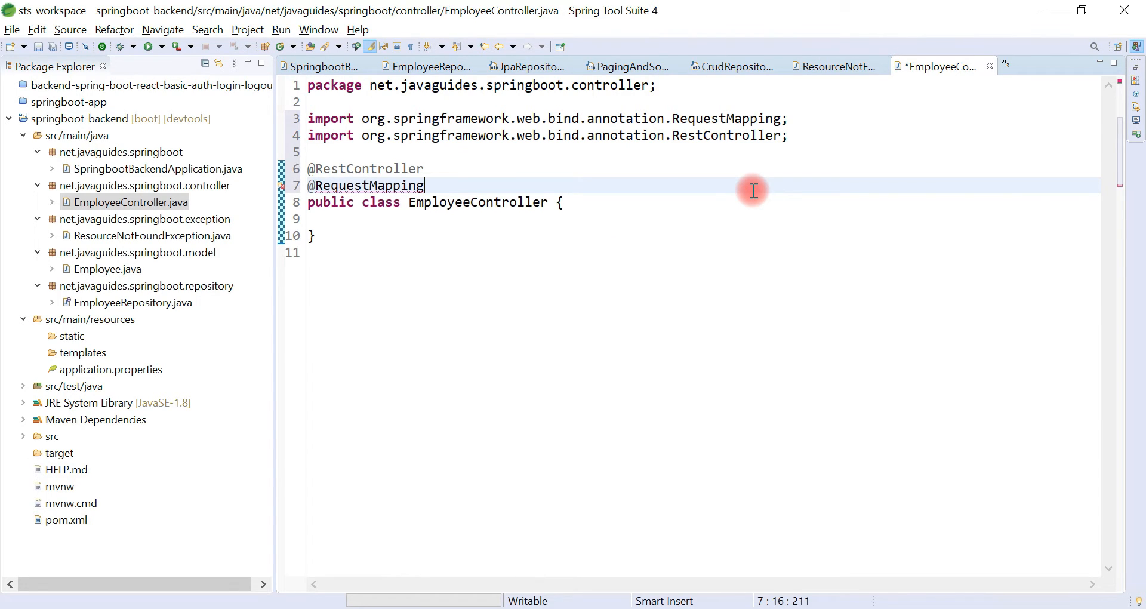
pyautogui.write('("")')
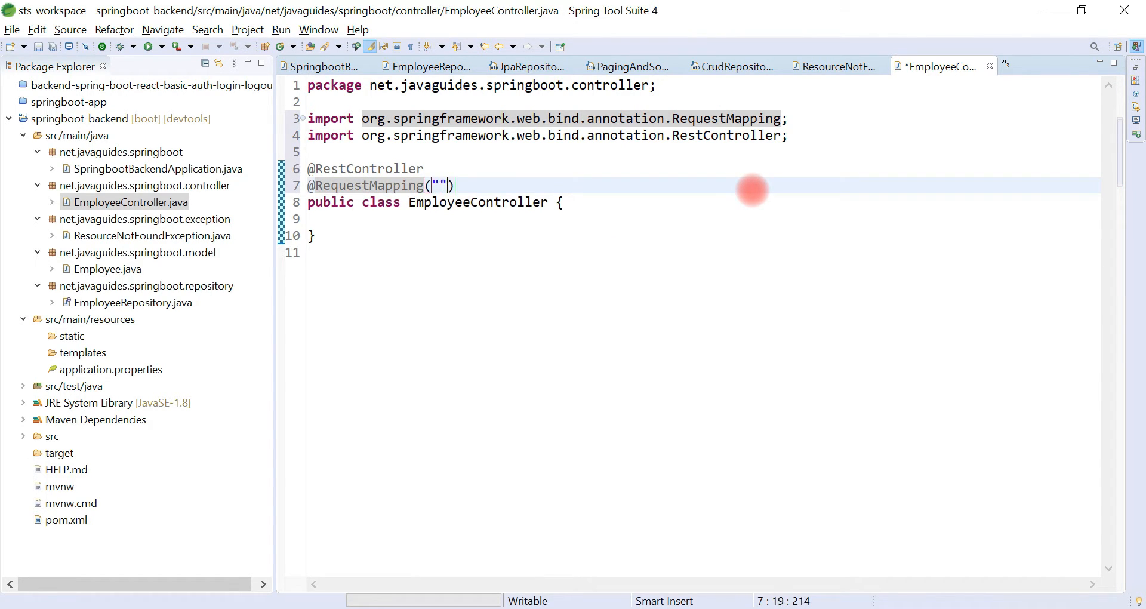
pyautogui.write('/')
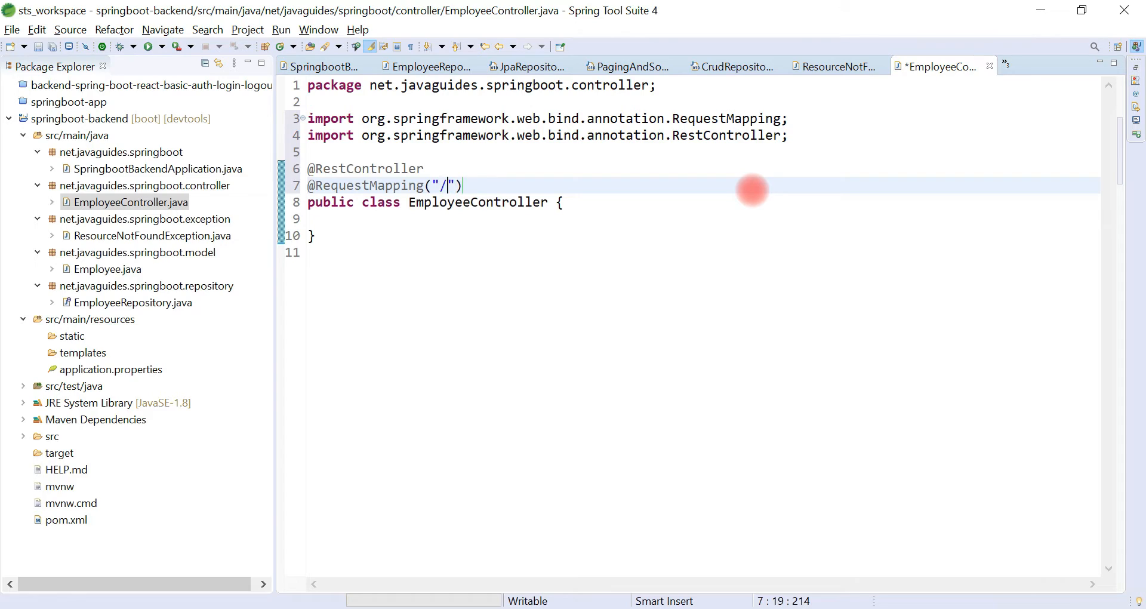
pyautogui.write('api/')
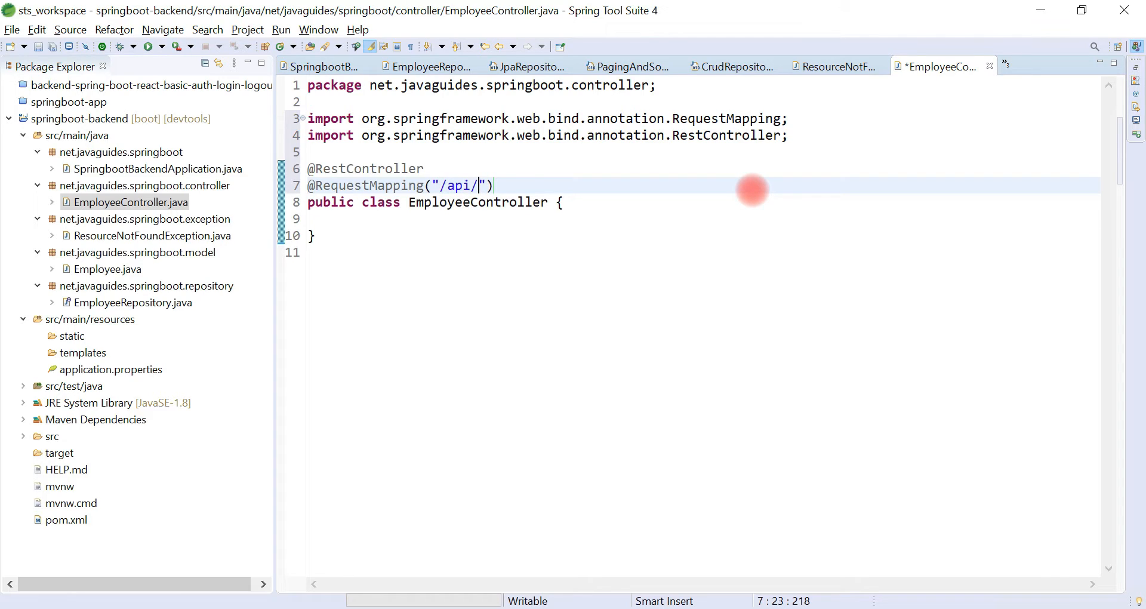
pyautogui.write('v1/')
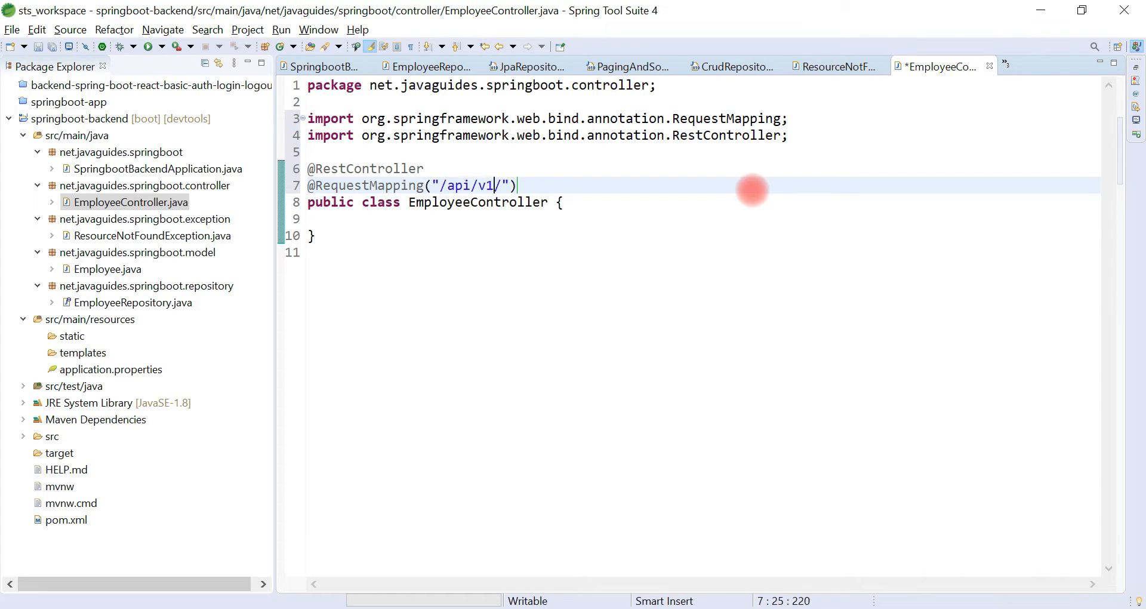
pyautogui.doubleClick(486, 185)
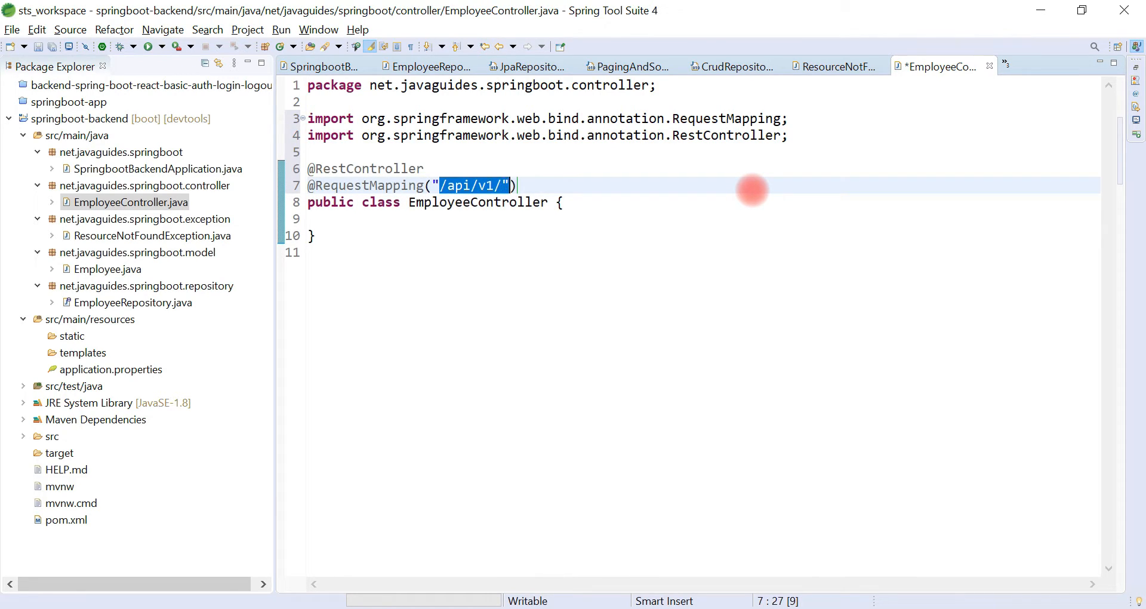
pyautogui.click(329, 219)
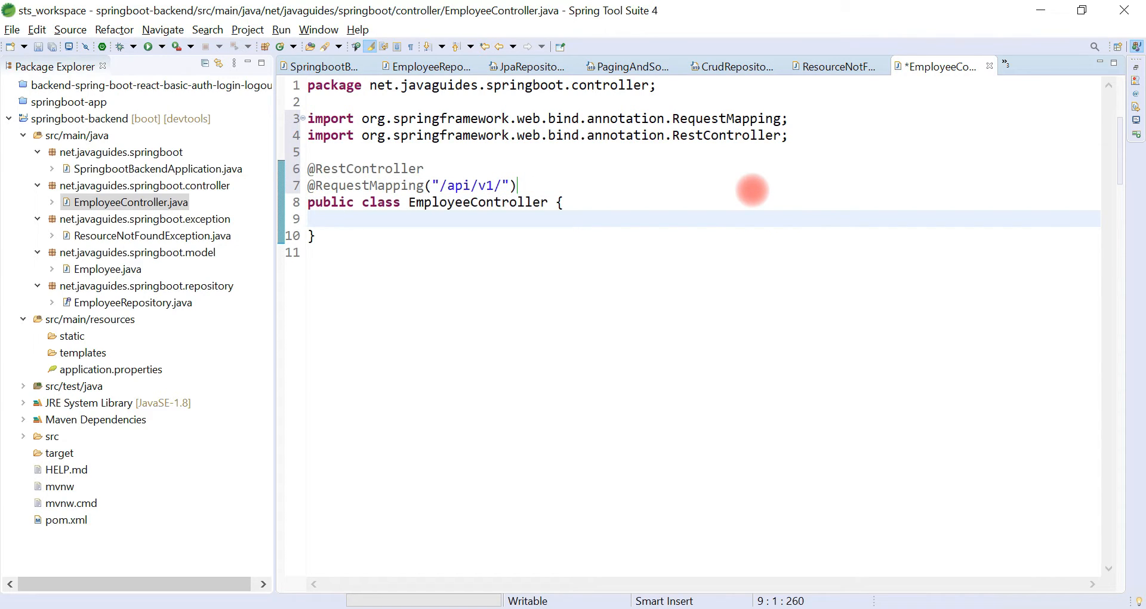
pyautogui.press('Return')
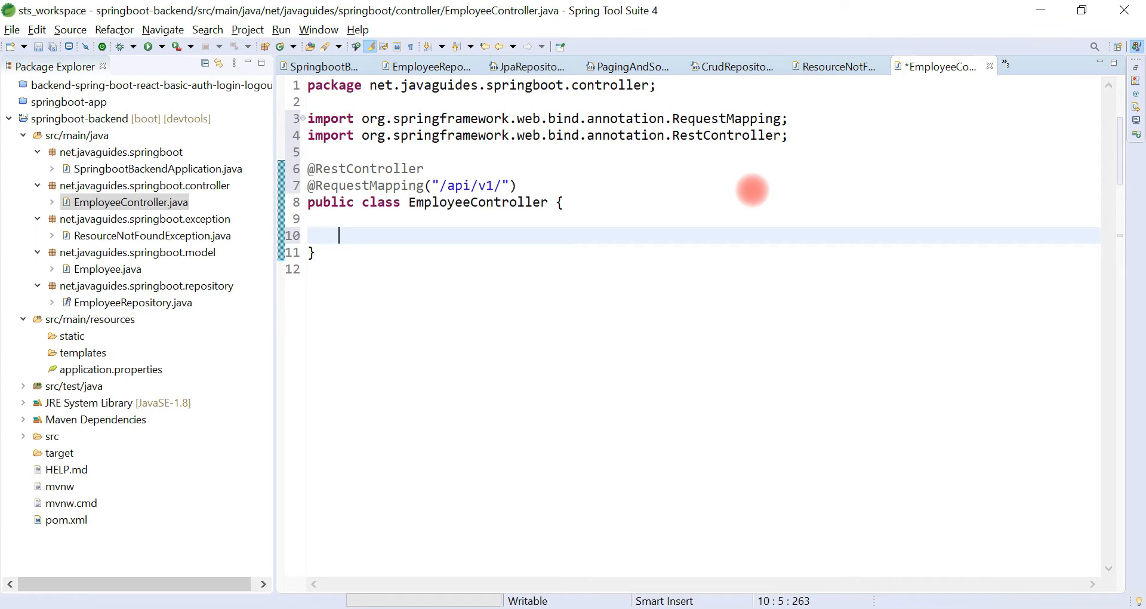
pyautogui.write('priv')
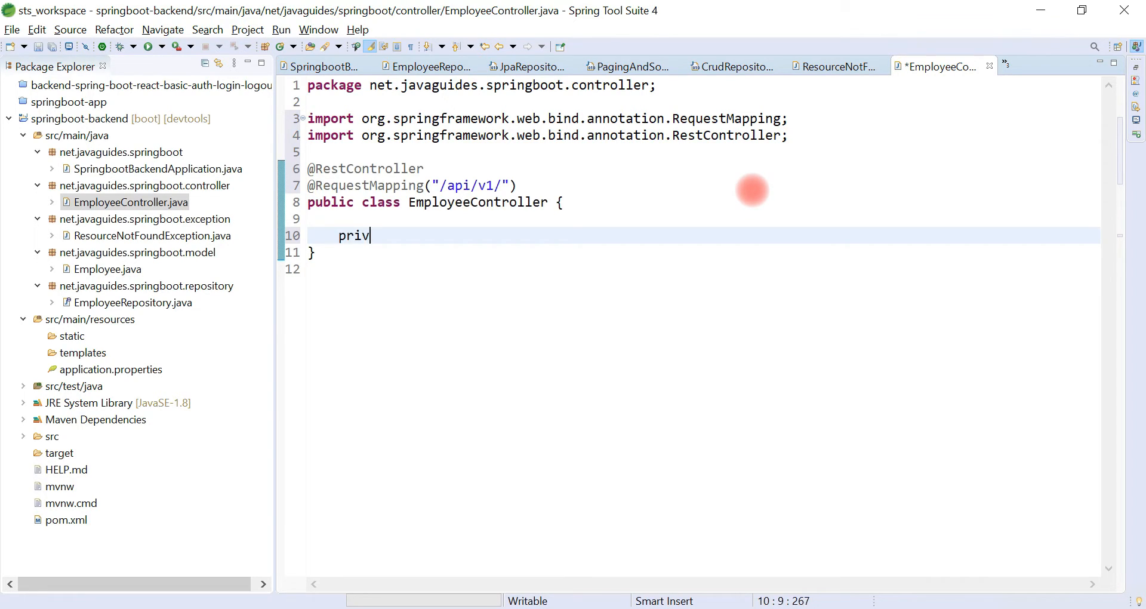
pyautogui.write('ate')
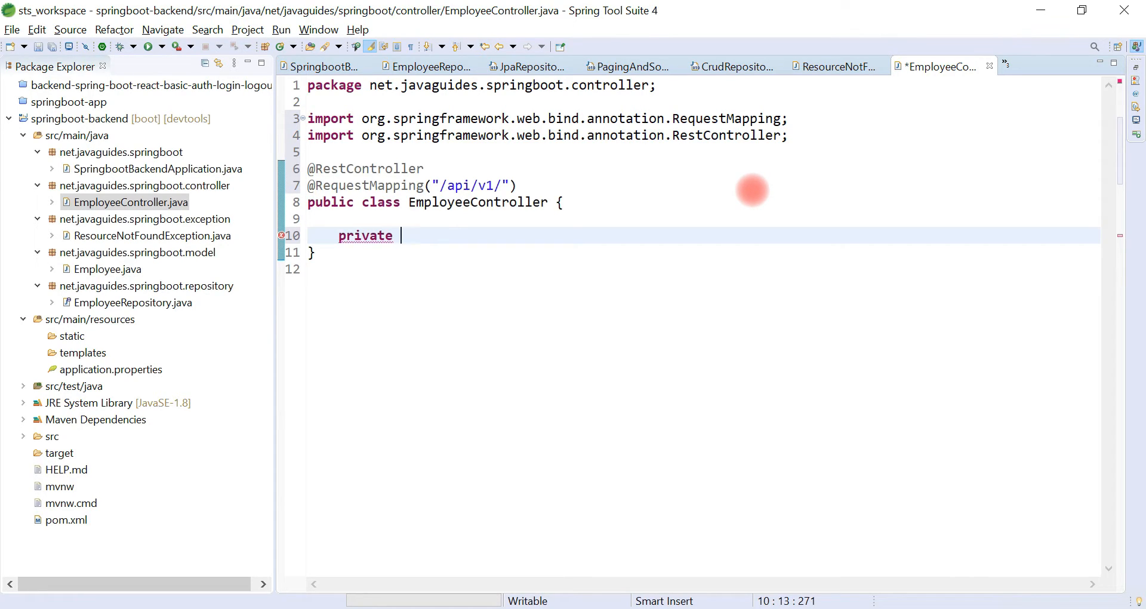
pyautogui.write('EmployeeRepository')
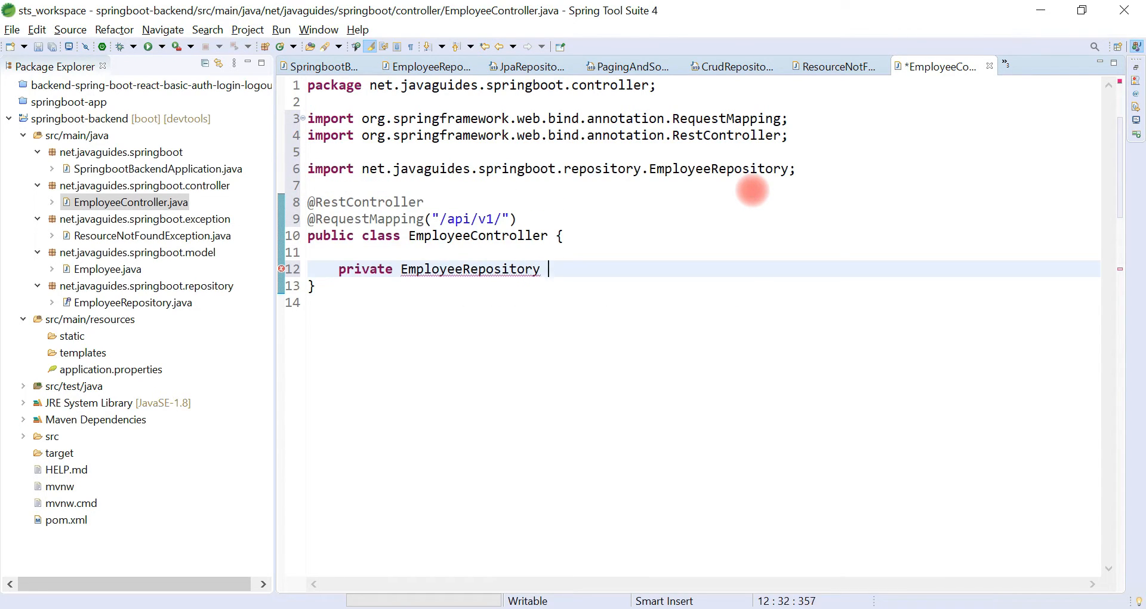
pyautogui.write('employeeRepository;')
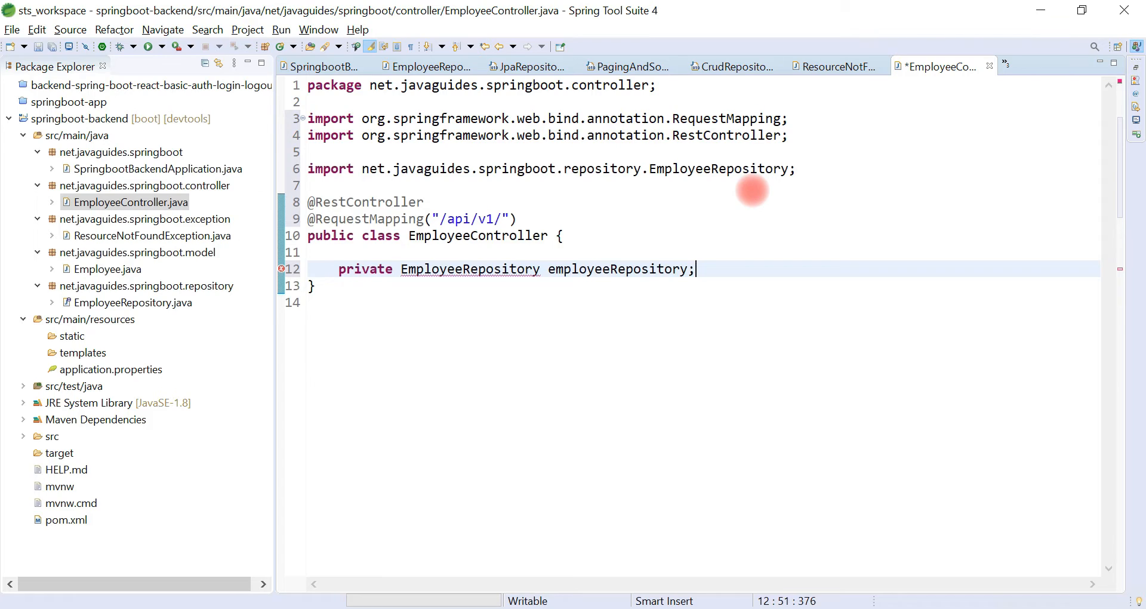
pyautogui.write('@Au')
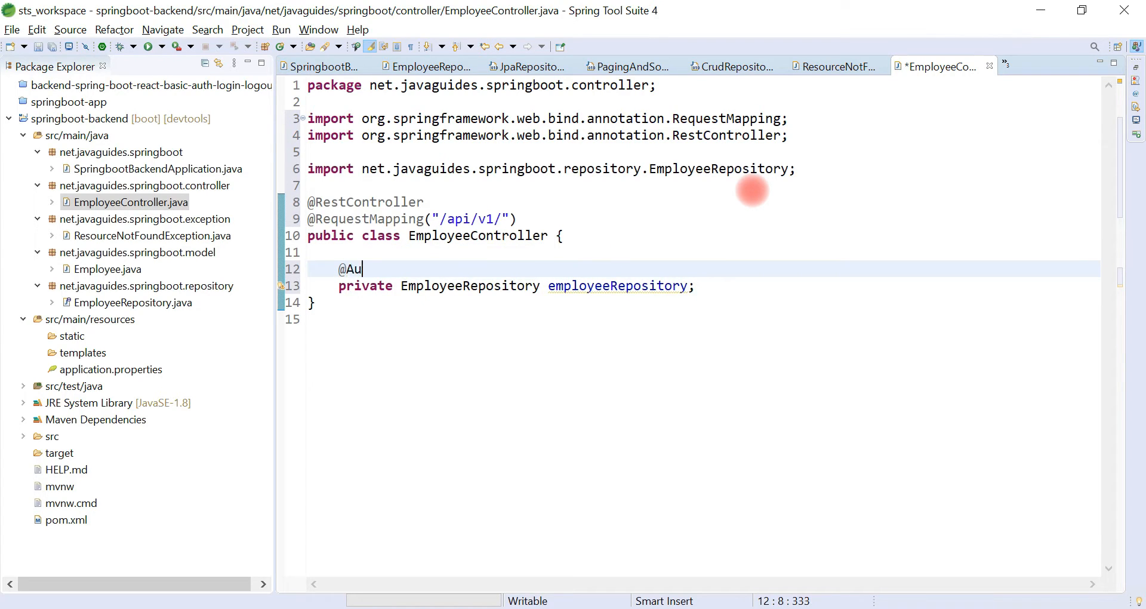
pyautogui.write('towired')
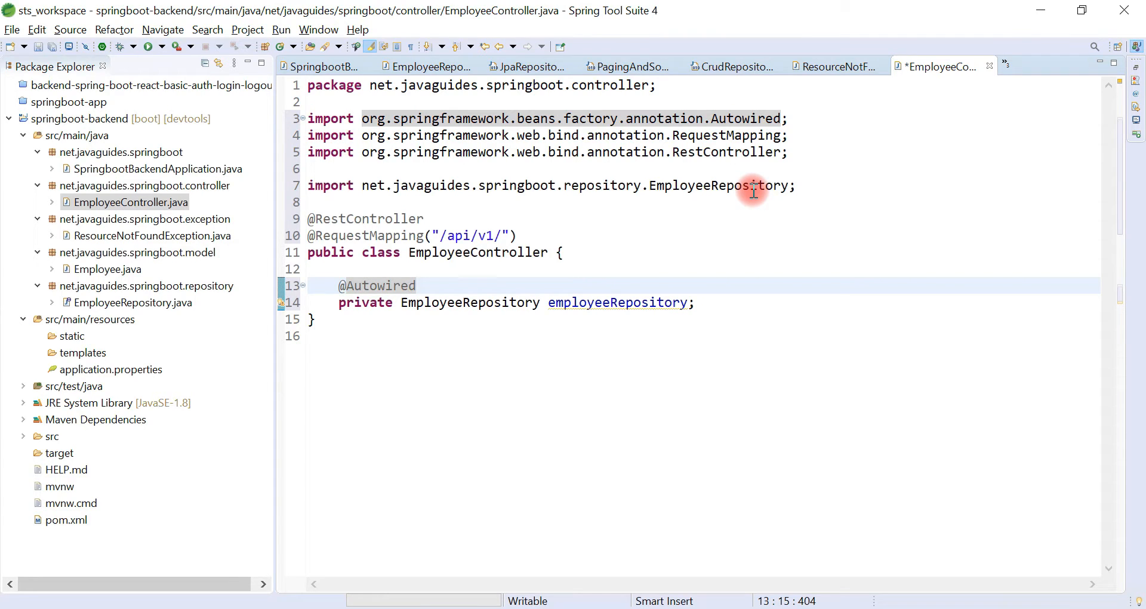
pyautogui.press('Return')
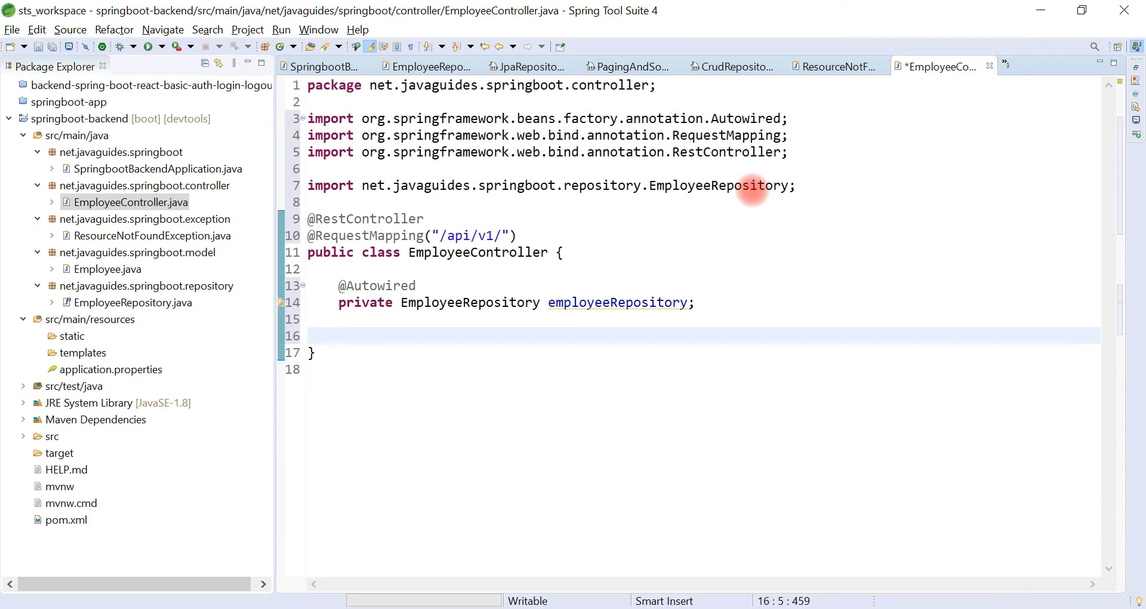
# Add a '// get all employees' comment and declare public List<Employee> getAllEmployees() with java.util.List imported.
pyautogui.write('// g')
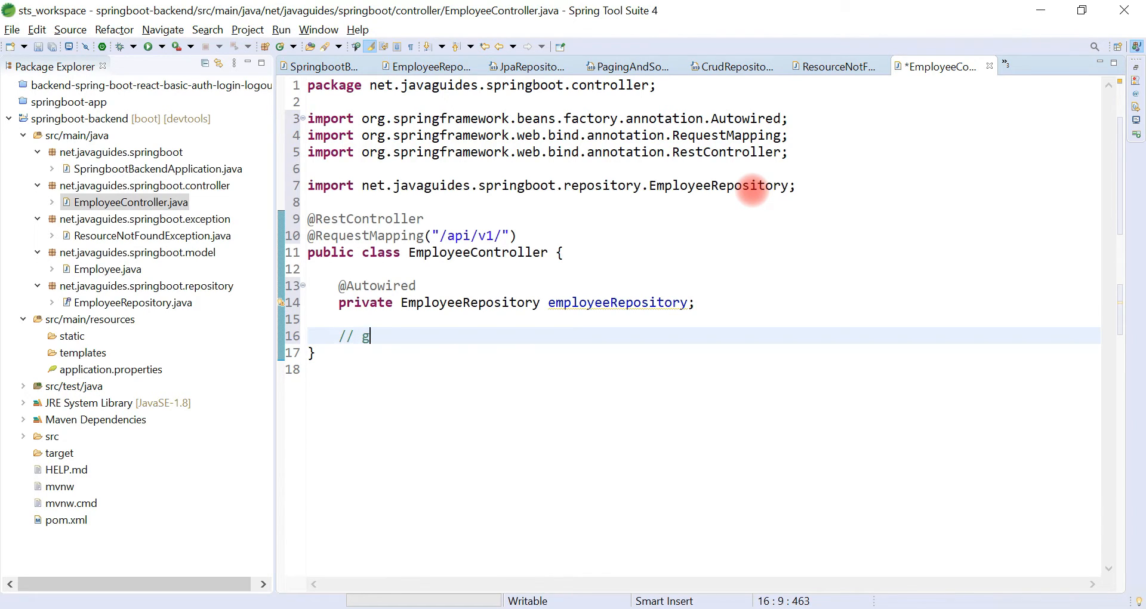
pyautogui.write('et all e')
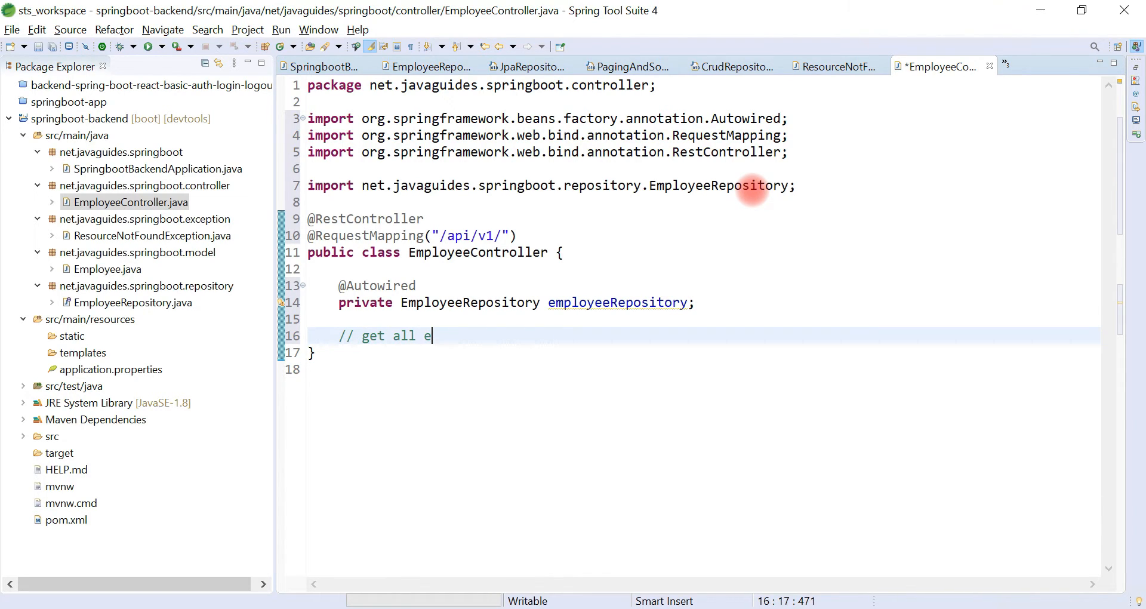
pyautogui.write('mployees')
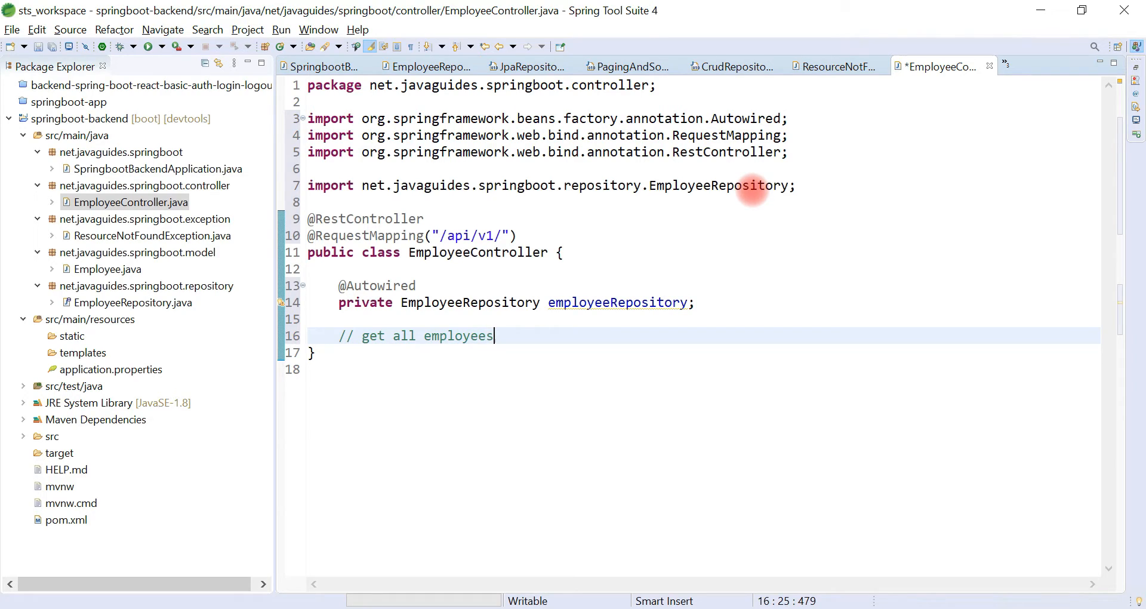
pyautogui.press('Return')
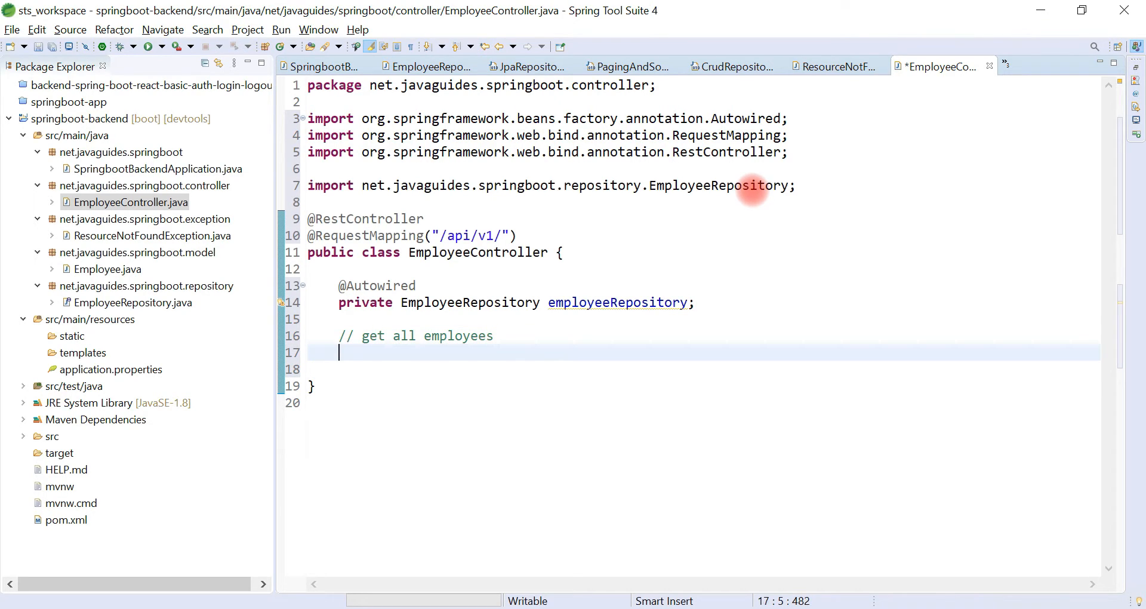
pyautogui.write('public List')
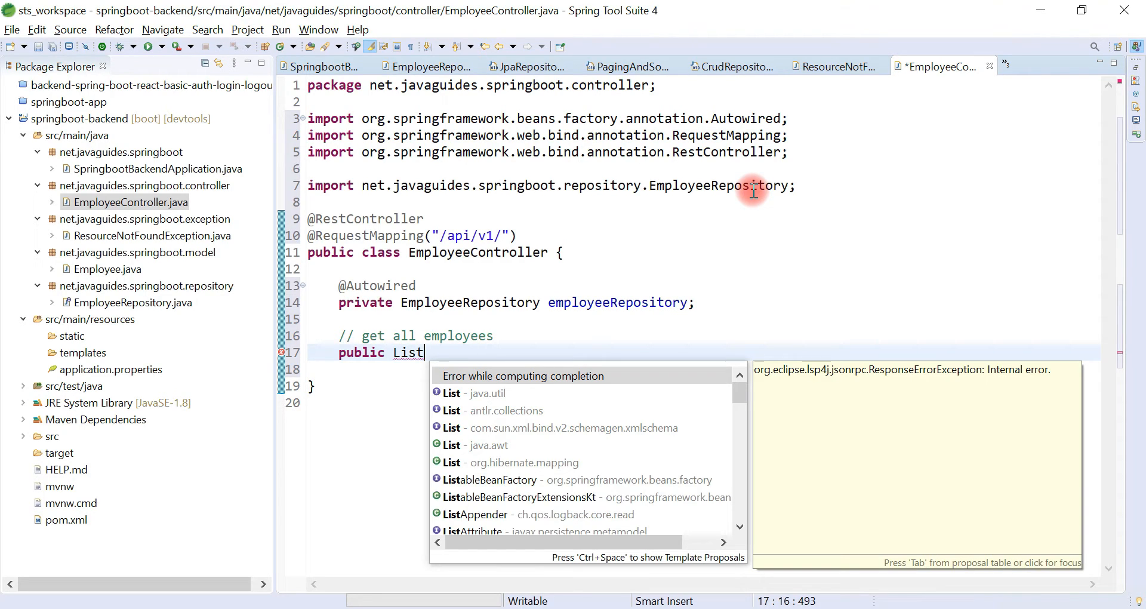
pyautogui.click(452, 393)
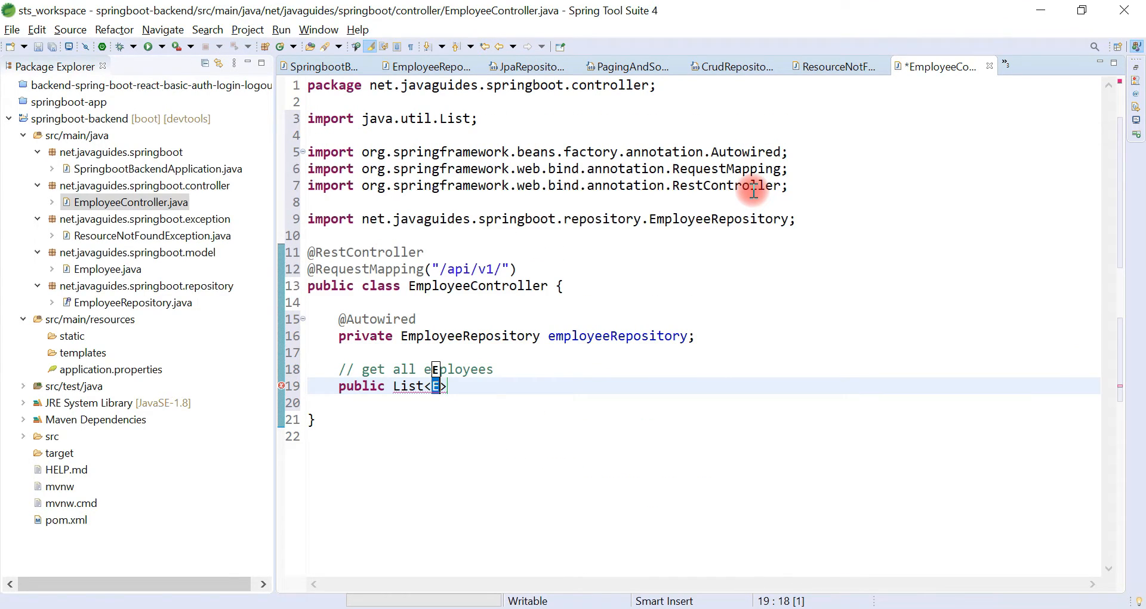
pyautogui.write('mployee')
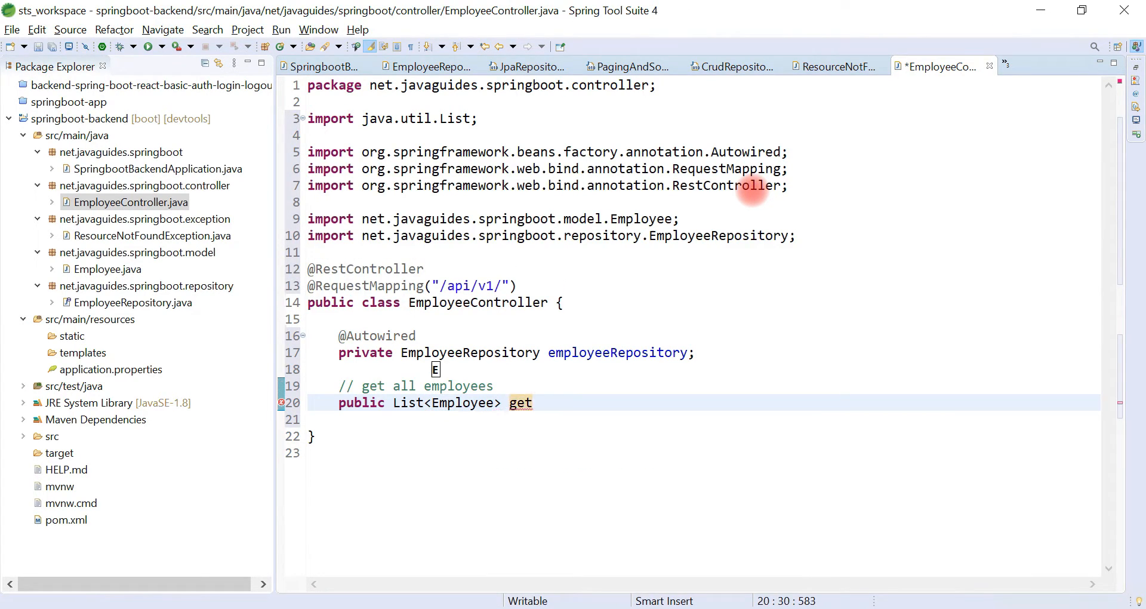
pyautogui.write('AllEmployees(')
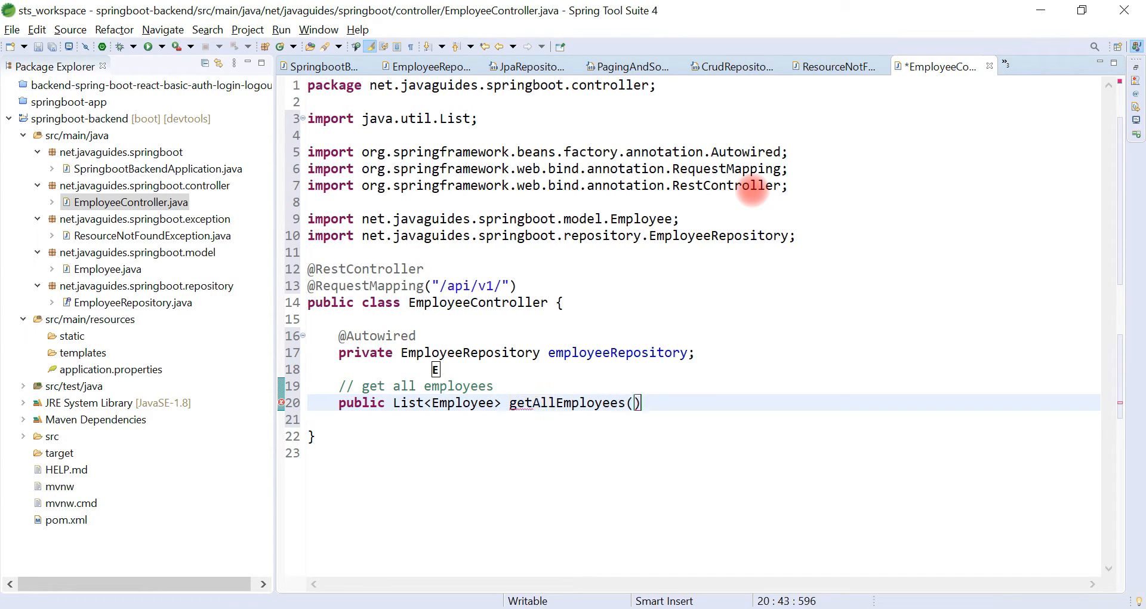
# Make getAllEmployees return employeeRepository.findAll() and begin its mapping annotation.
pyautogui.write('{')
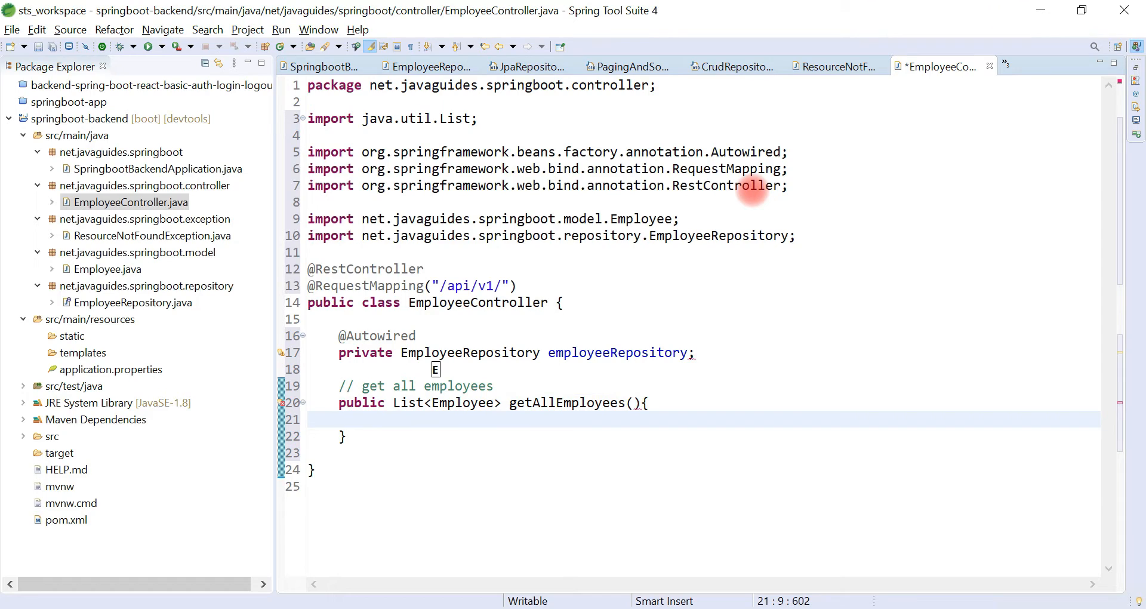
pyautogui.write('return')
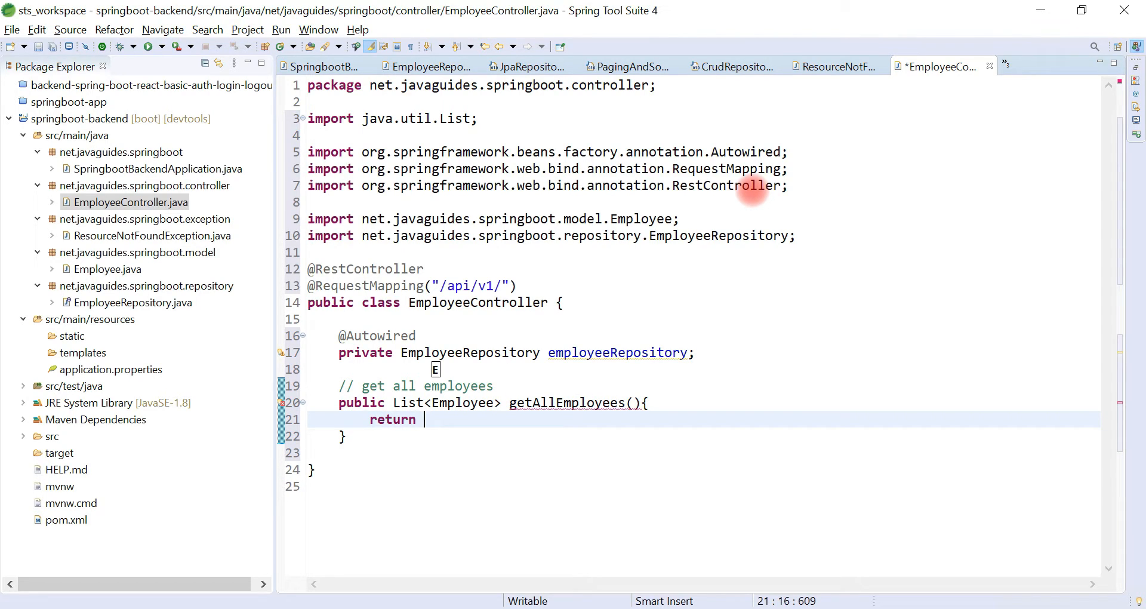
pyautogui.write('employeeRepository.fin')
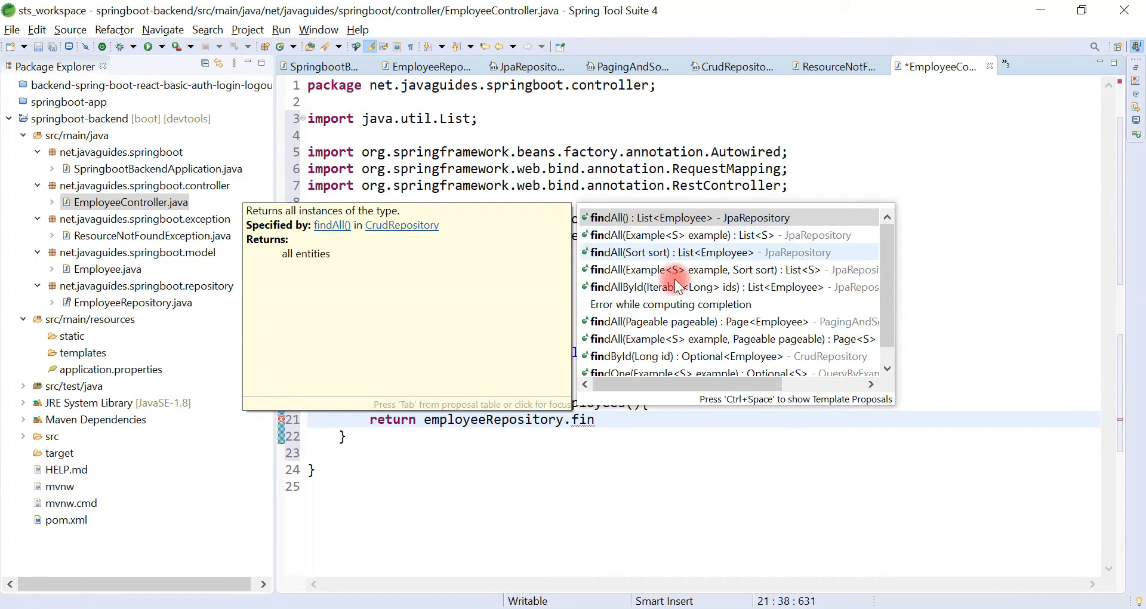
pyautogui.moveTo(678, 217)
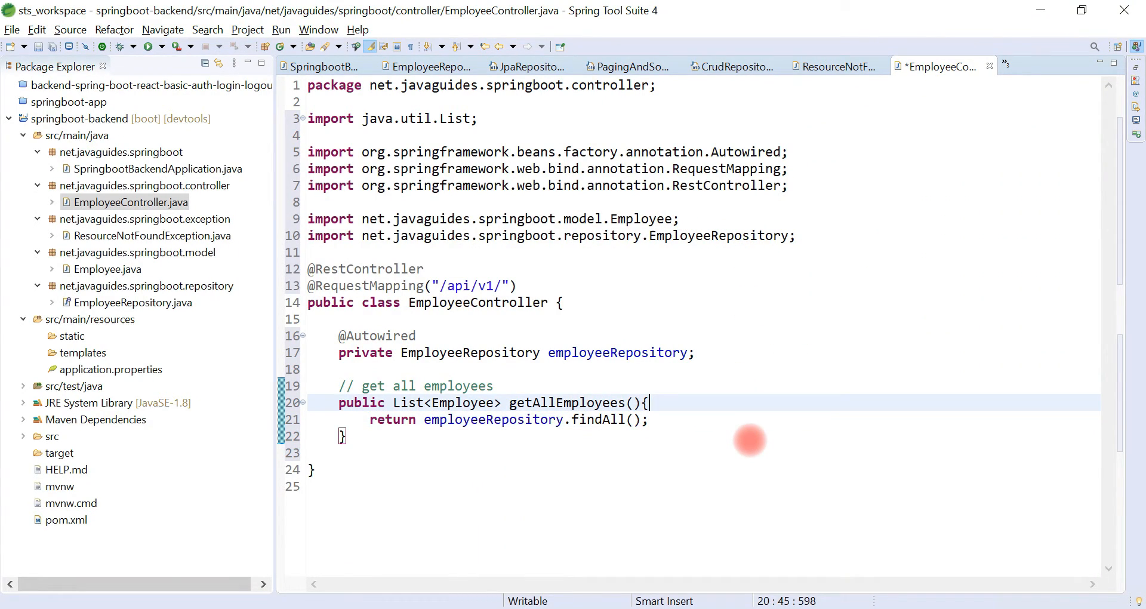
pyautogui.write('@G')
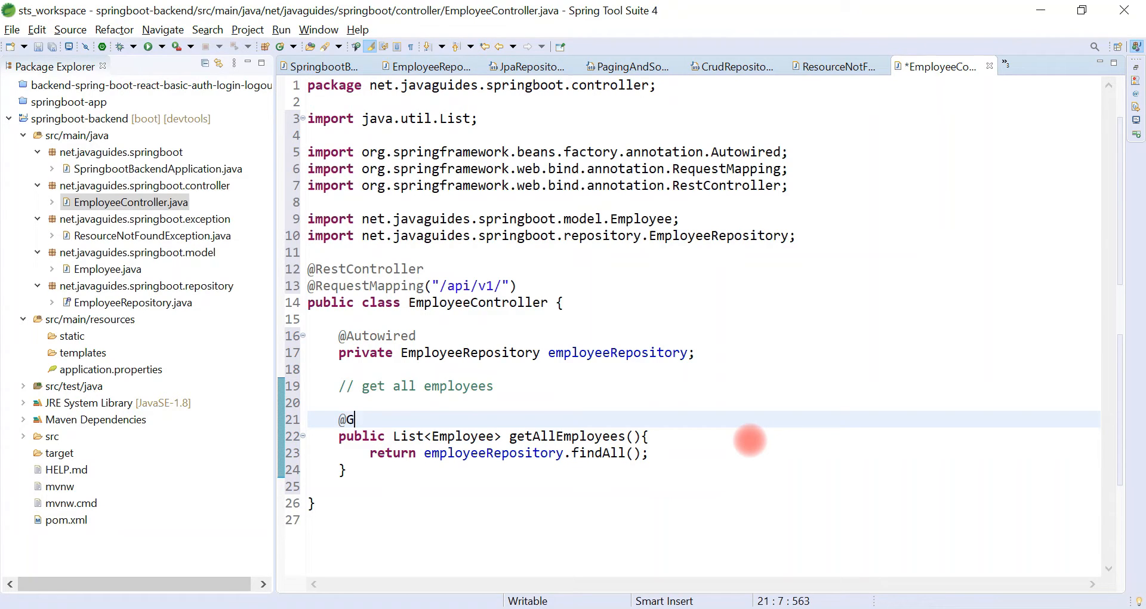
pyautogui.write('etMapping(')
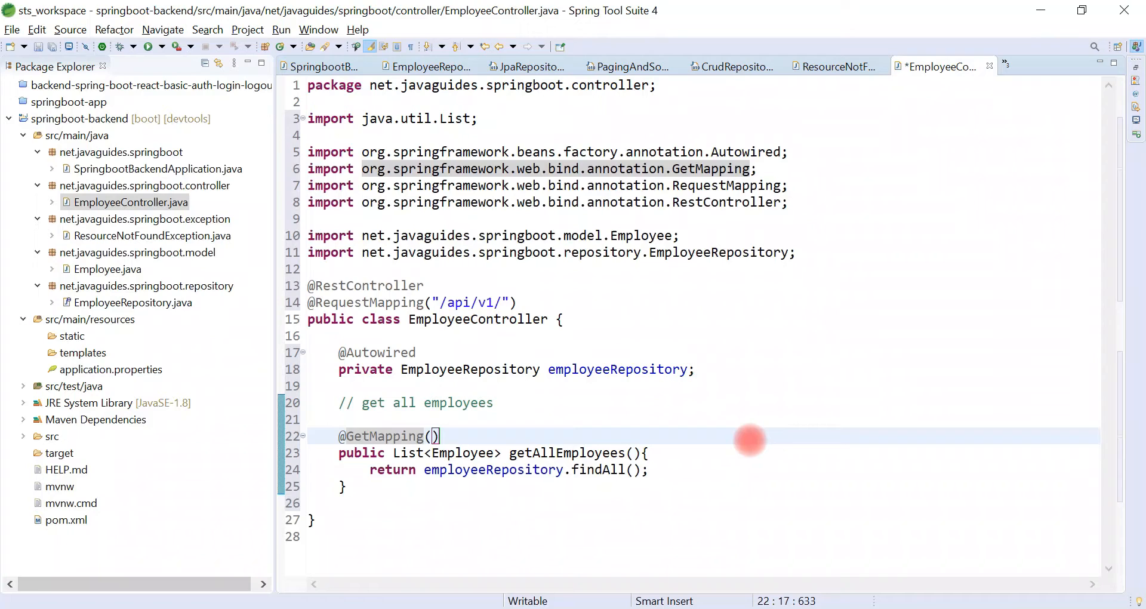
pyautogui.write('"/em"')
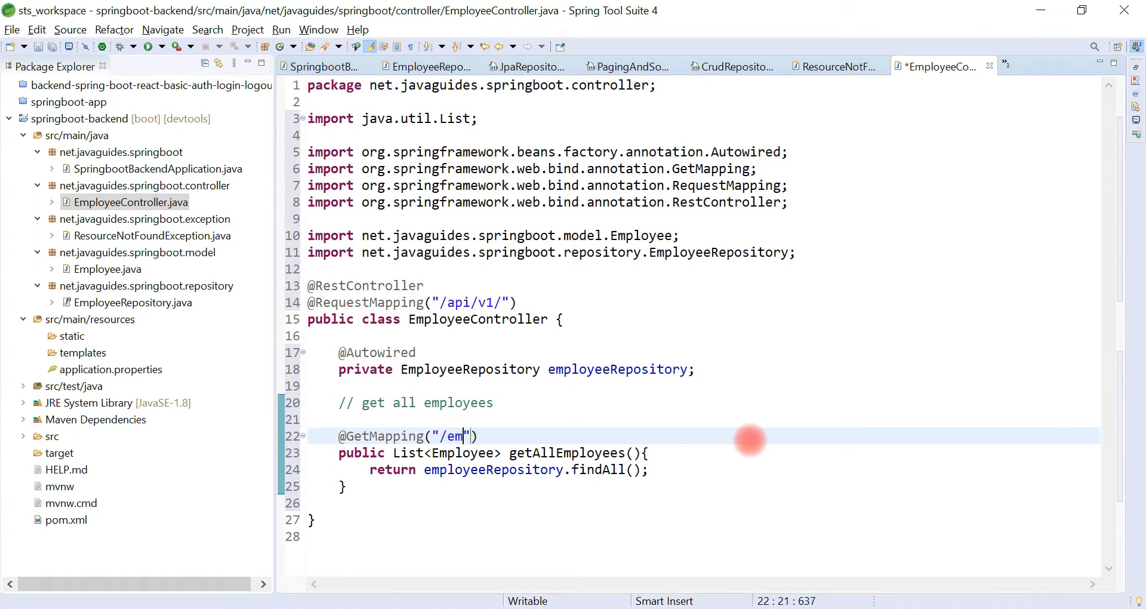
pyautogui.write('ployees')
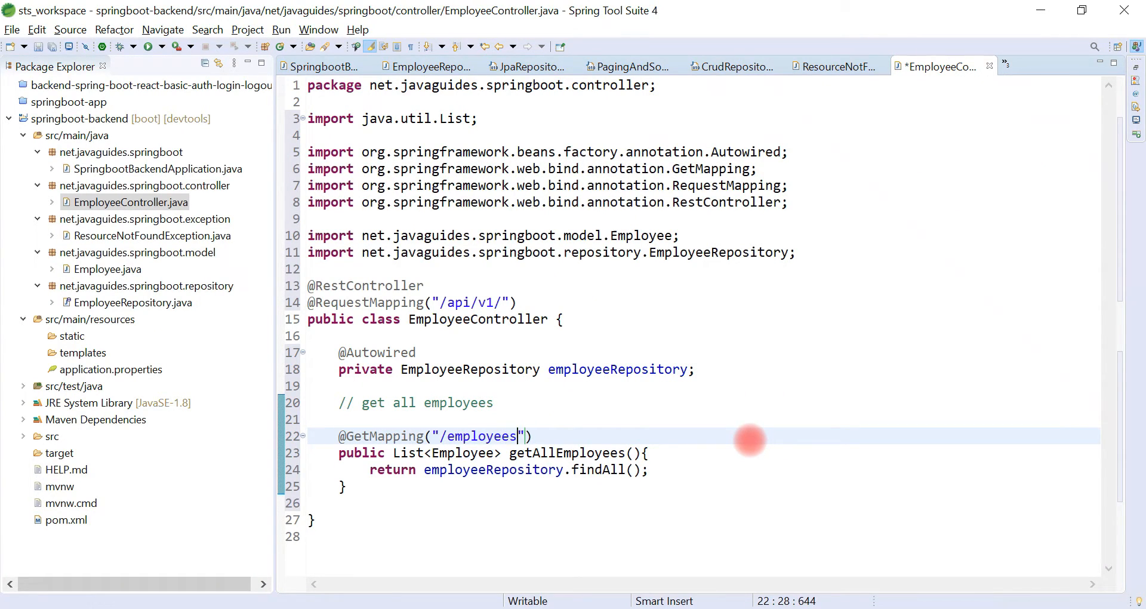
pyautogui.press('ctrl+s')
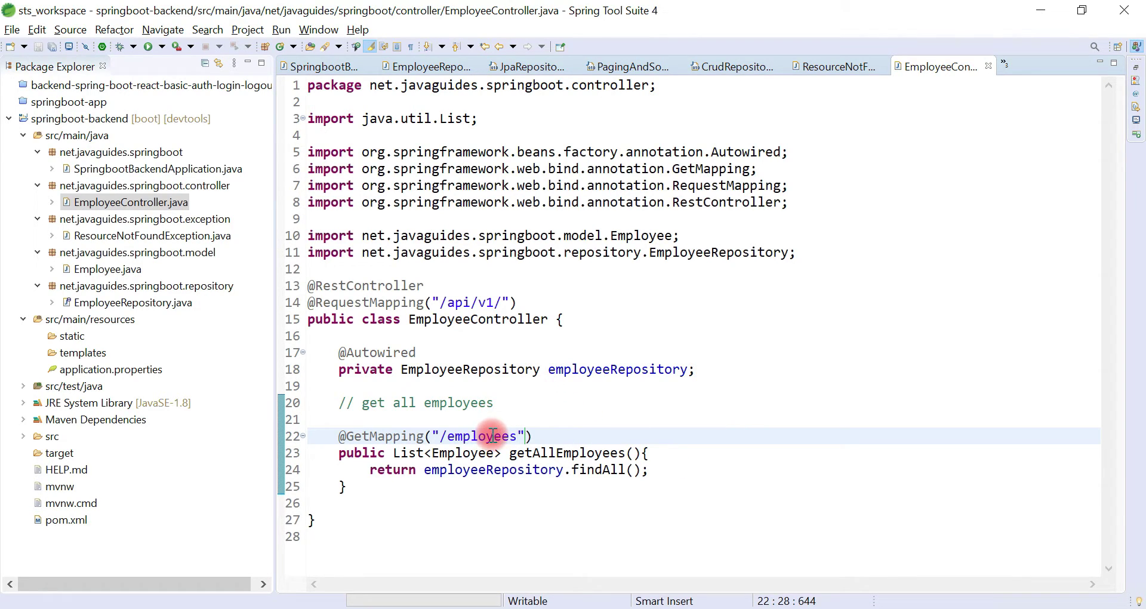
pyautogui.moveTo(462, 318)
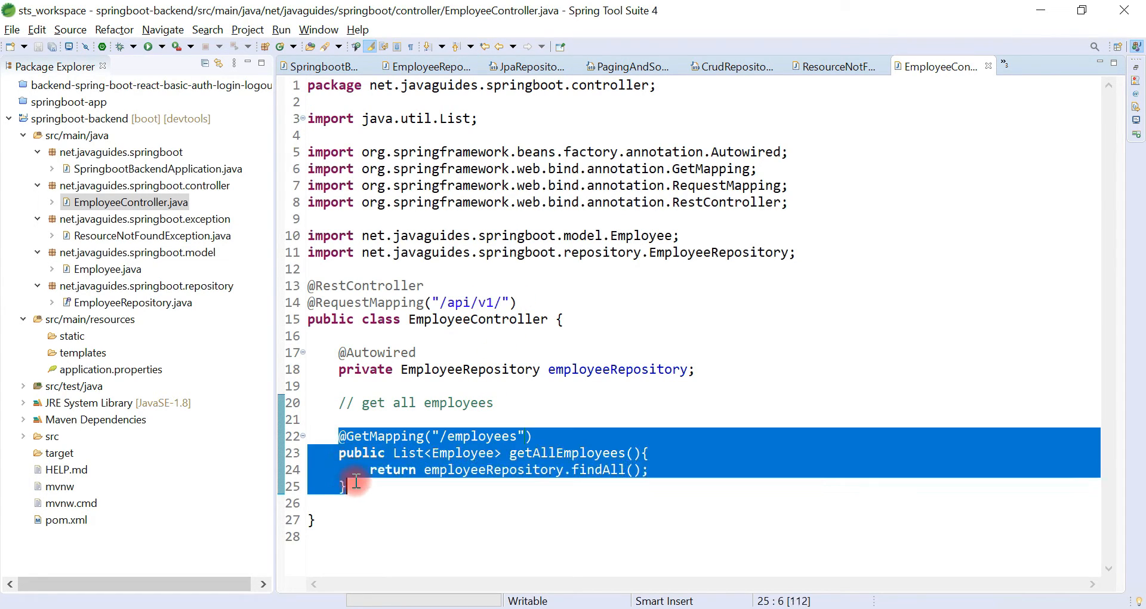
pyautogui.click(358, 503)
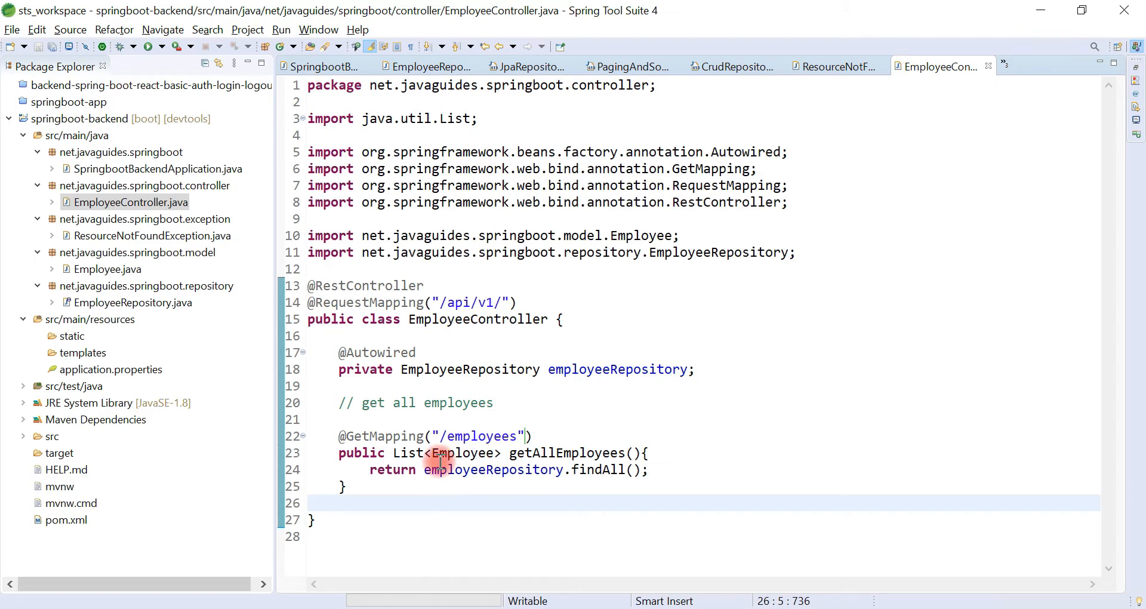
pyautogui.doubleClick(445, 453)
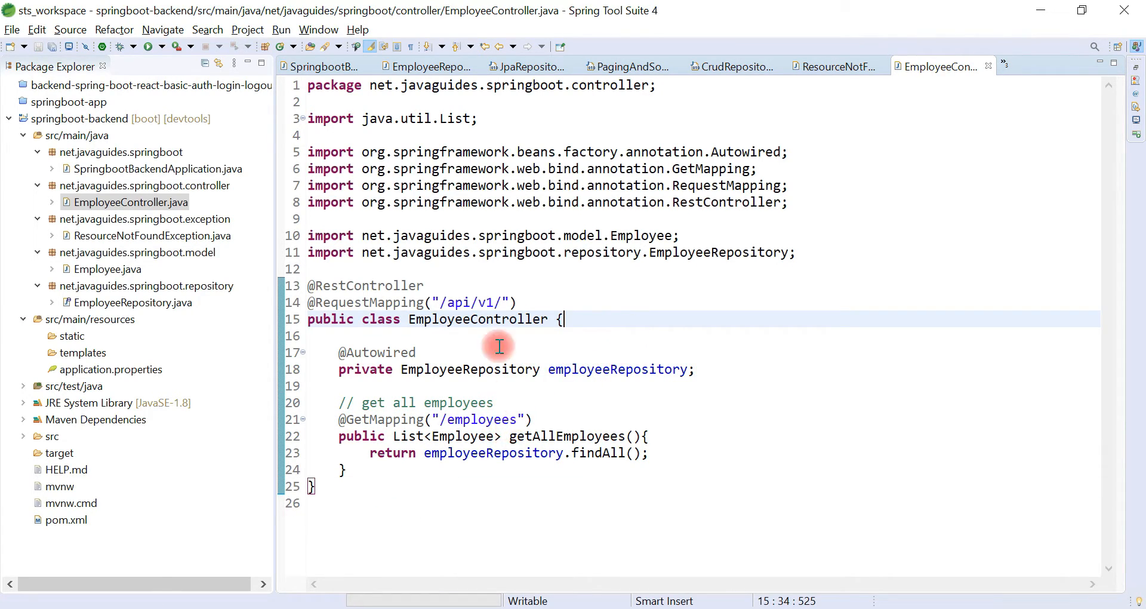
# Run SpringbootBackendApplication via Run As > Java Application.
pyautogui.click(158, 168)
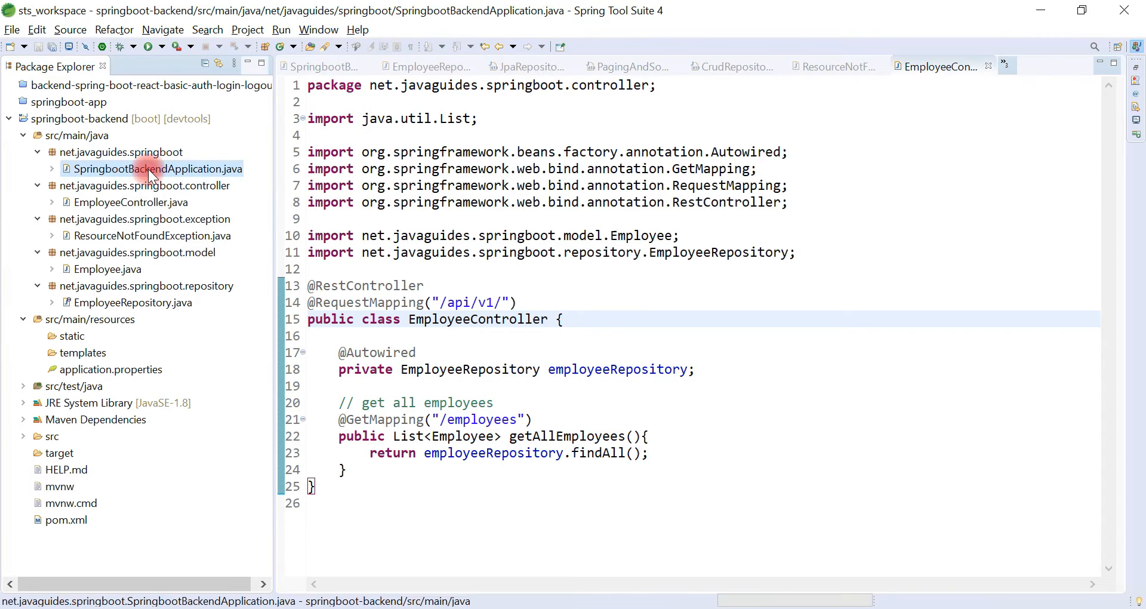
pyautogui.click(325, 67)
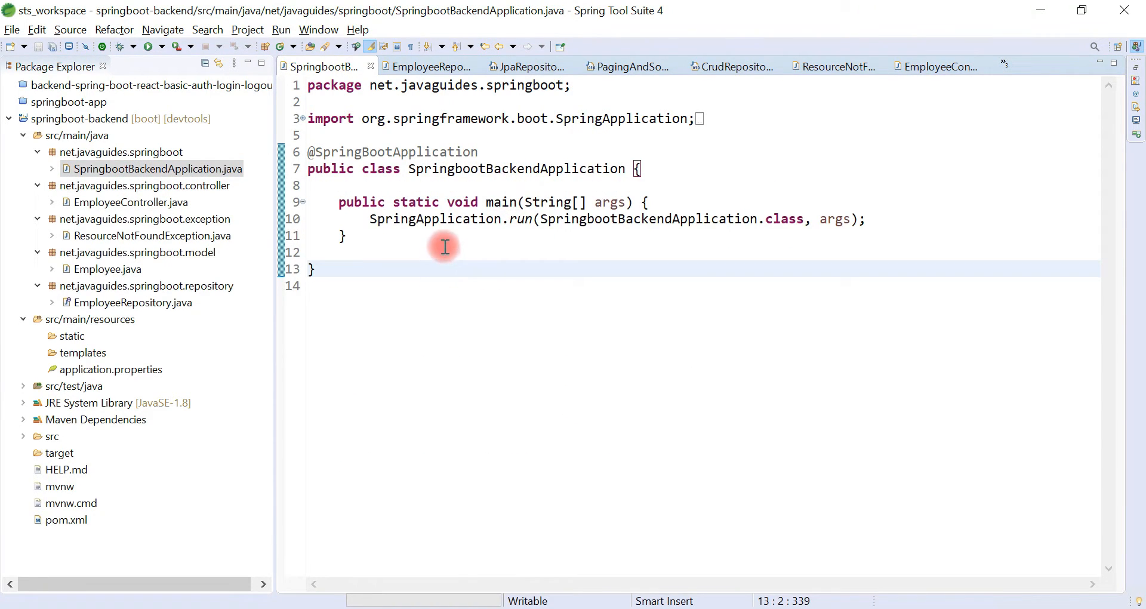
pyautogui.rightClick(444, 246)
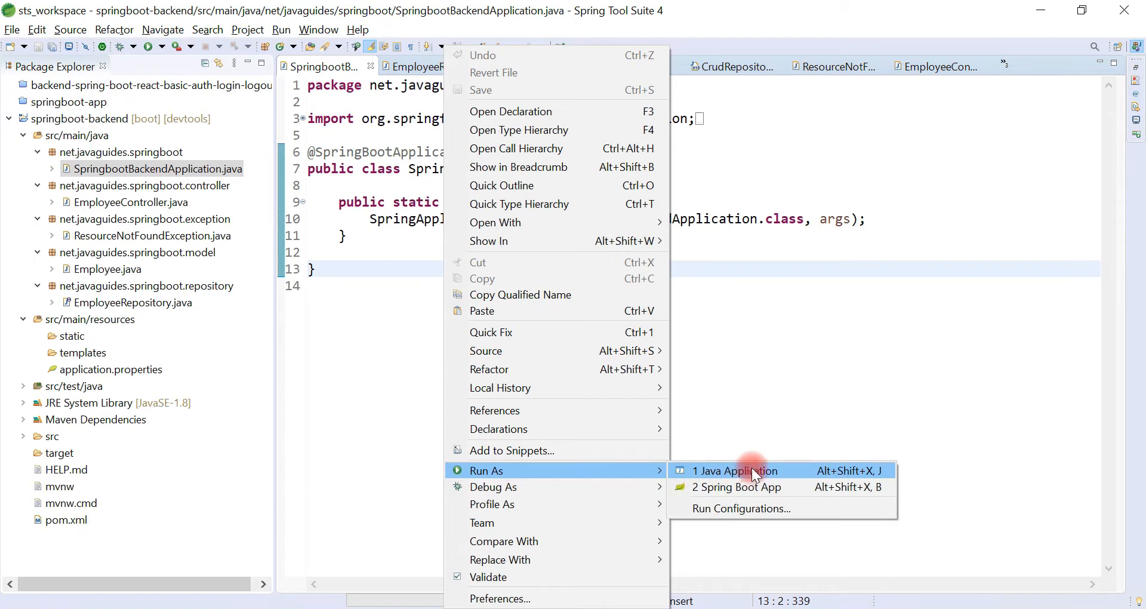
pyautogui.click(736, 471)
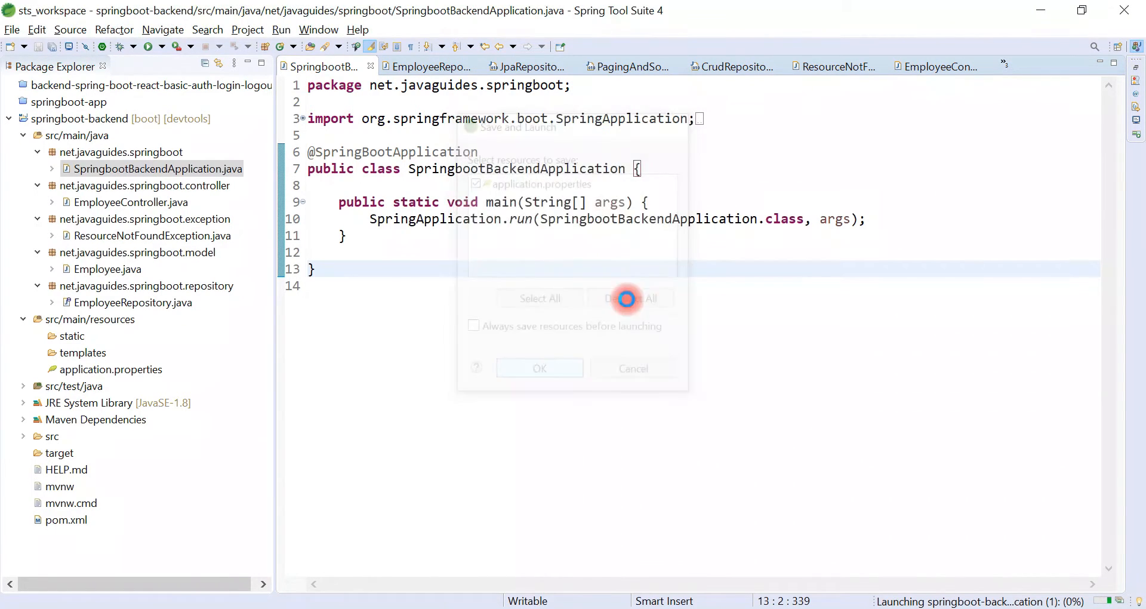
# Confirm the launch so Tomcat starts on port 8080, then return to EmployeeController.java.
pyautogui.click(539, 368)
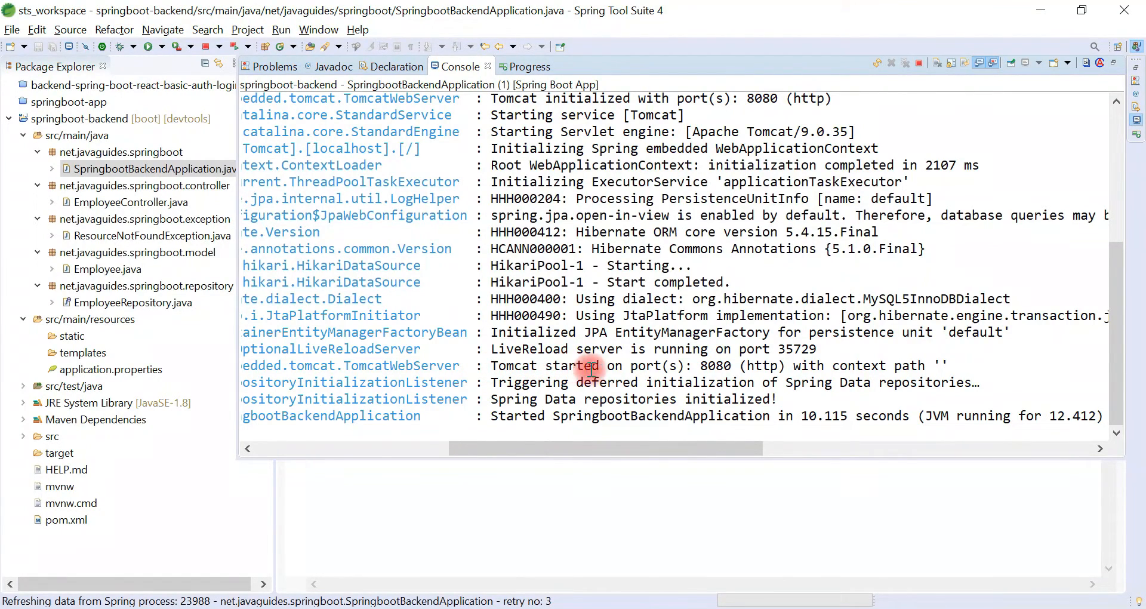
pyautogui.moveTo(671, 416)
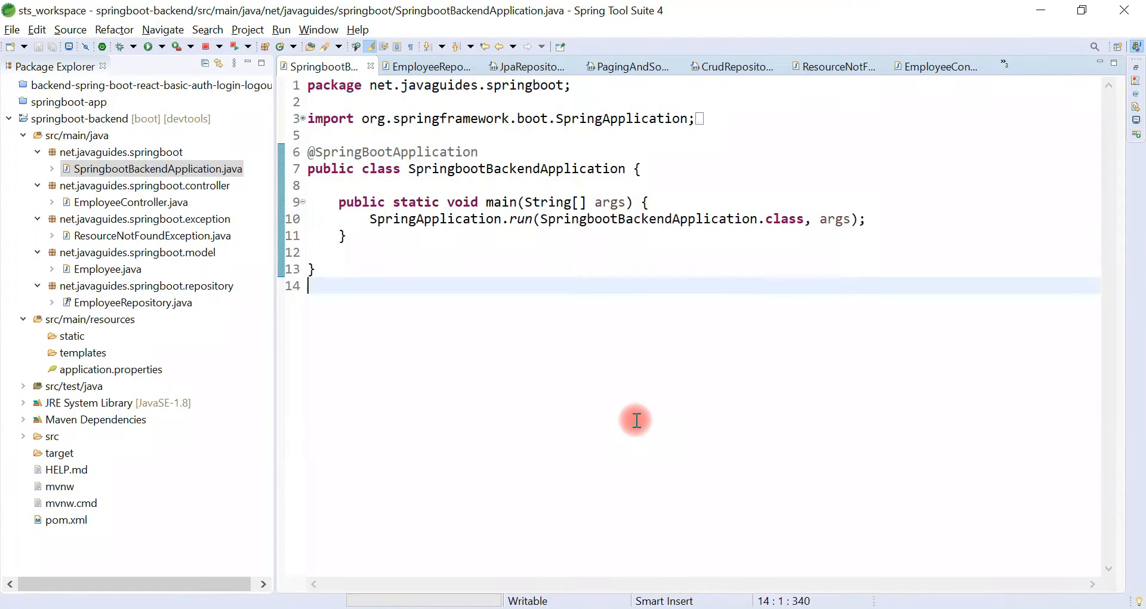
pyautogui.click(942, 67)
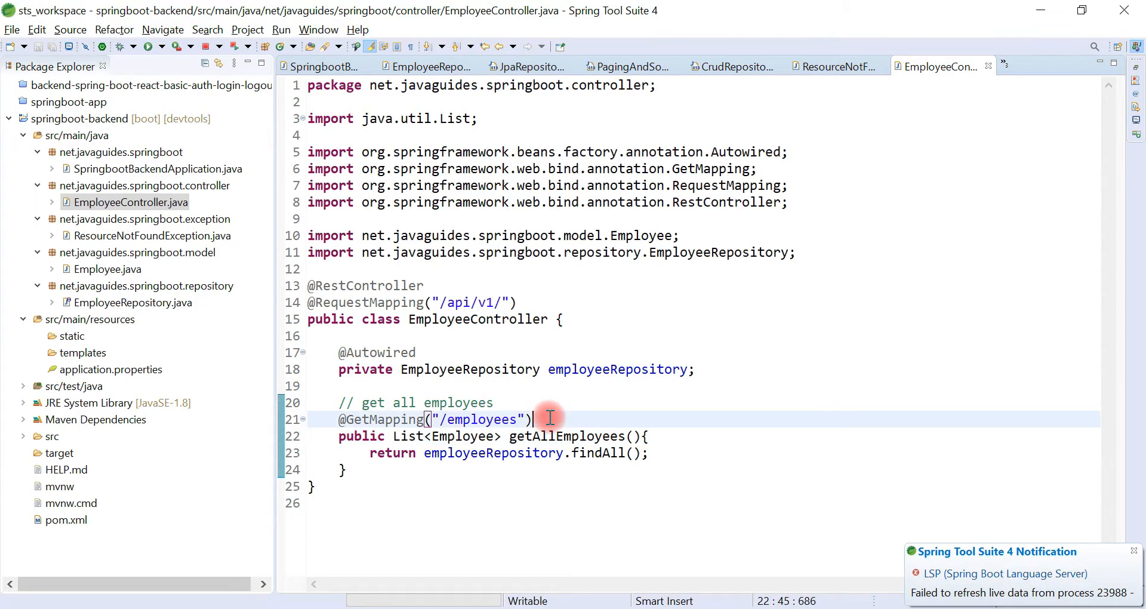
pyautogui.moveTo(782, 412)
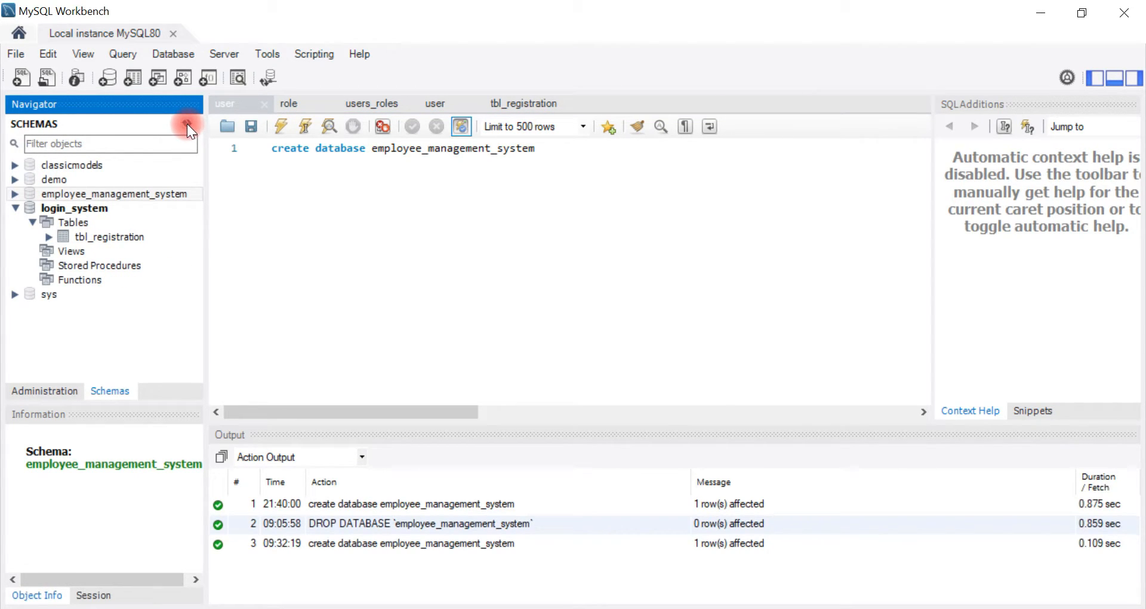
pyautogui.moveTo(124, 203)
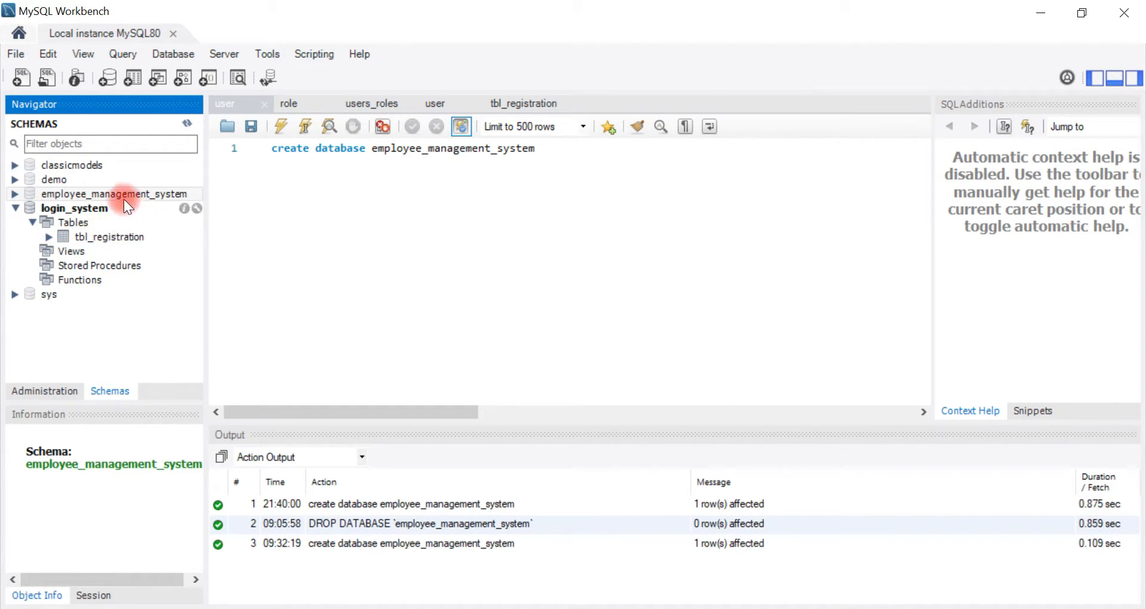
# Expand employee_management_system and its Tables to show the employees table, removing stray query text.
pyautogui.click(116, 193)
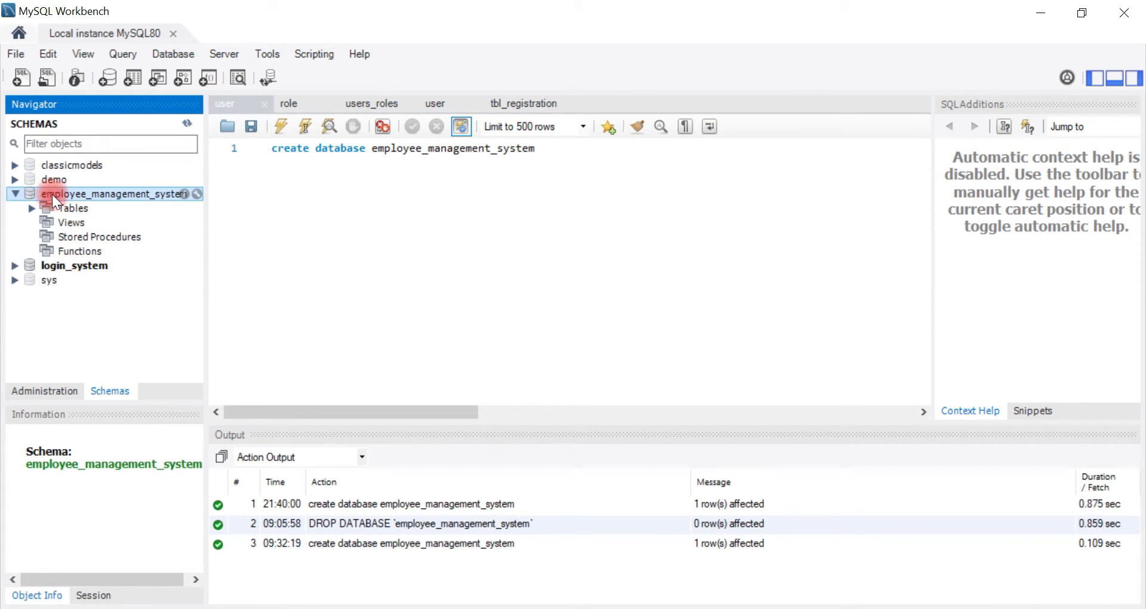
pyautogui.click(32, 207)
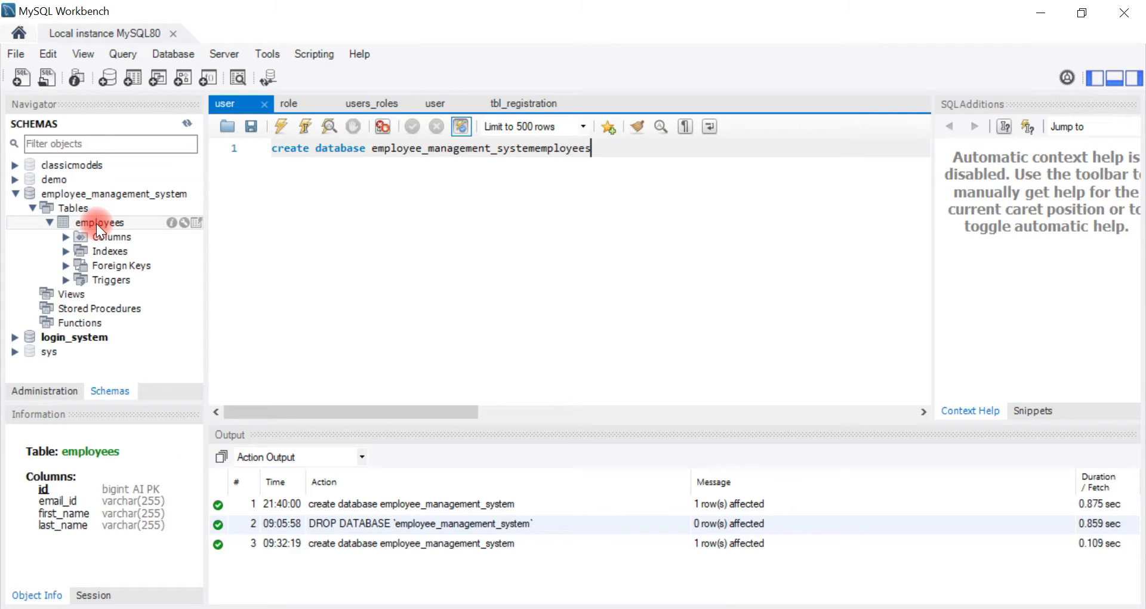
pyautogui.moveTo(269, 223)
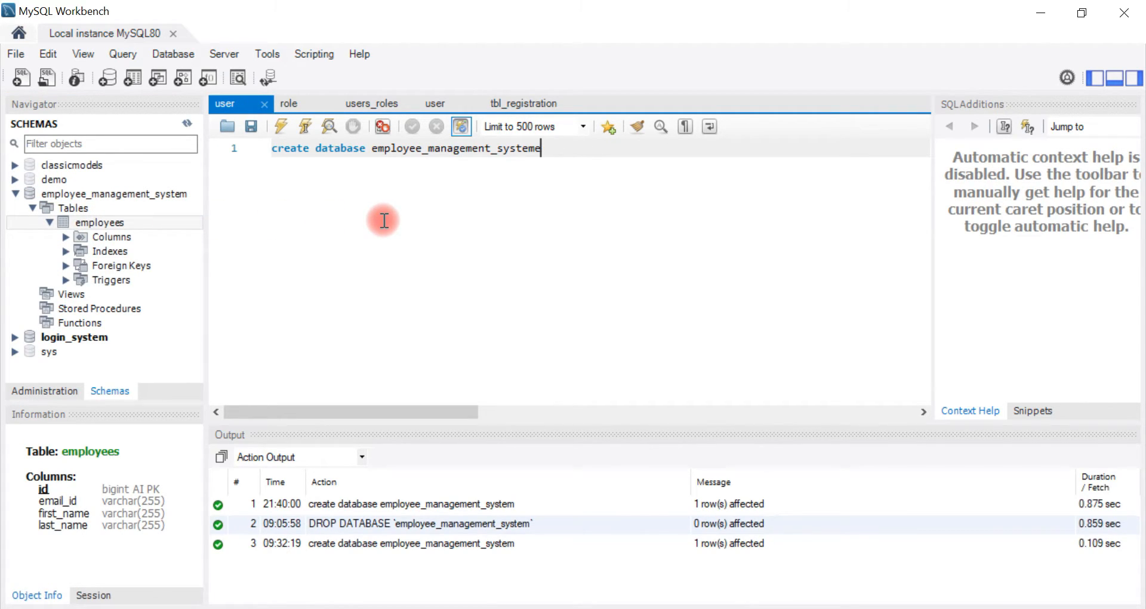
pyautogui.press('Backspace')
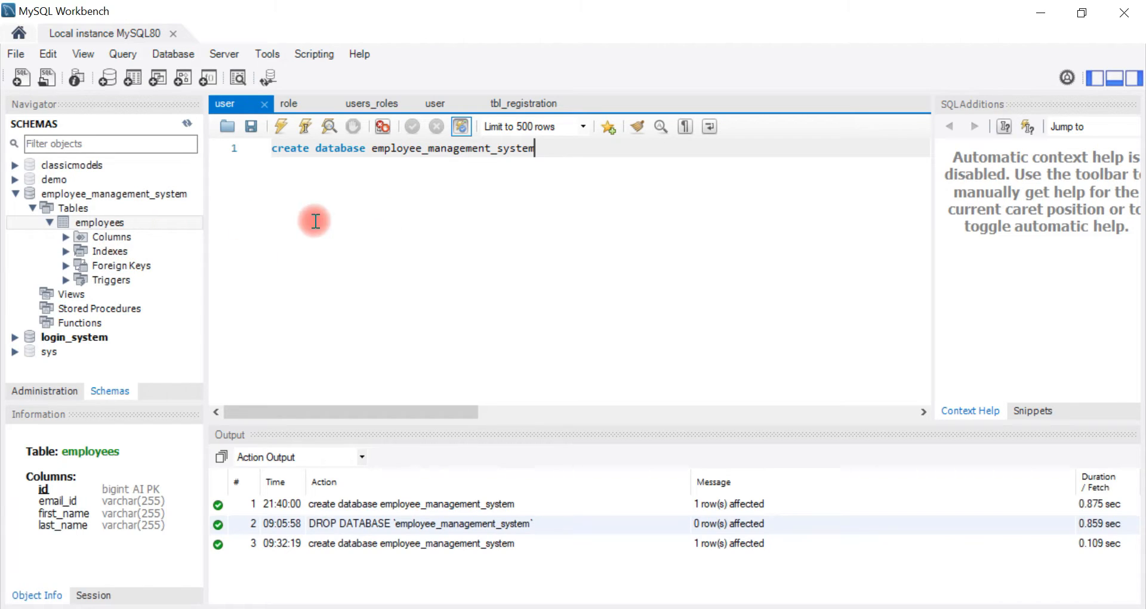
# Query all rows of the employees table and select the empty new row for editing.
pyautogui.rightClick(99, 222)
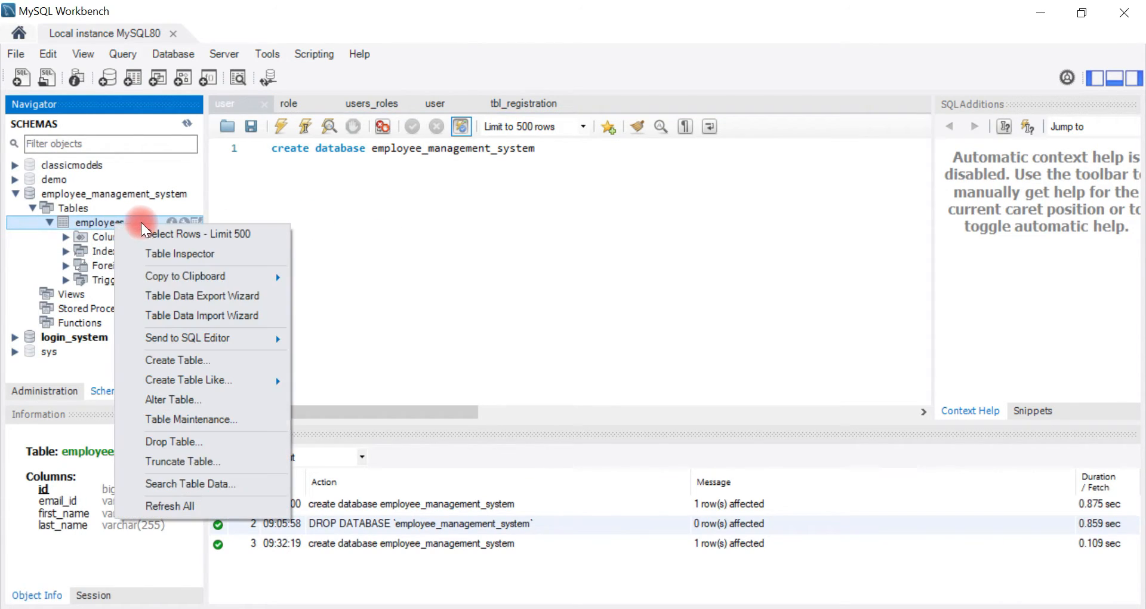
pyautogui.click(691, 252)
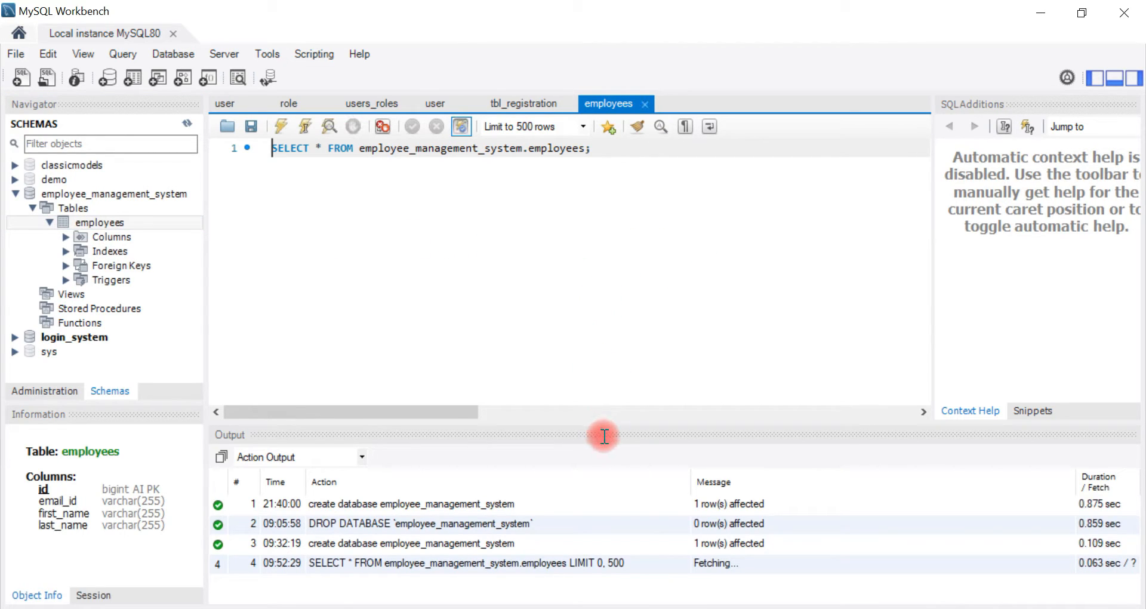
pyautogui.click(279, 127)
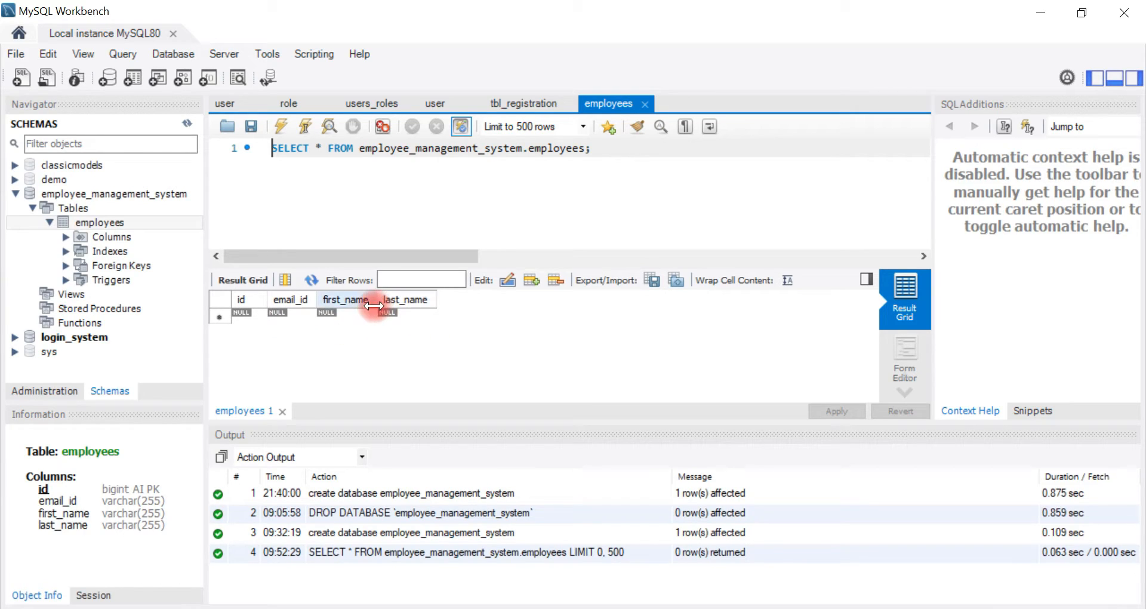
pyautogui.moveTo(299, 343)
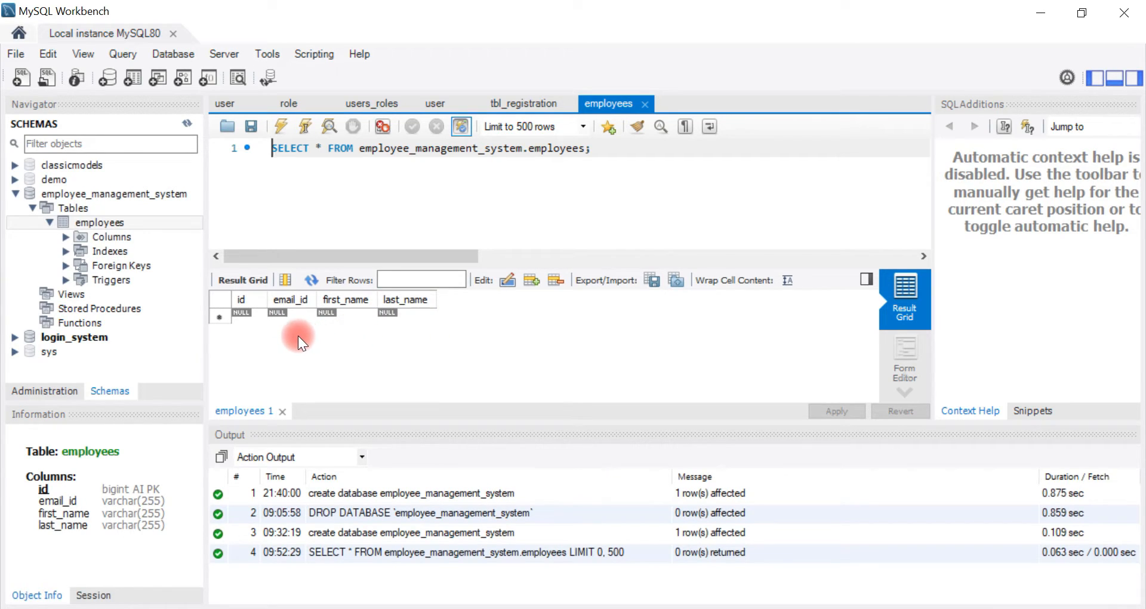
pyautogui.click(241, 312)
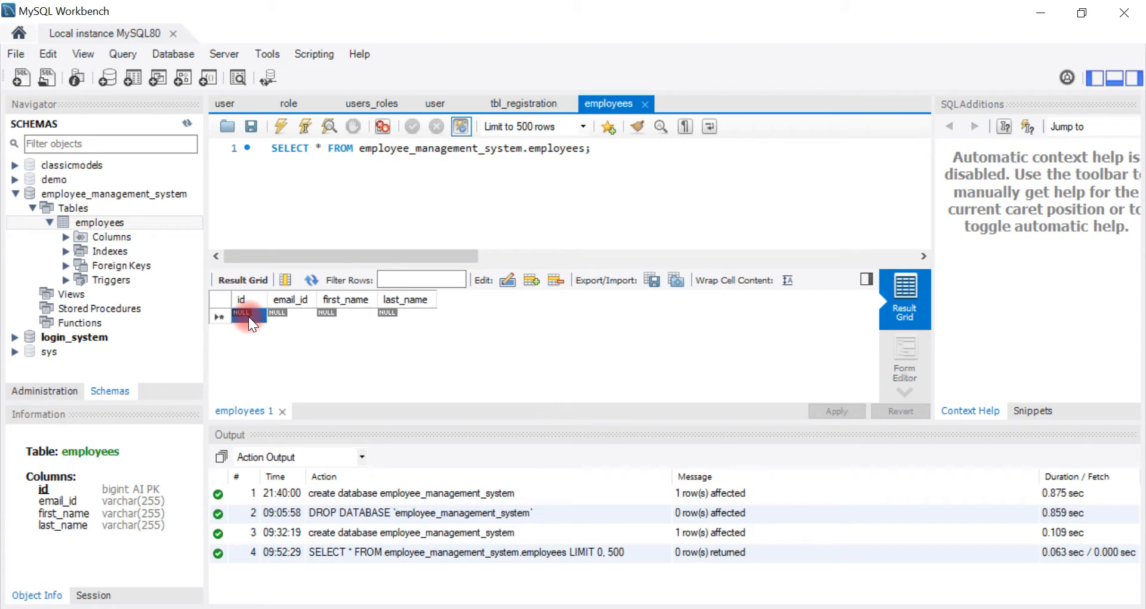
pyautogui.click(243, 315)
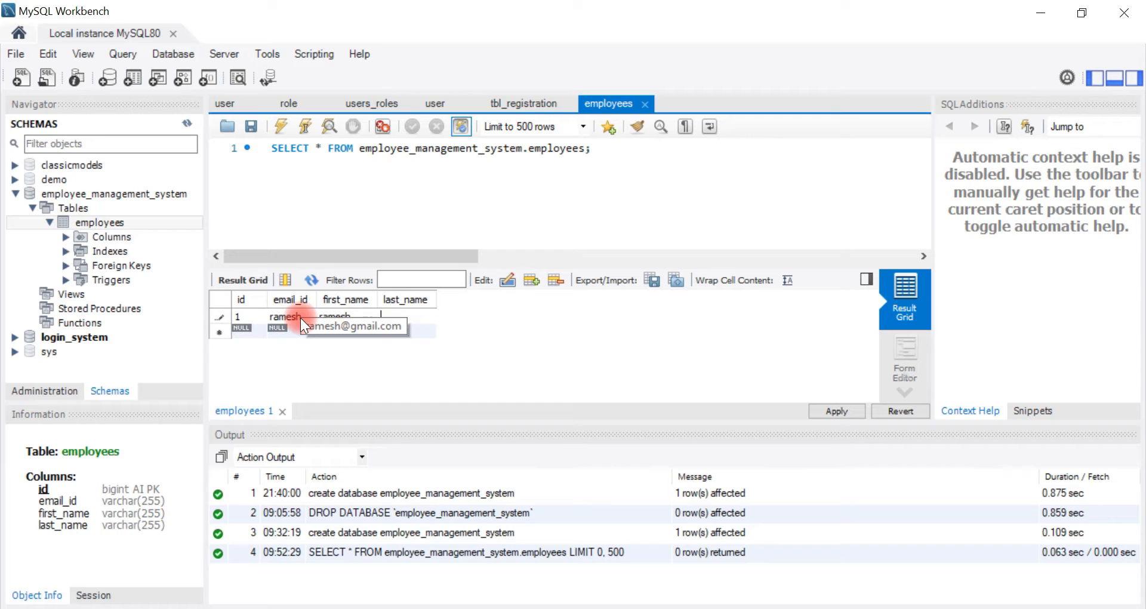
# Enter two employees, ramesh fadatare and tony stark, with their gmail addresses into the grid.
pyautogui.write('fadatare')
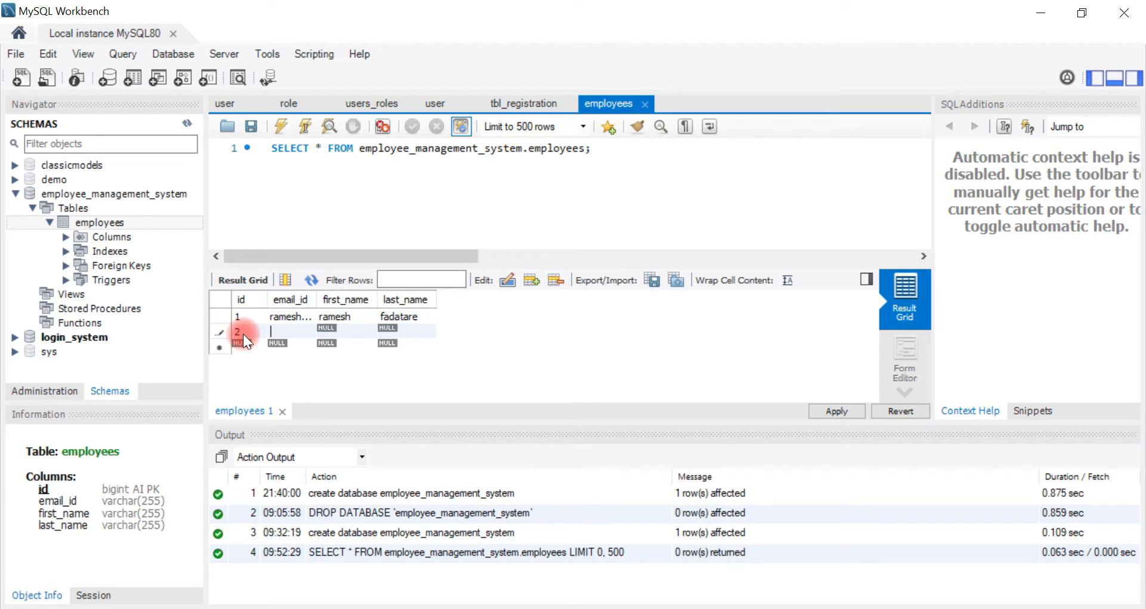
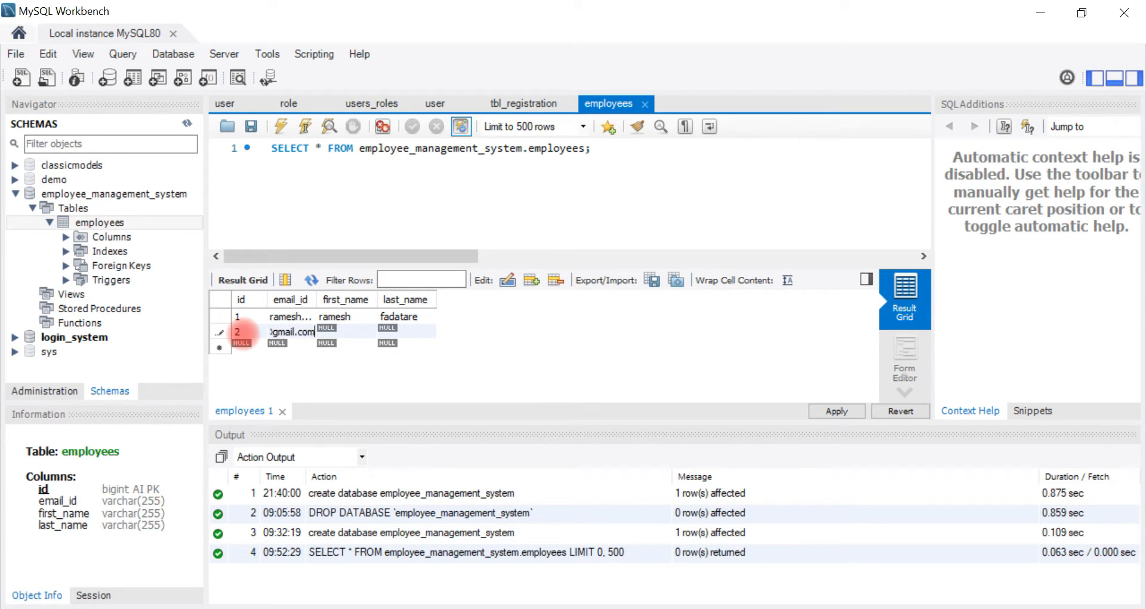
pyautogui.write('tony')
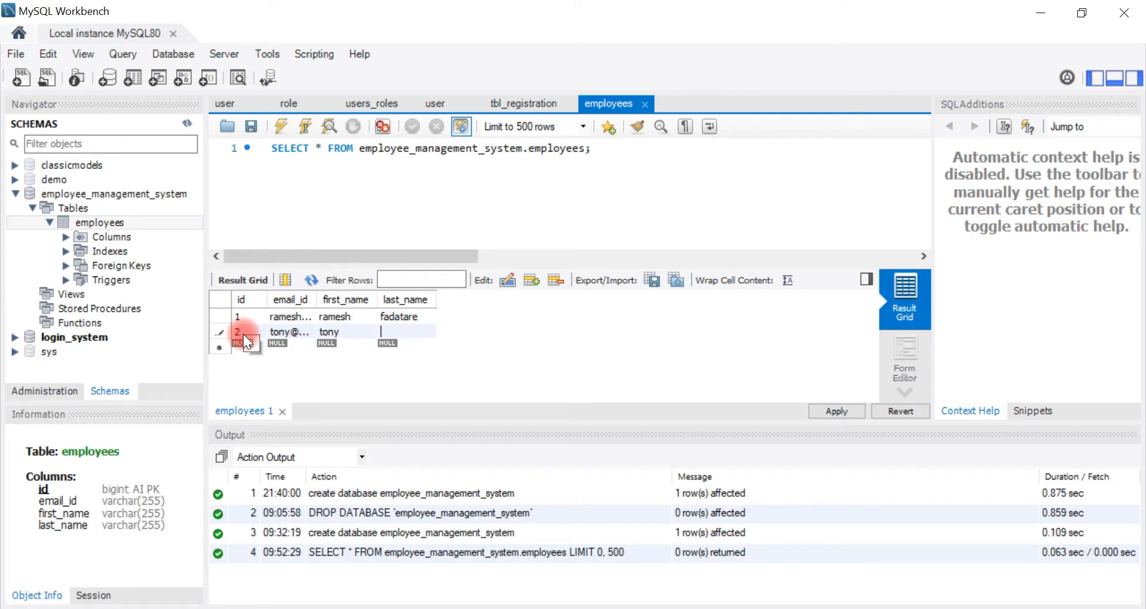
pyautogui.write('stark')
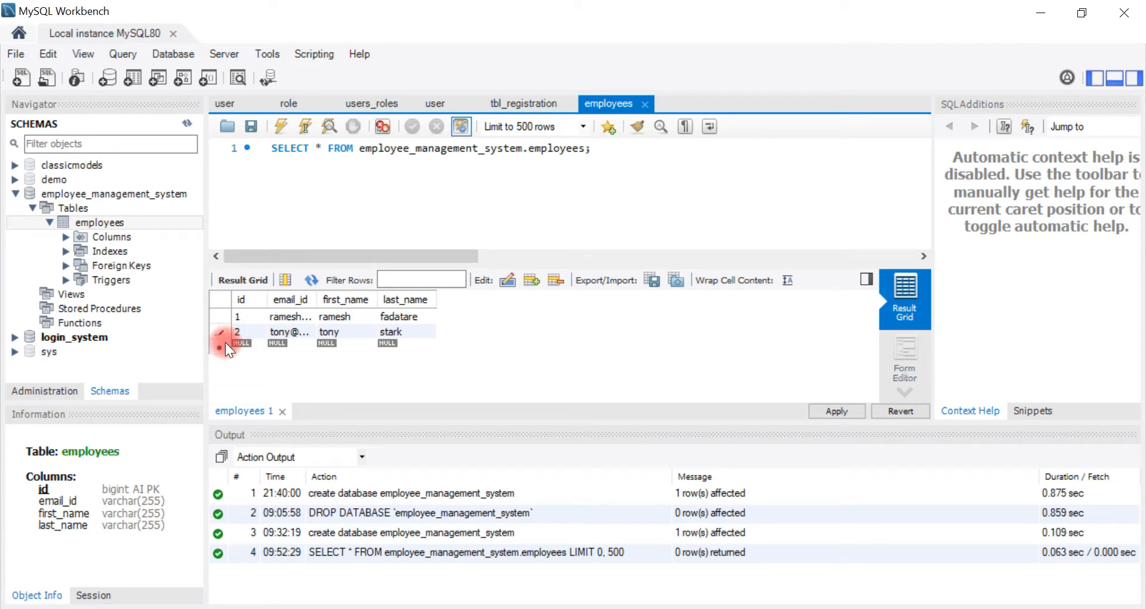
pyautogui.moveTo(837, 411)
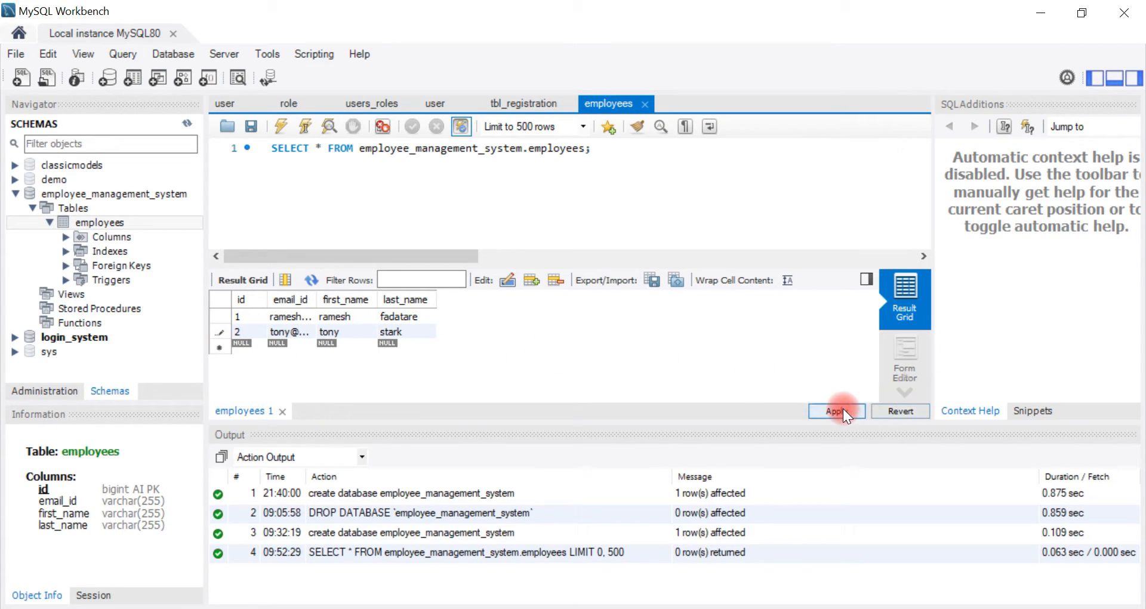
# Apply the pending inserts, finish the review, and re-run the SELECT to reload both rows.
pyautogui.click(835, 411)
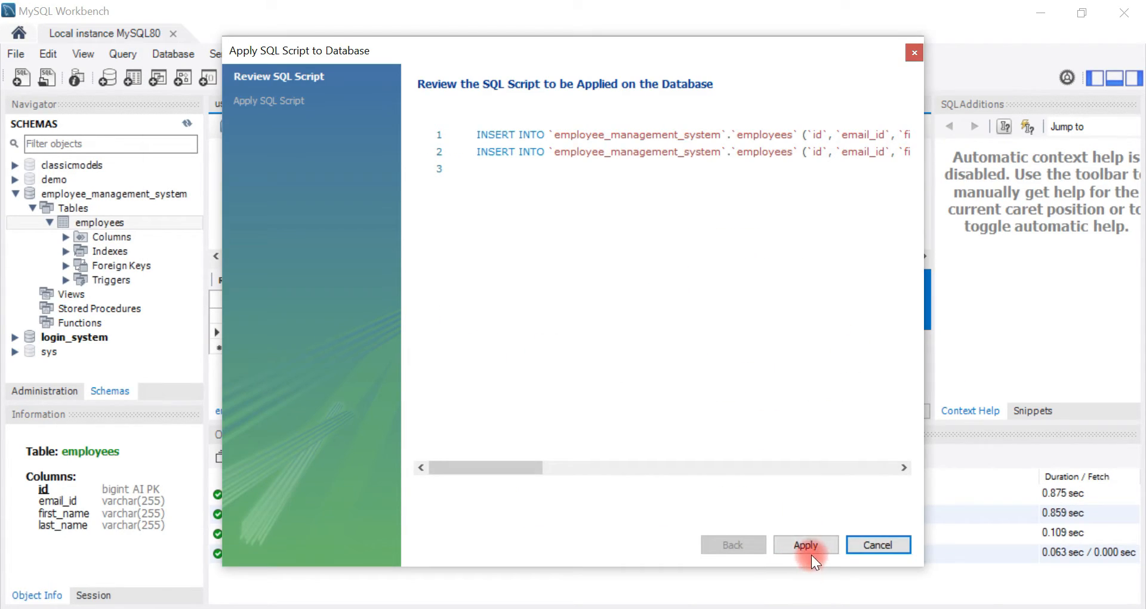
pyautogui.click(804, 544)
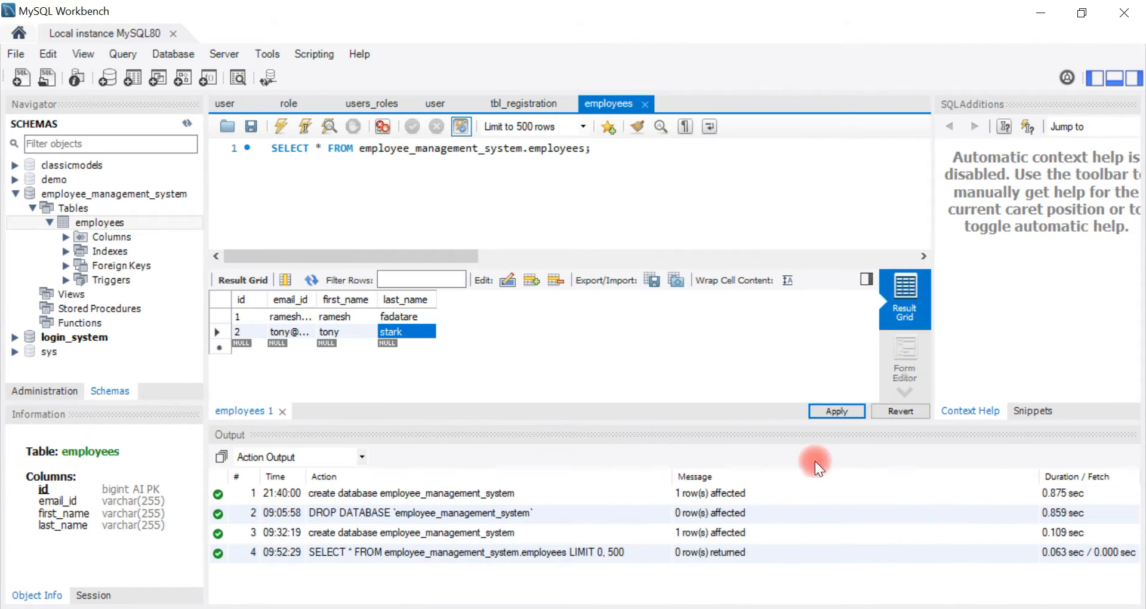
pyautogui.click(500, 191)
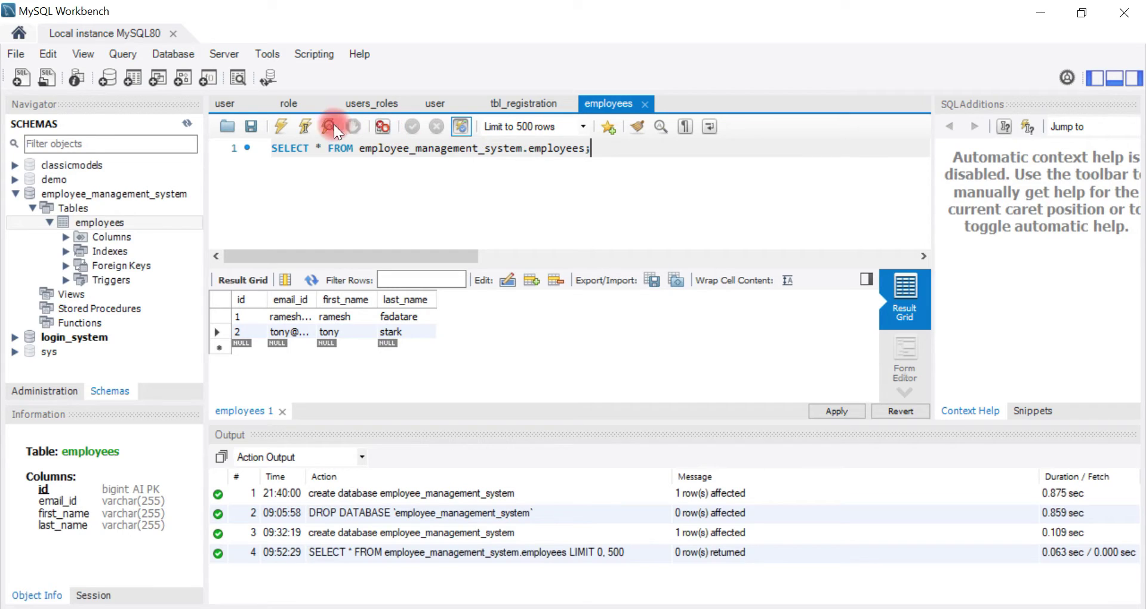
pyautogui.click(329, 125)
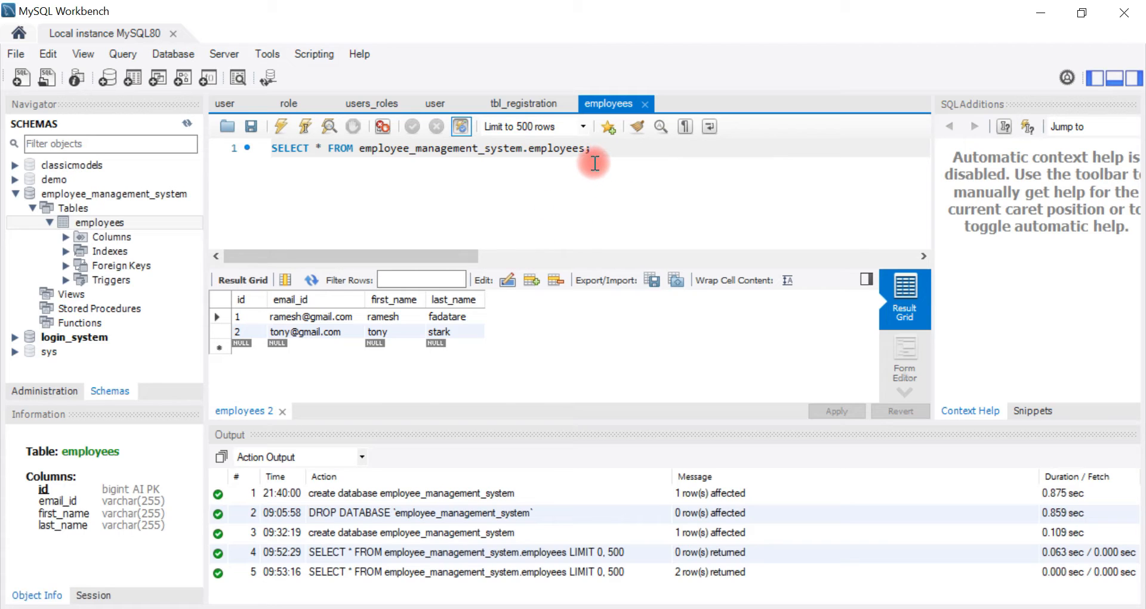
pyautogui.moveTo(344, 333)
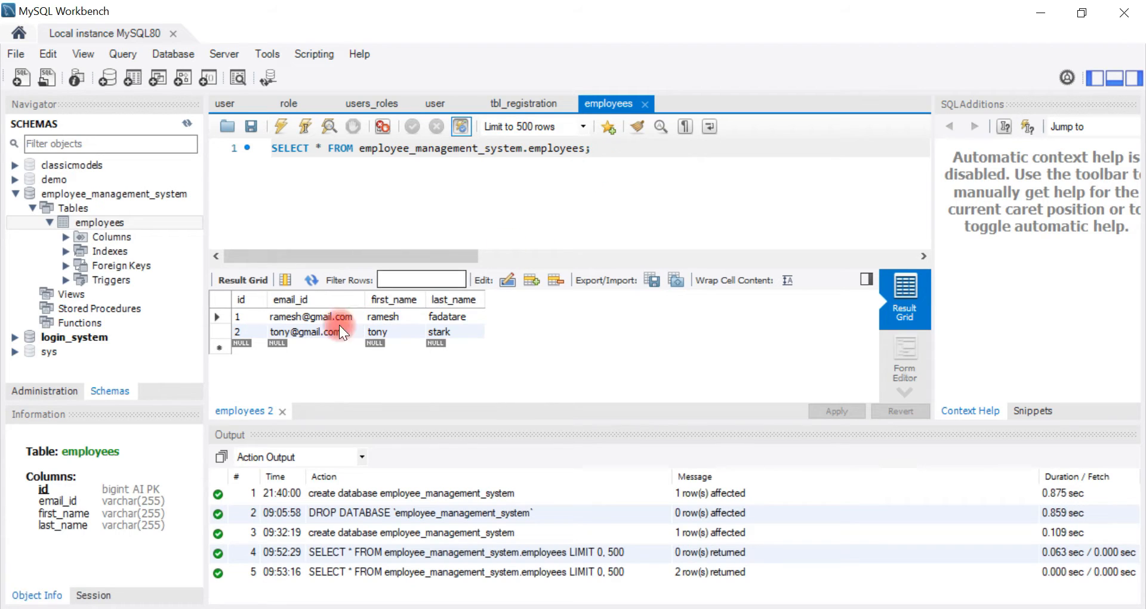
pyautogui.click(591, 148)
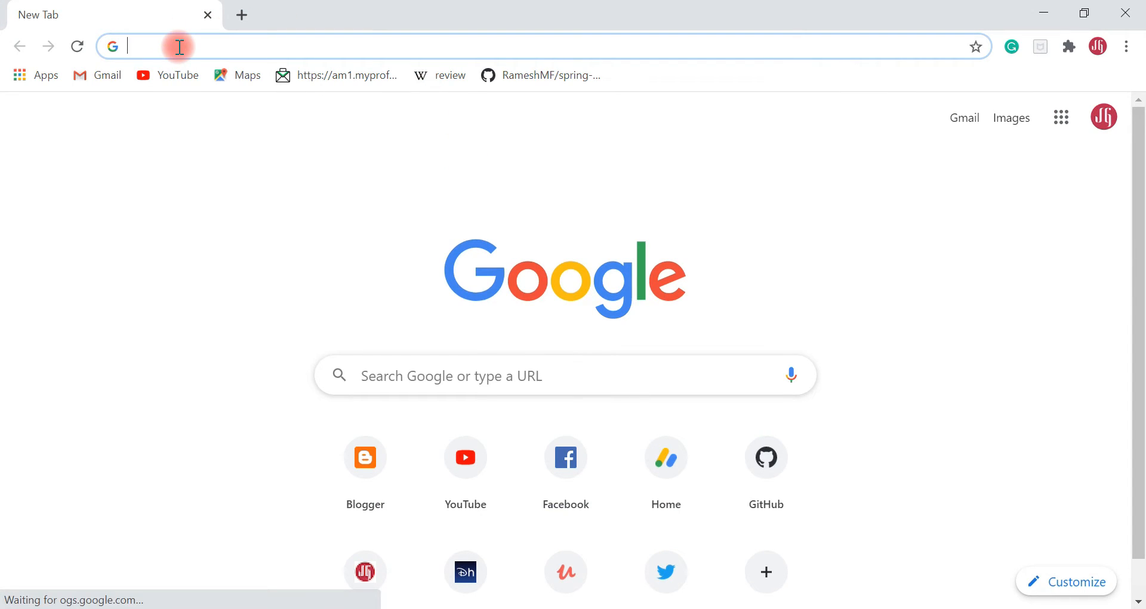
# Load localhost:8080/api/v1/employees in Chrome to view the JSON with both employees.
pyautogui.write('localhost:8080')
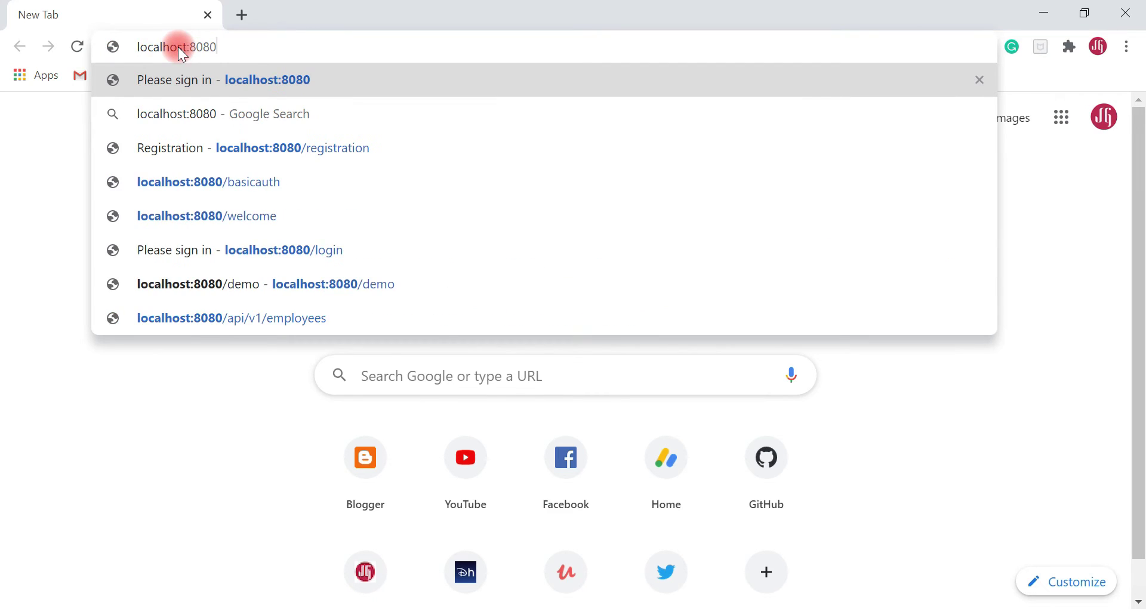
pyautogui.write('/api')
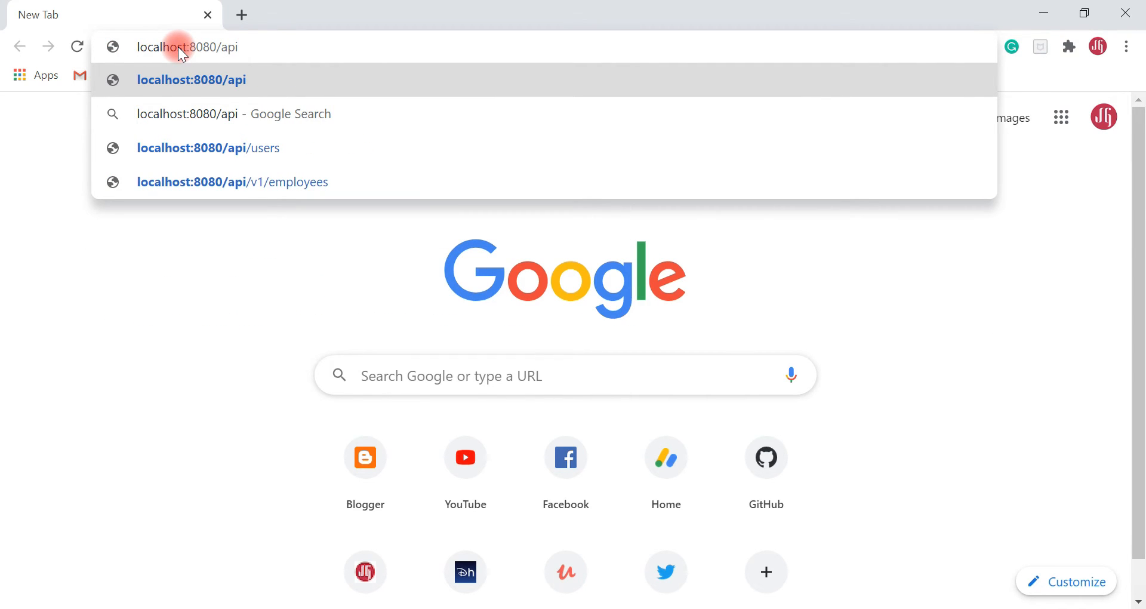
pyautogui.write('/v1/employees')
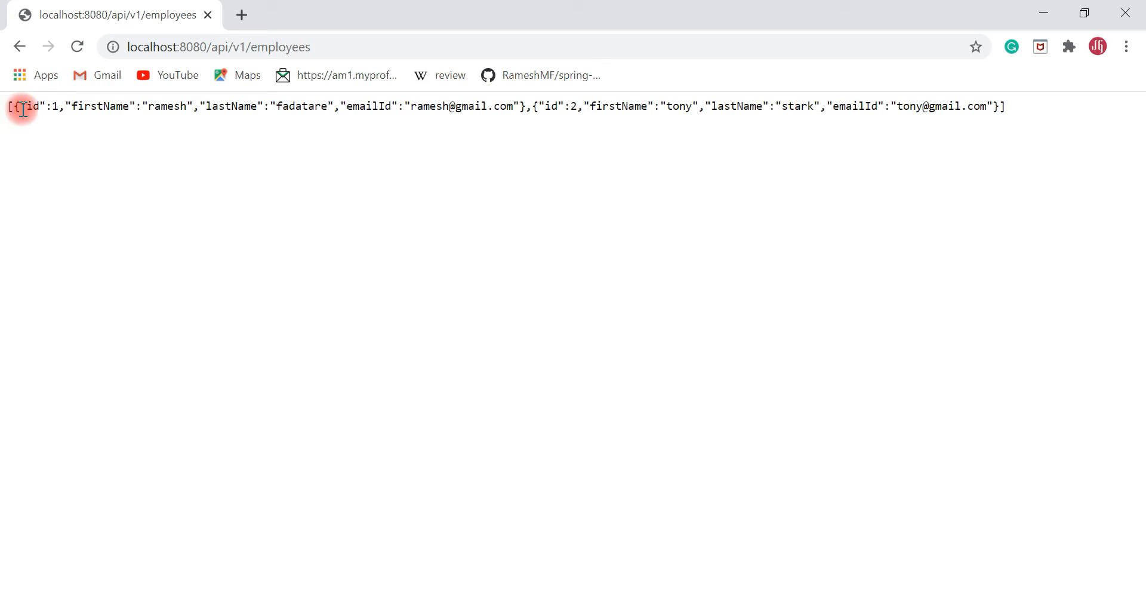
pyautogui.moveTo(312, 106)
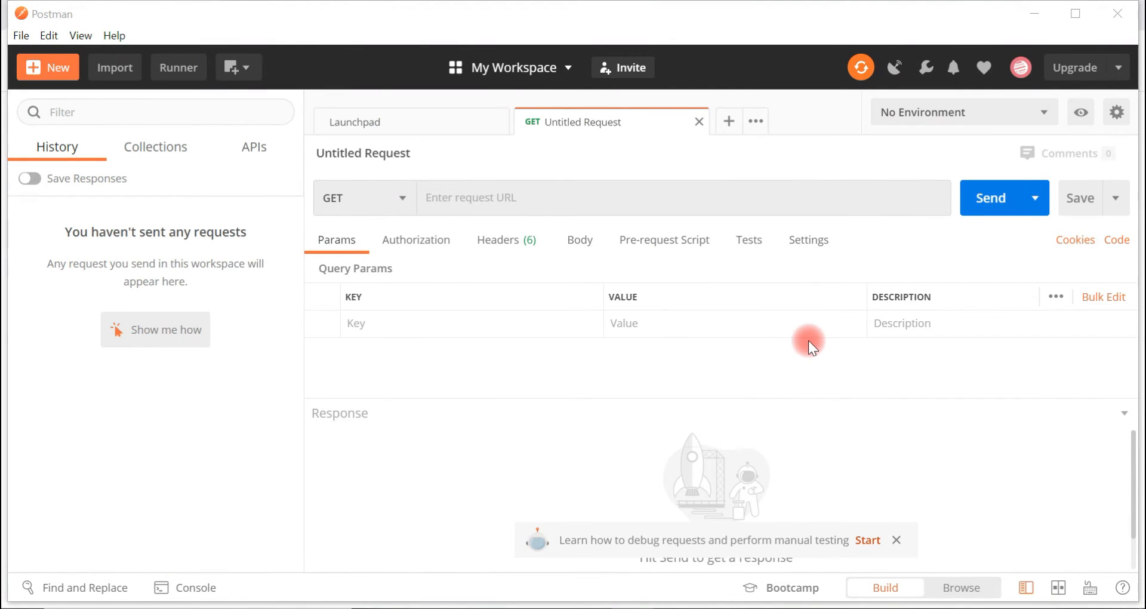
pyautogui.moveTo(506, 231)
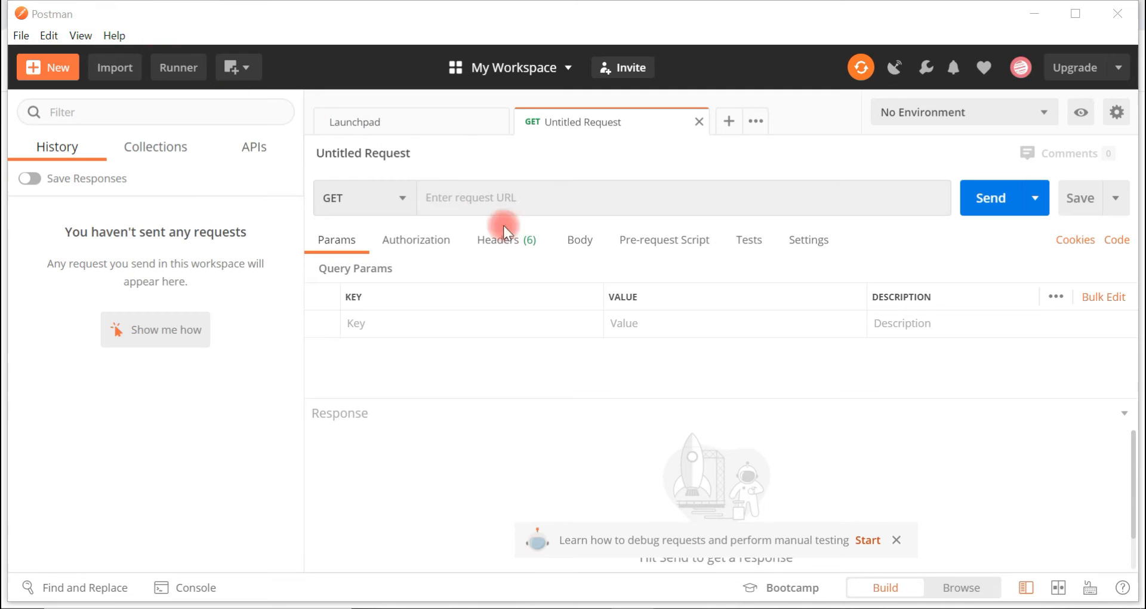
pyautogui.moveTo(654, 195)
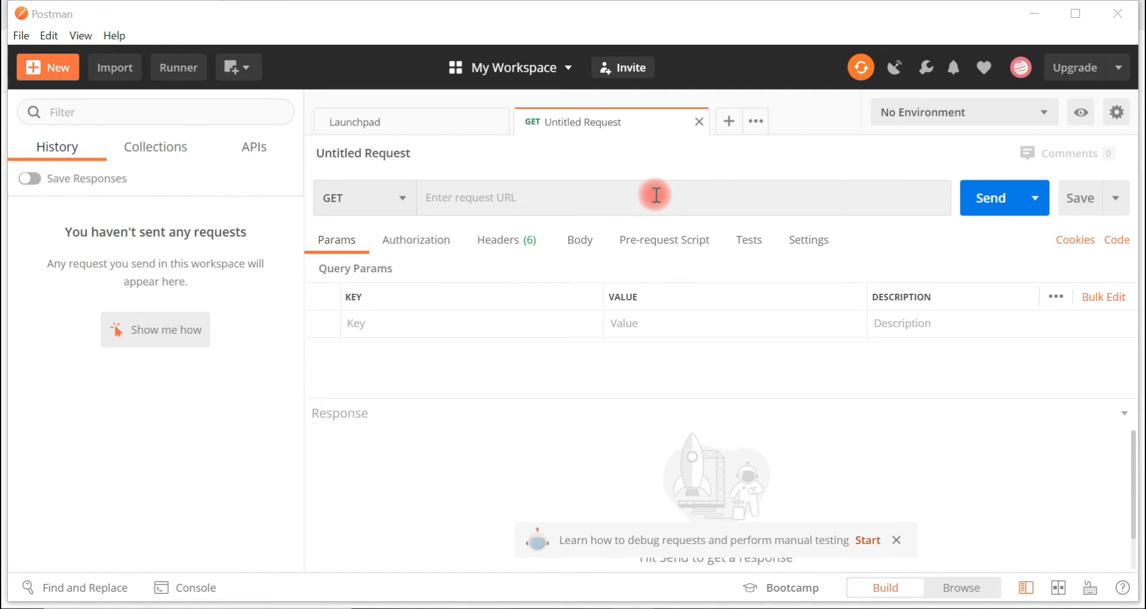
pyautogui.moveTo(435, 197)
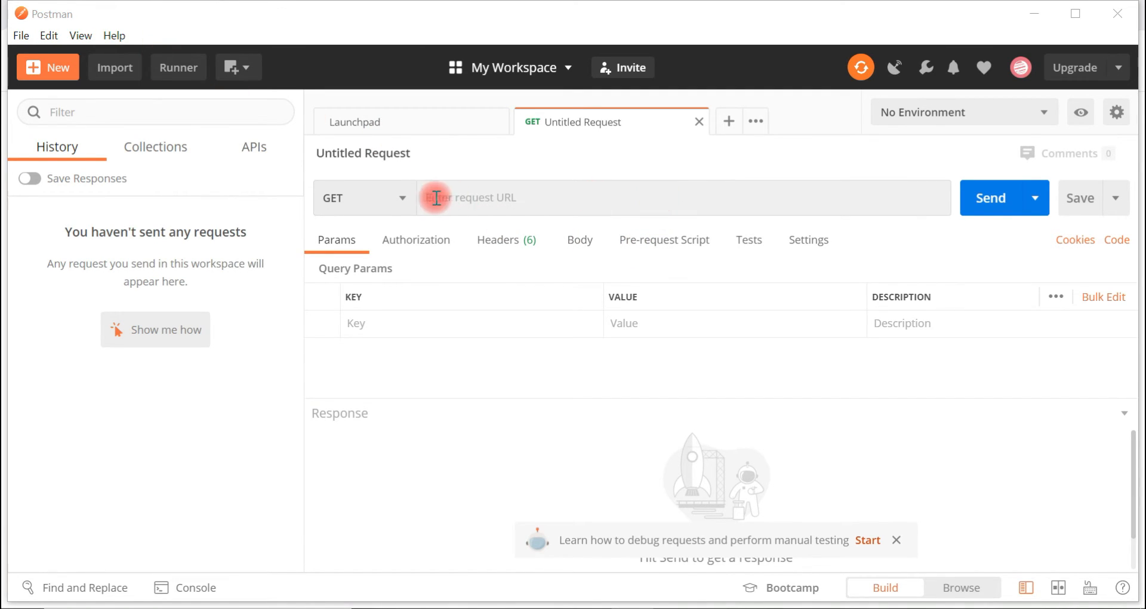
pyautogui.moveTo(369, 296)
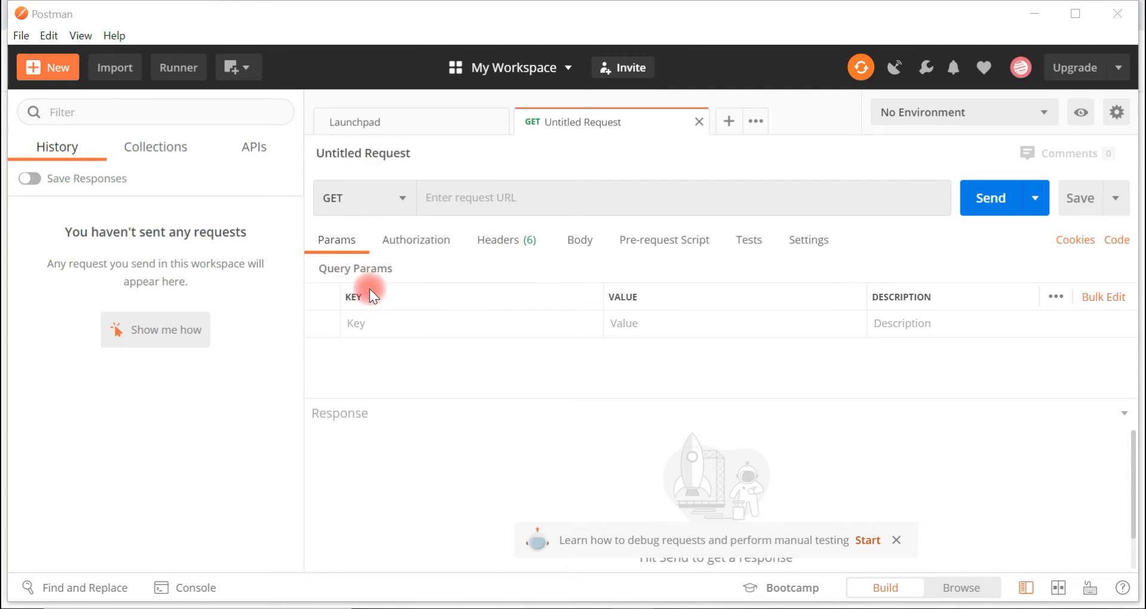
pyautogui.moveTo(476, 197)
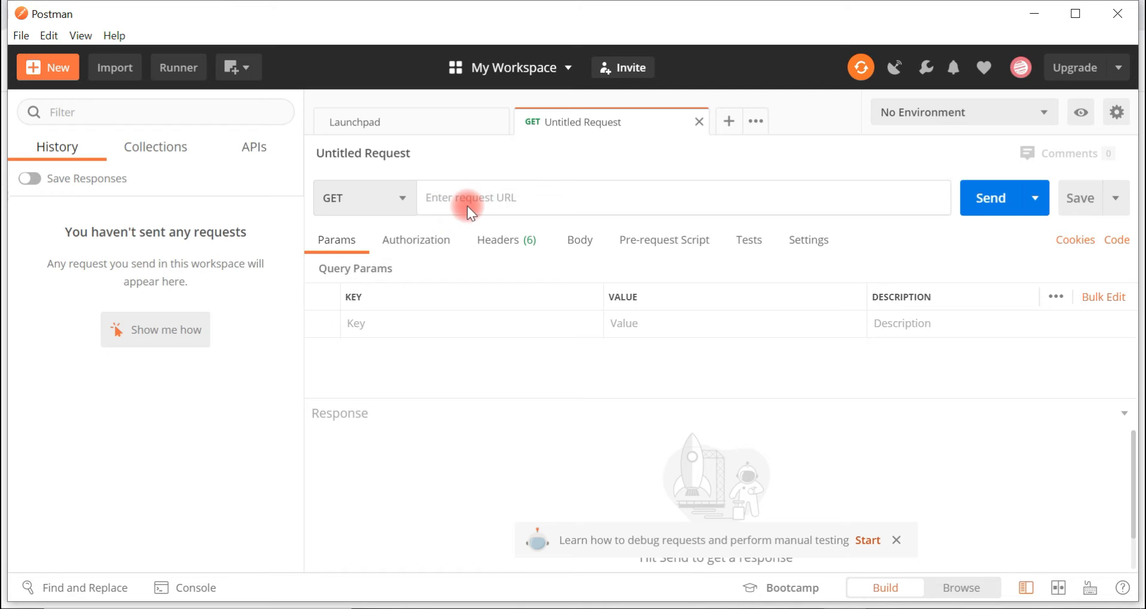
pyautogui.click(610, 197)
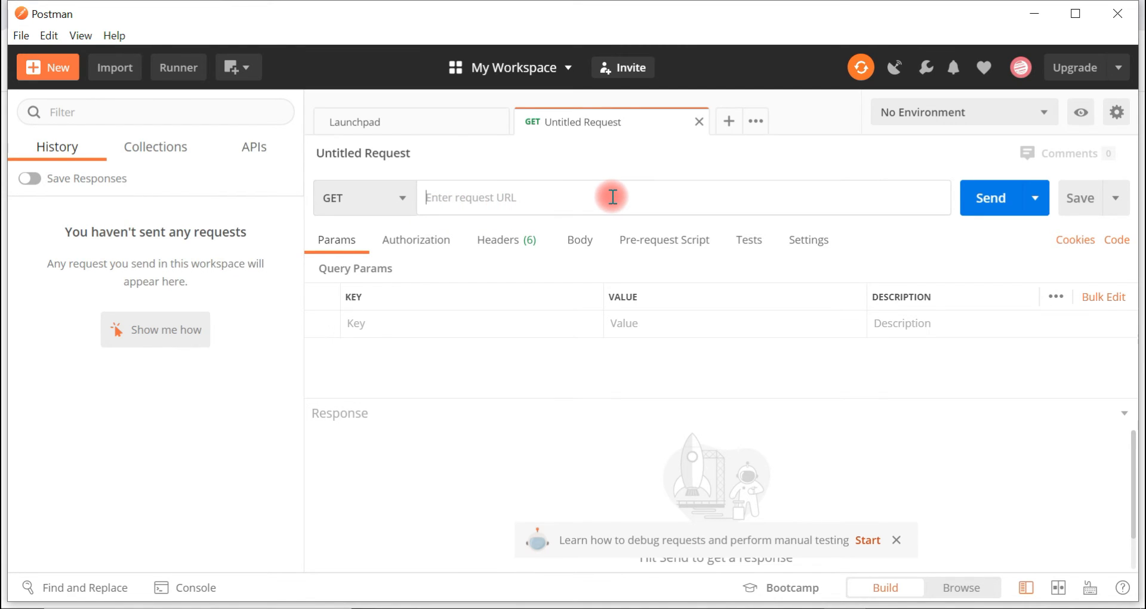
pyautogui.write('http://localhost:8080/api/v1/employees')
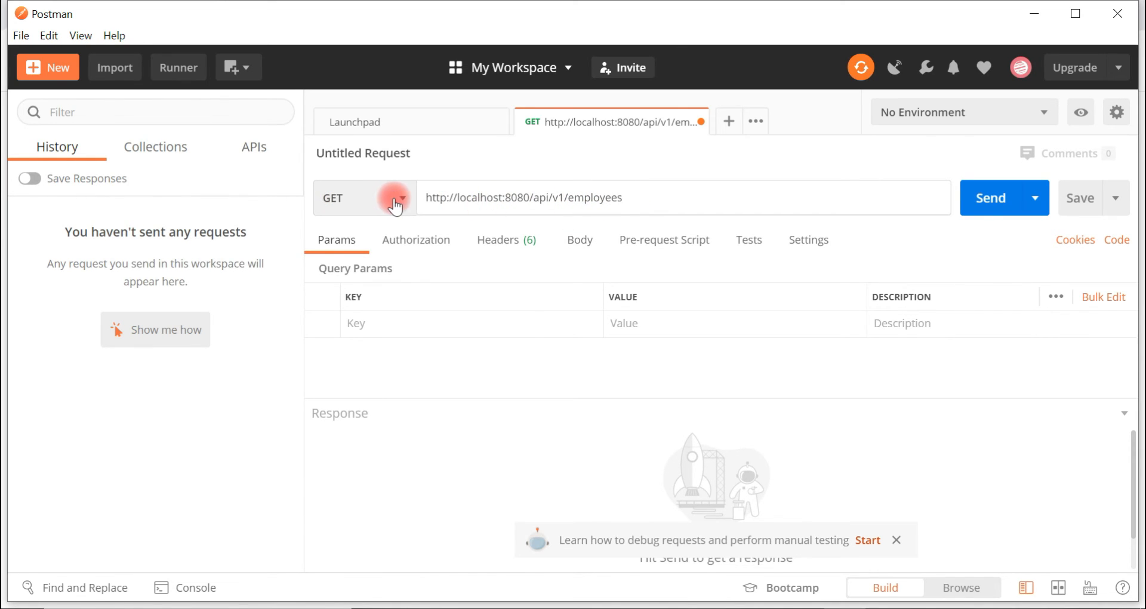
pyautogui.click(399, 197)
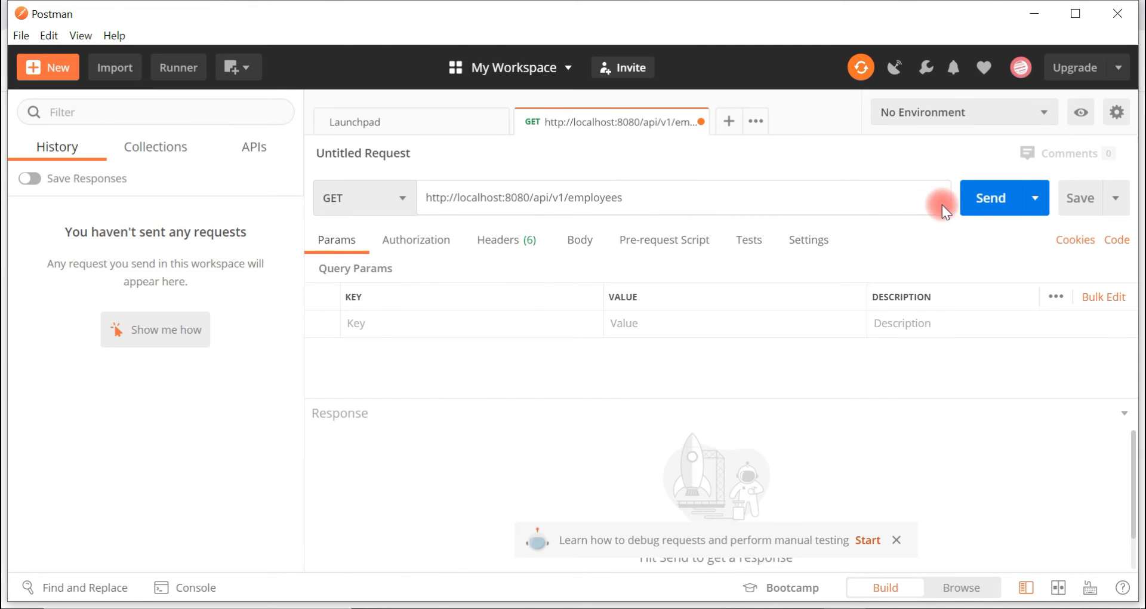
pyautogui.click(991, 197)
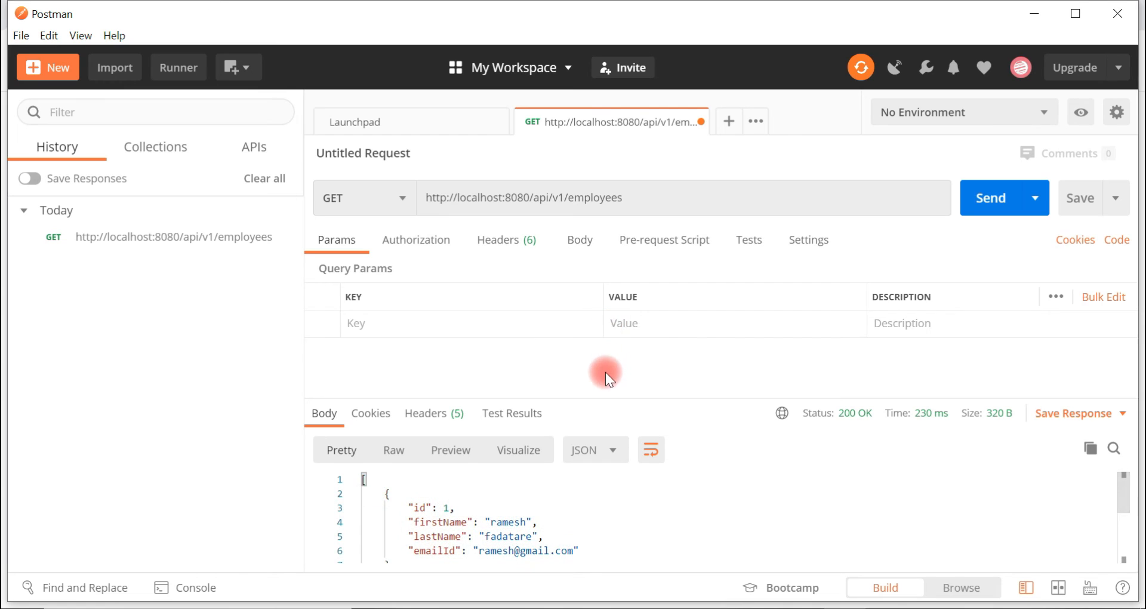
pyautogui.scroll(-3)
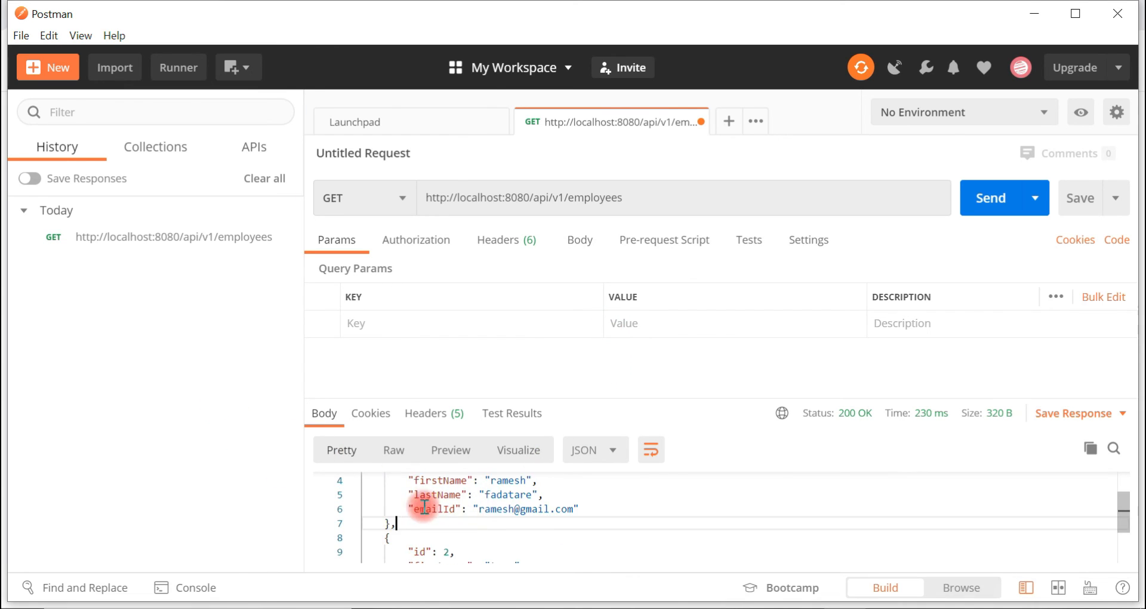
pyautogui.scroll(-3)
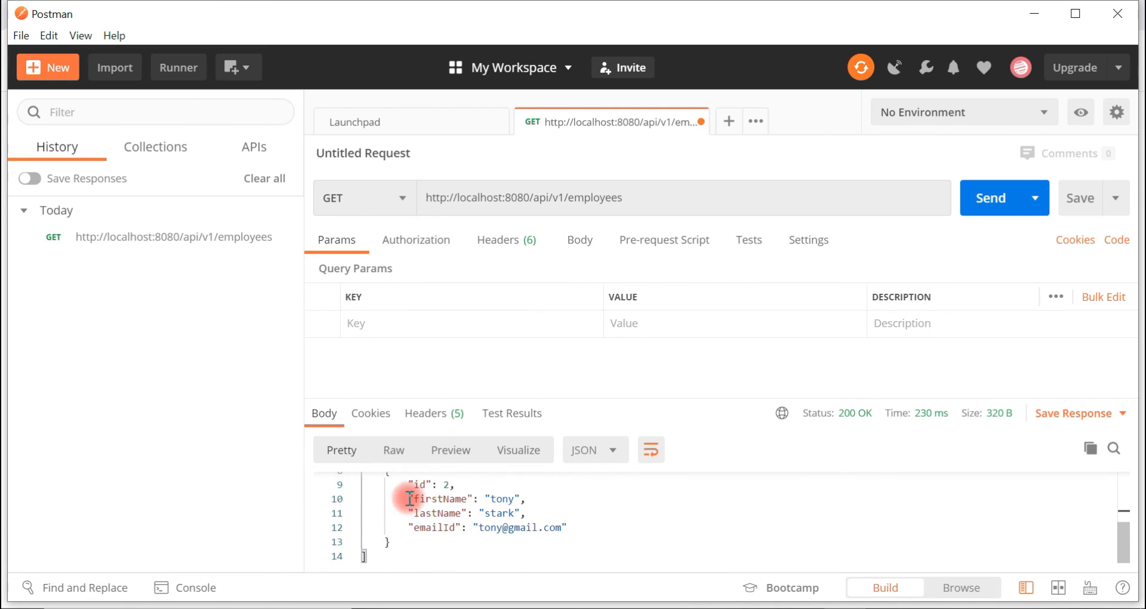